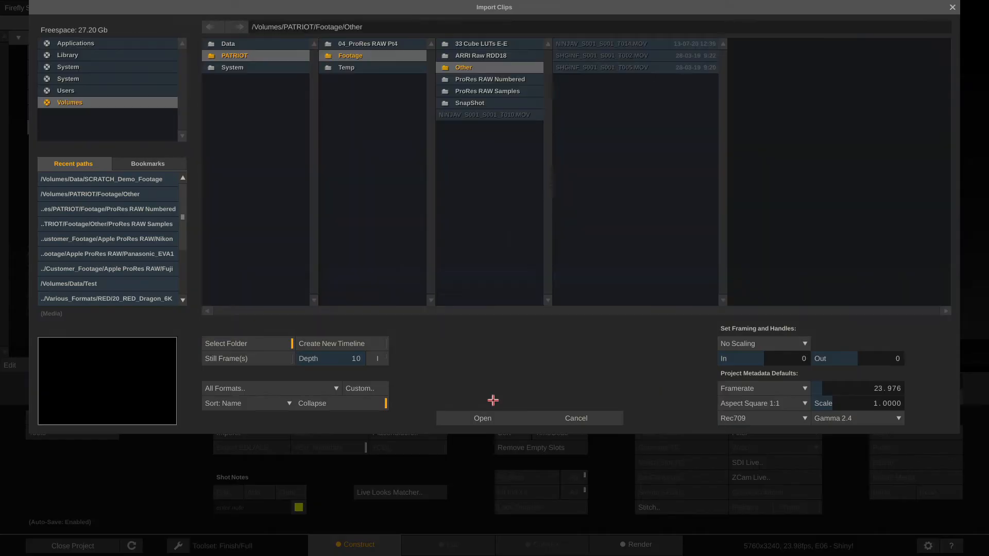
Import the ProRes RAW Numbered folder's four NINJAV clips as a new timeline and remove empty slots
{"action": "left_click", "coordinate": [491, 80]}
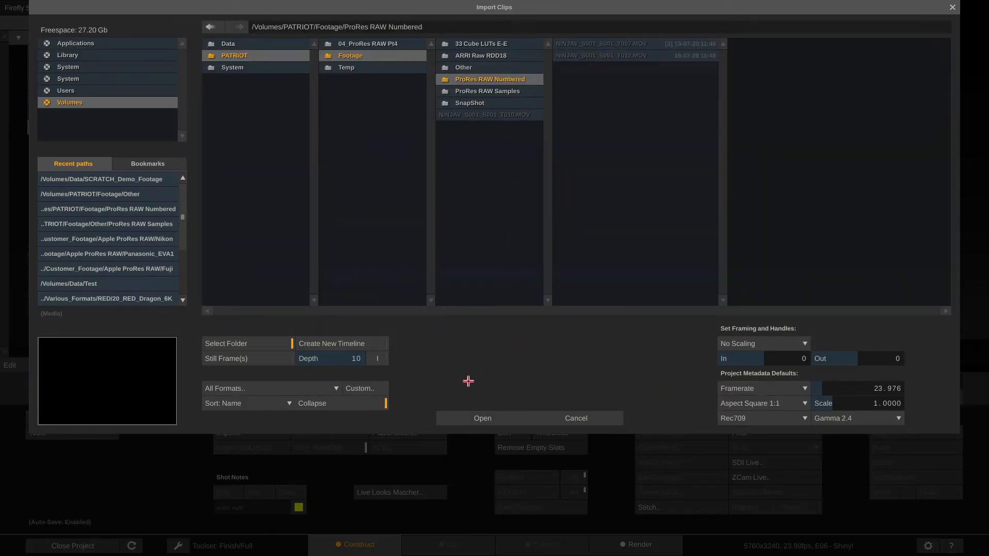
{"action": "left_click", "coordinate": [482, 419]}
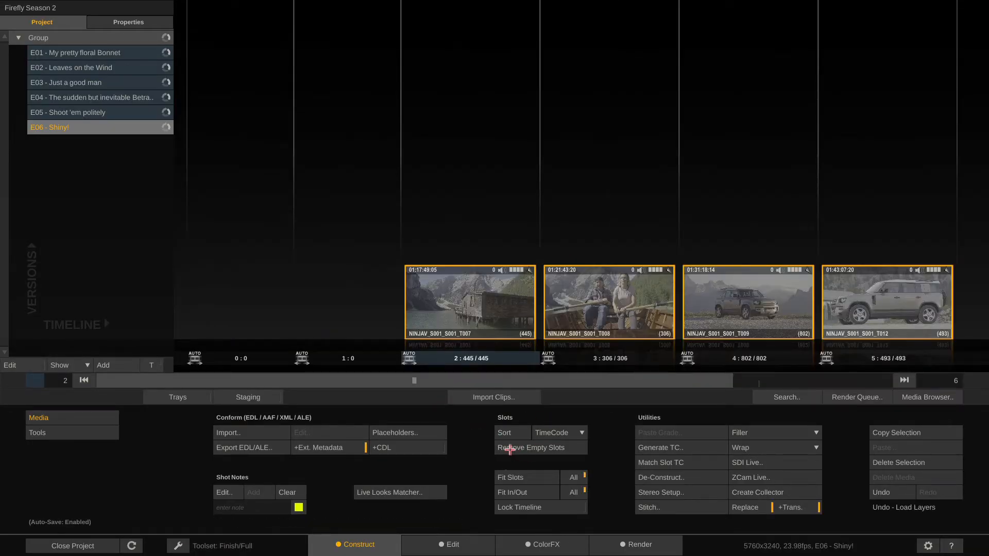
{"action": "left_click", "coordinate": [532, 447]}
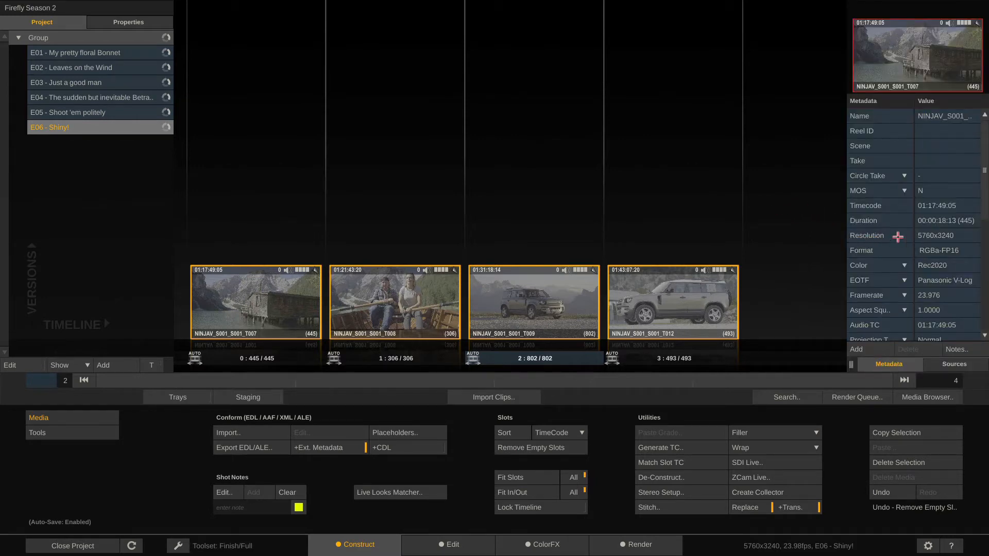
{"action": "mouse_move", "coordinate": [910, 244]}
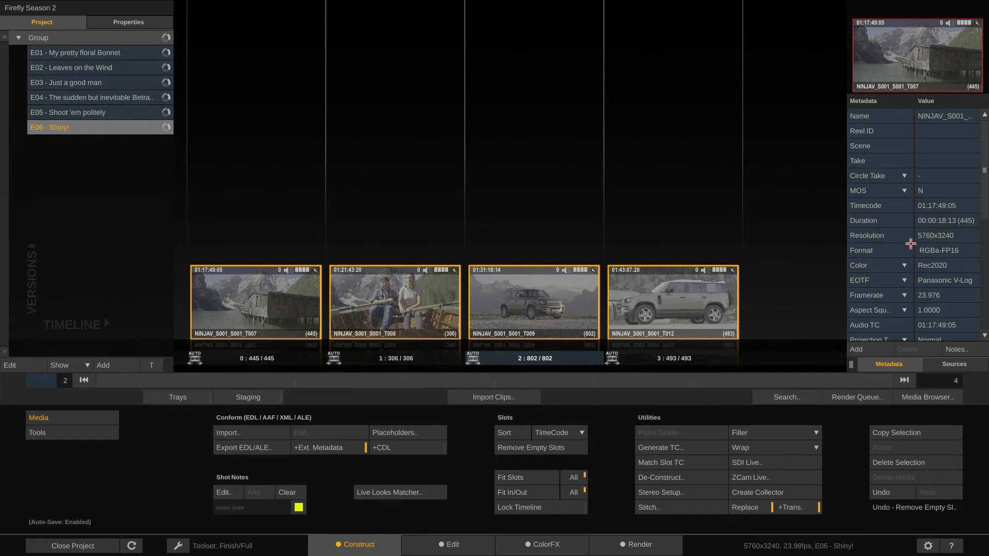
{"action": "mouse_move", "coordinate": [912, 300]}
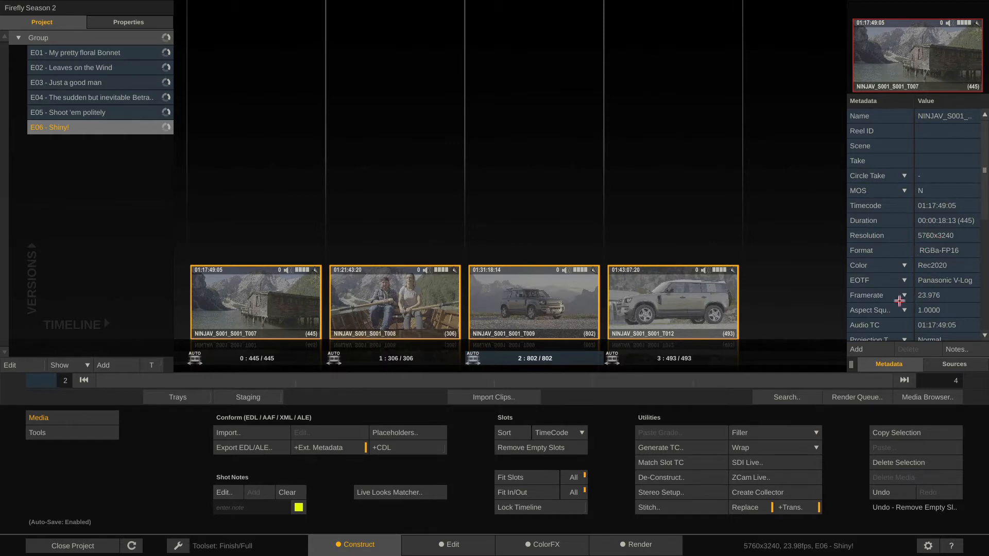
{"action": "mouse_move", "coordinate": [913, 315]}
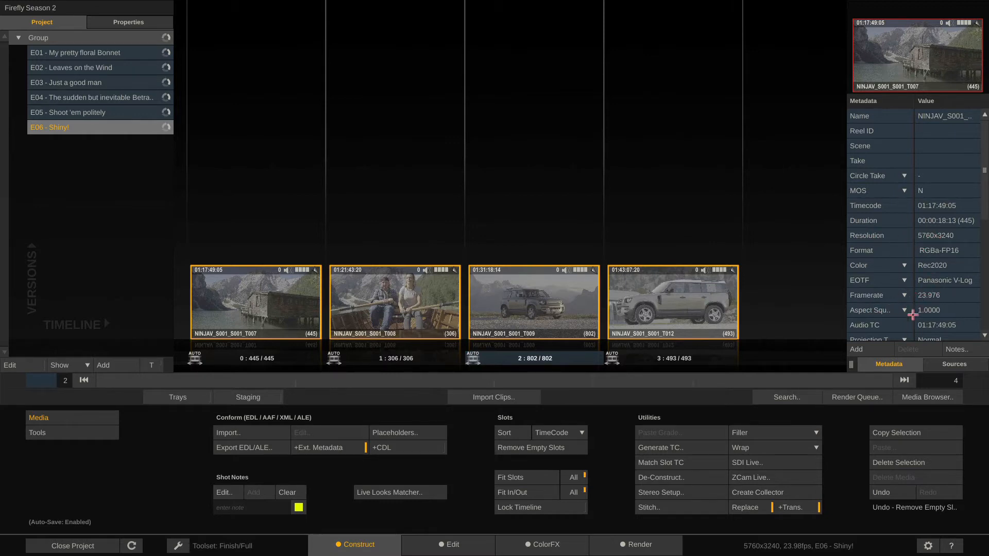
{"action": "mouse_move", "coordinate": [912, 309]}
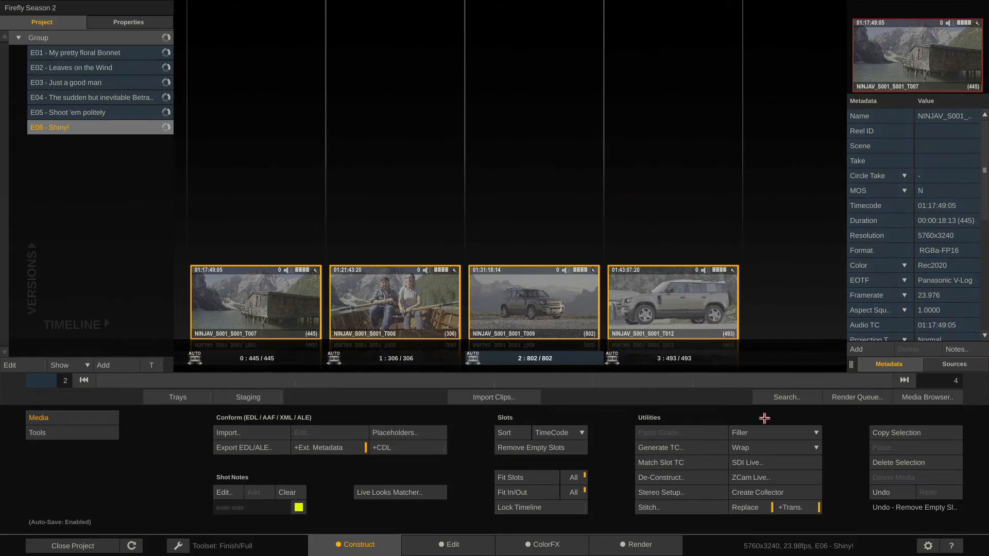
{"action": "mouse_move", "coordinate": [801, 546]}
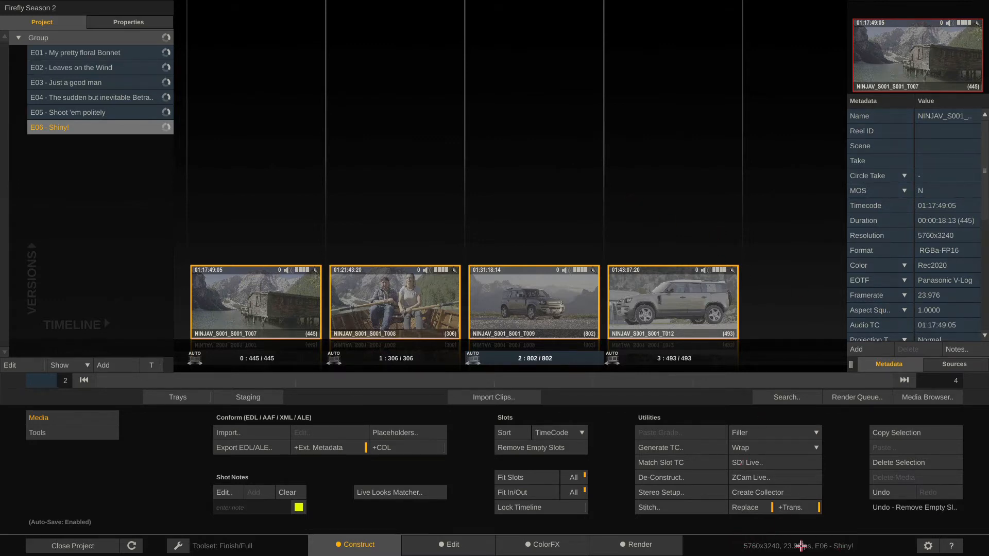
Bring shot NINJAV_S001_S001_T009 into grading and show its QuickTime decoder settings
{"action": "left_click", "coordinate": [673, 301]}
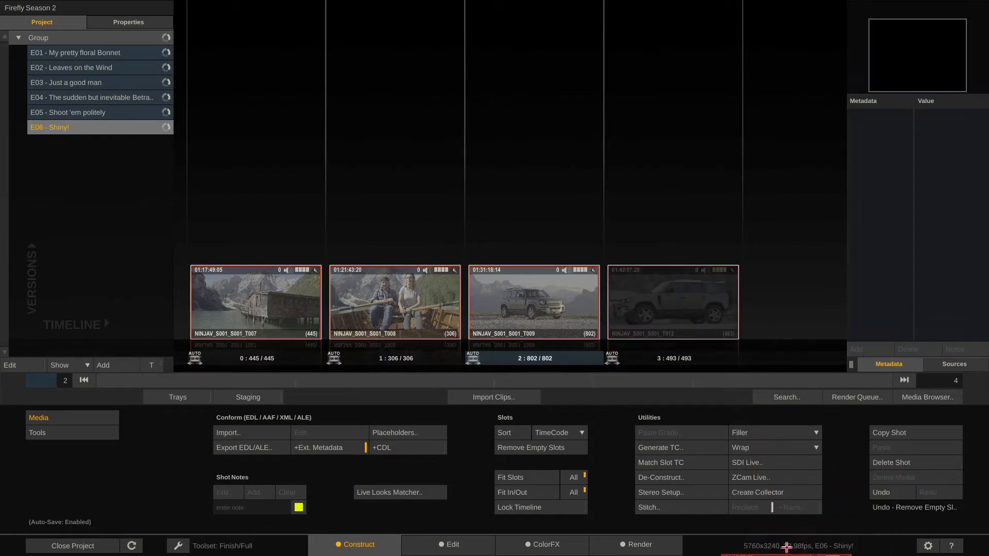
{"action": "left_click", "coordinate": [673, 302]}
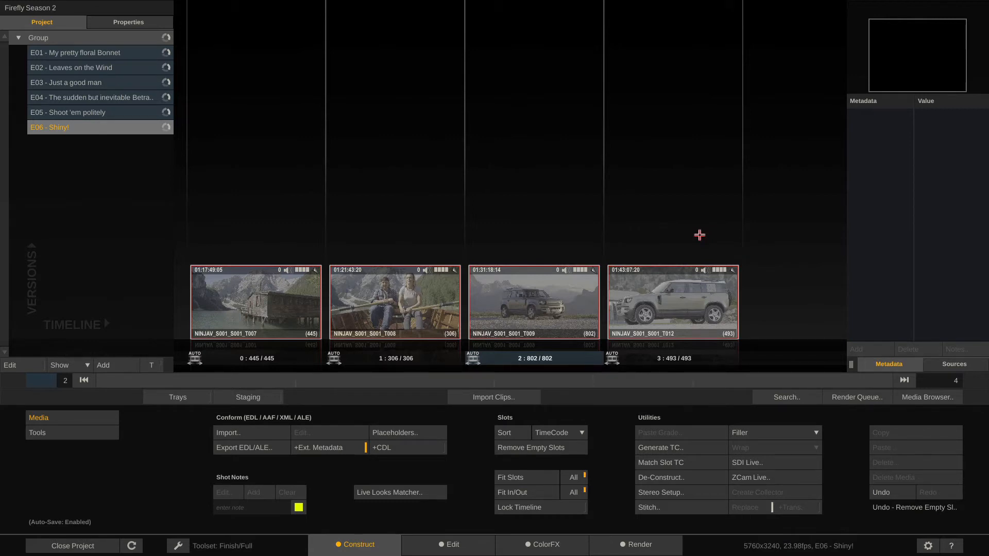
{"action": "mouse_move", "coordinate": [531, 316]}
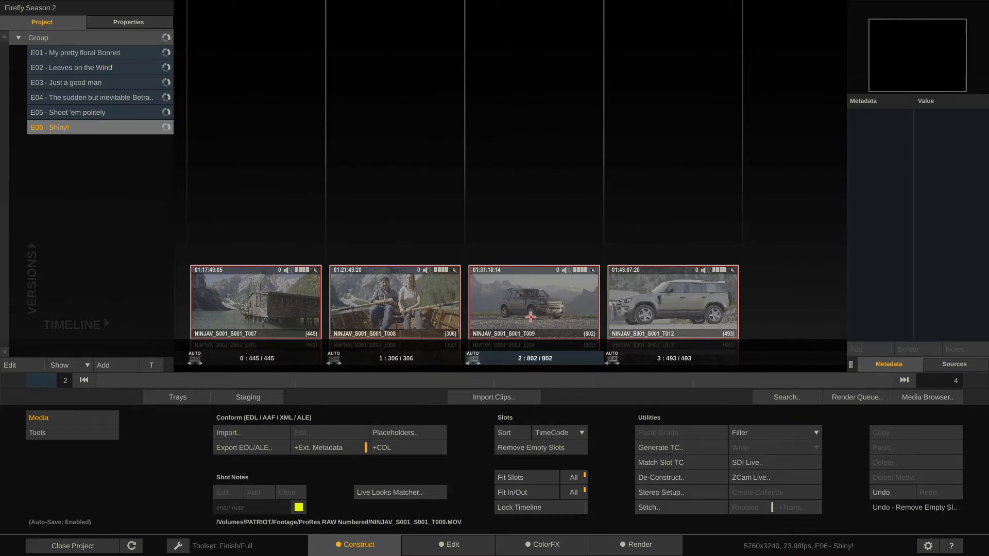
{"action": "left_click", "coordinate": [450, 544]}
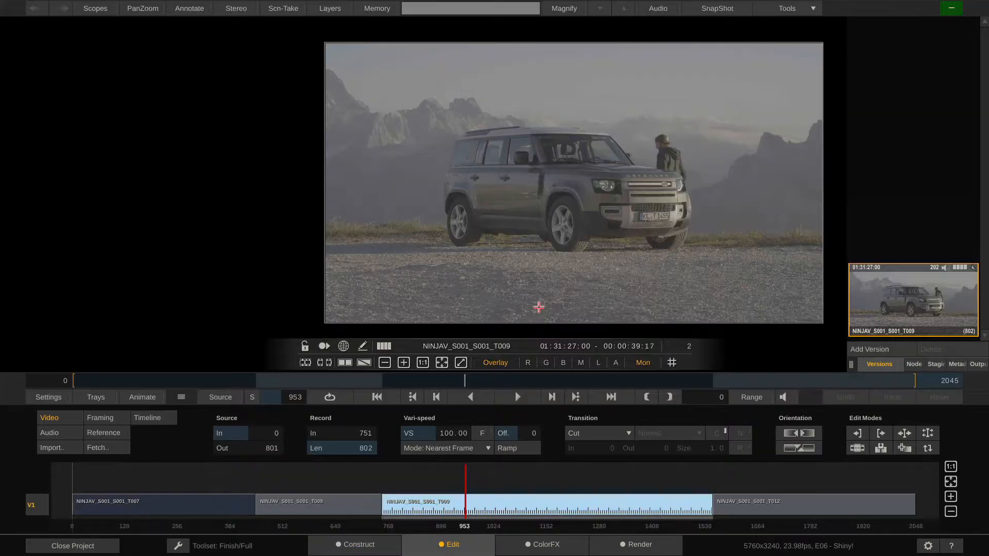
{"action": "left_click", "coordinate": [541, 544]}
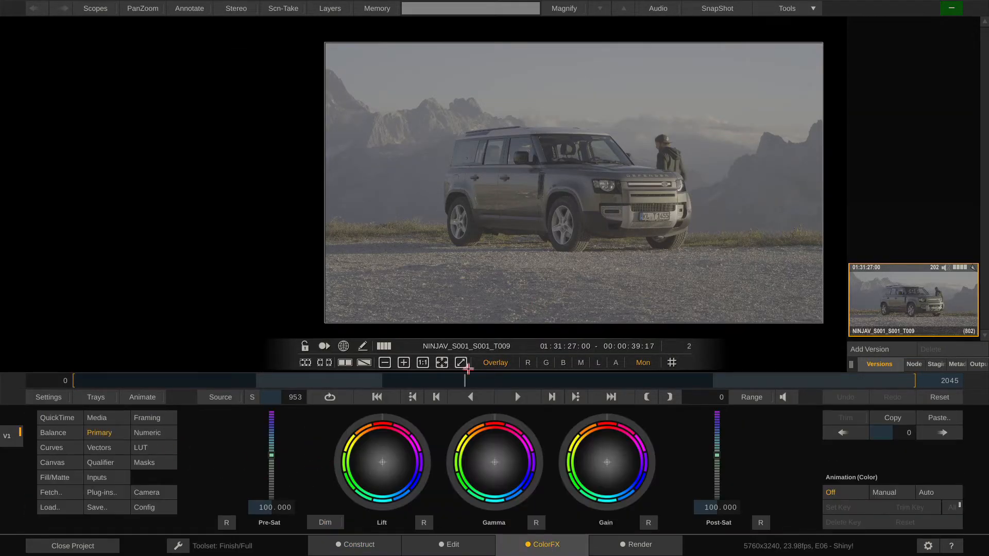
{"action": "left_click", "coordinate": [954, 365]}
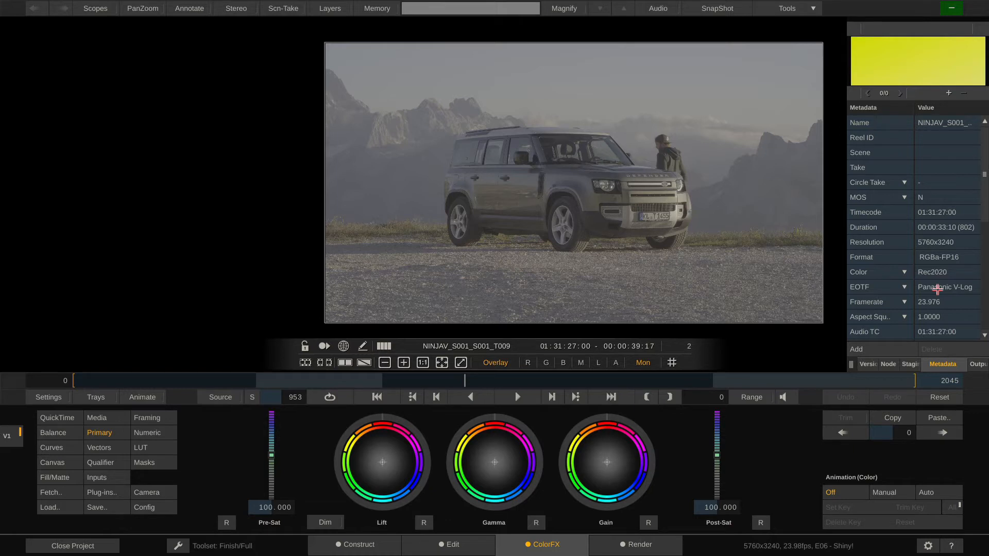
{"action": "mouse_move", "coordinate": [86, 454]}
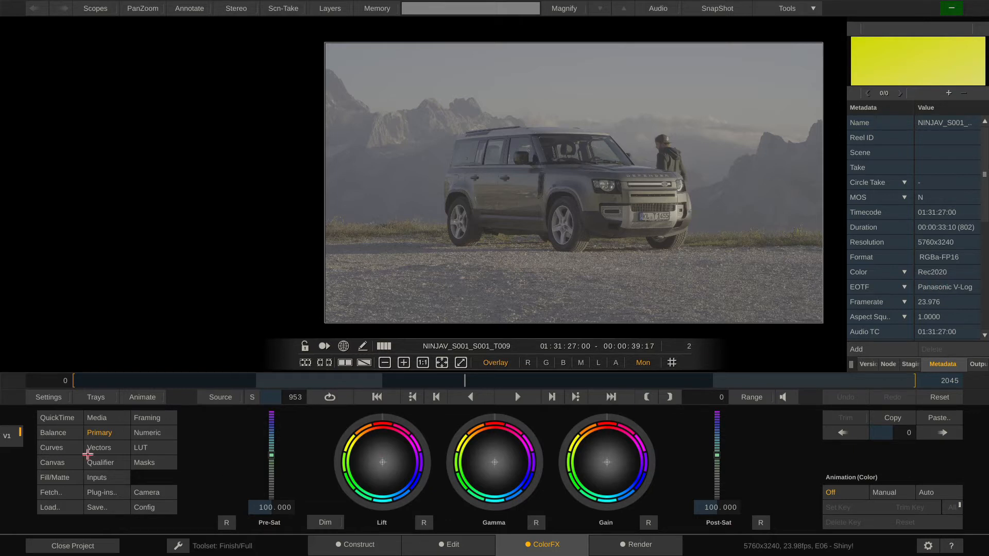
{"action": "left_click", "coordinate": [58, 417]}
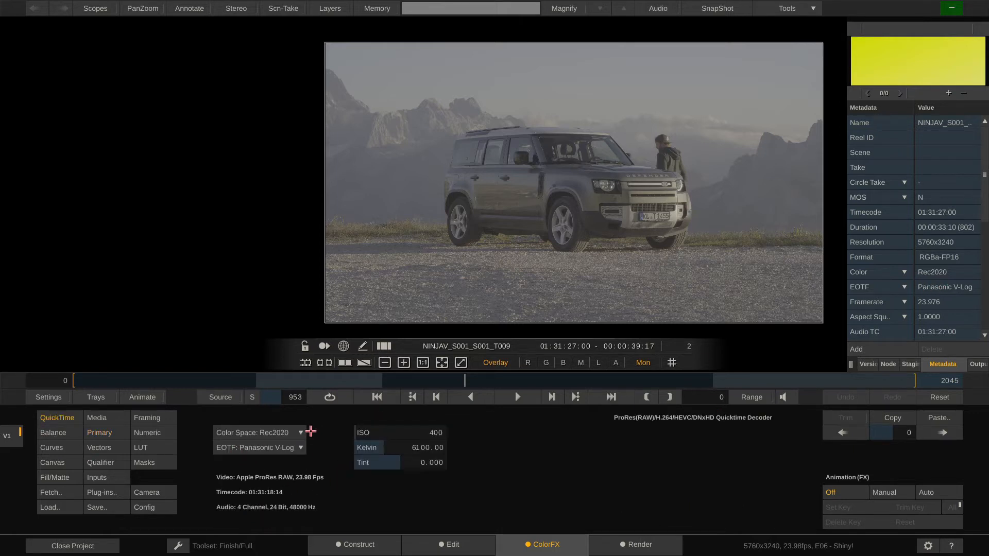
{"action": "mouse_move", "coordinate": [384, 498]}
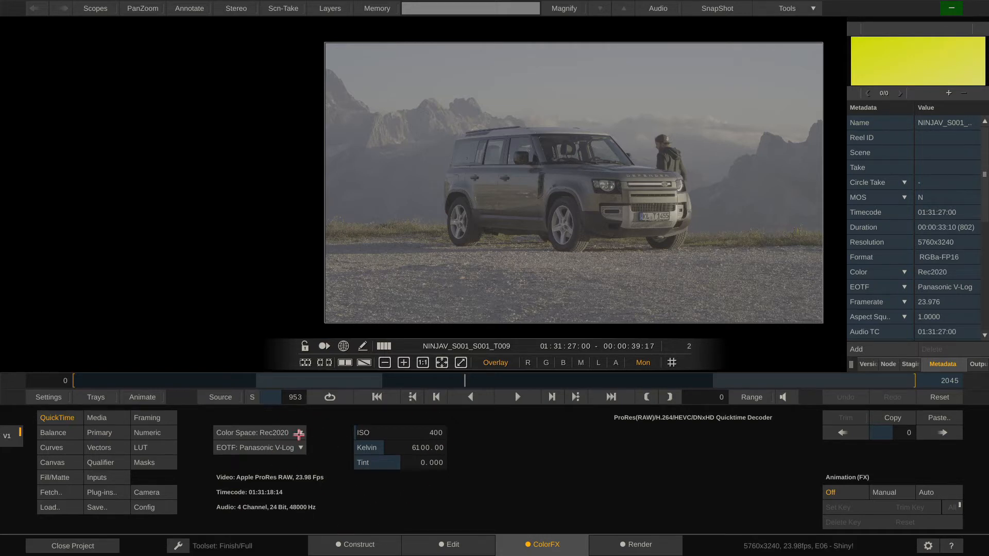
Set the shot's decode colour space to Alexa Wide Gamut instead of Rec2020
{"action": "left_click", "coordinate": [258, 433]}
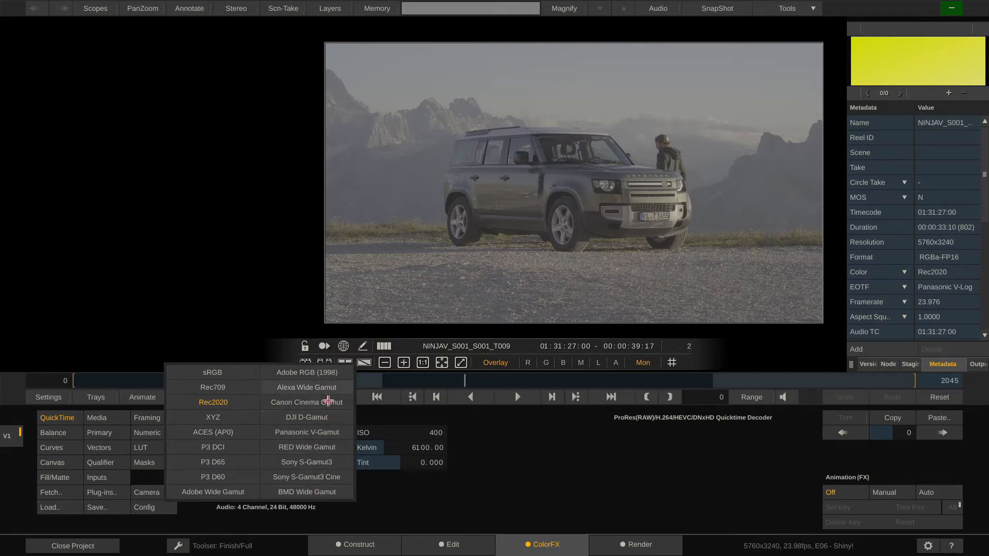
{"action": "left_click", "coordinate": [306, 387]}
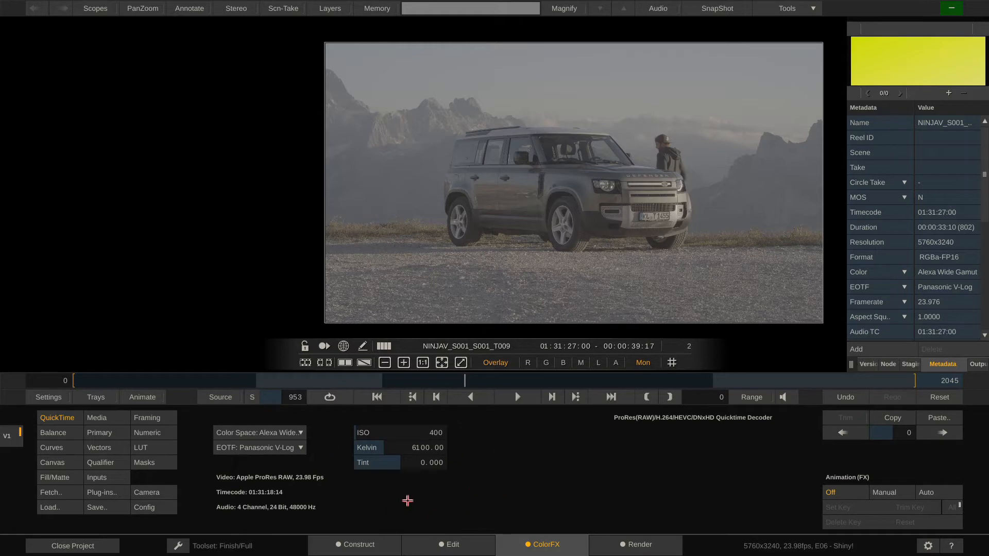
Select shot NINJAV_S001_S001_T007 and show the Media Browser's decode node columns
{"action": "left_click", "coordinate": [359, 544]}
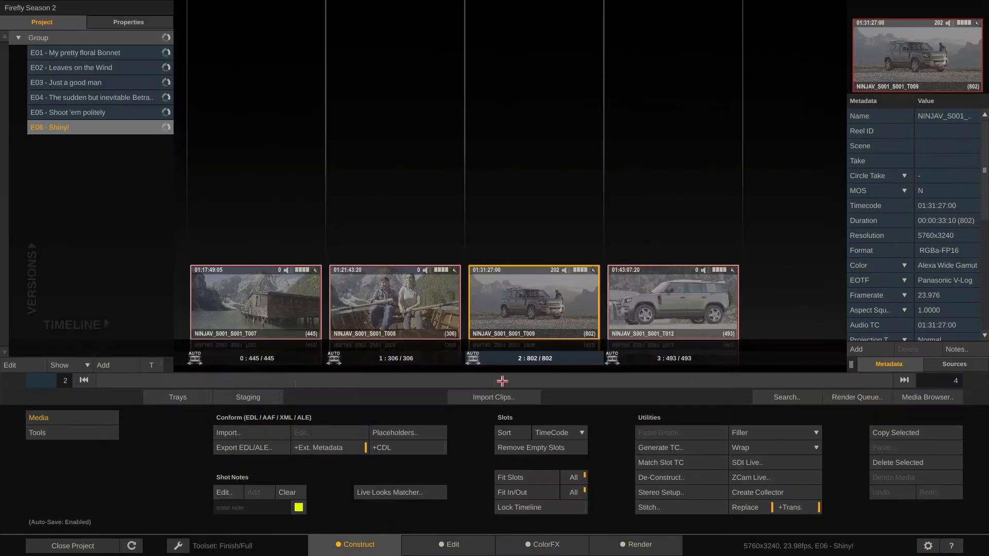
{"action": "left_click", "coordinate": [255, 301]}
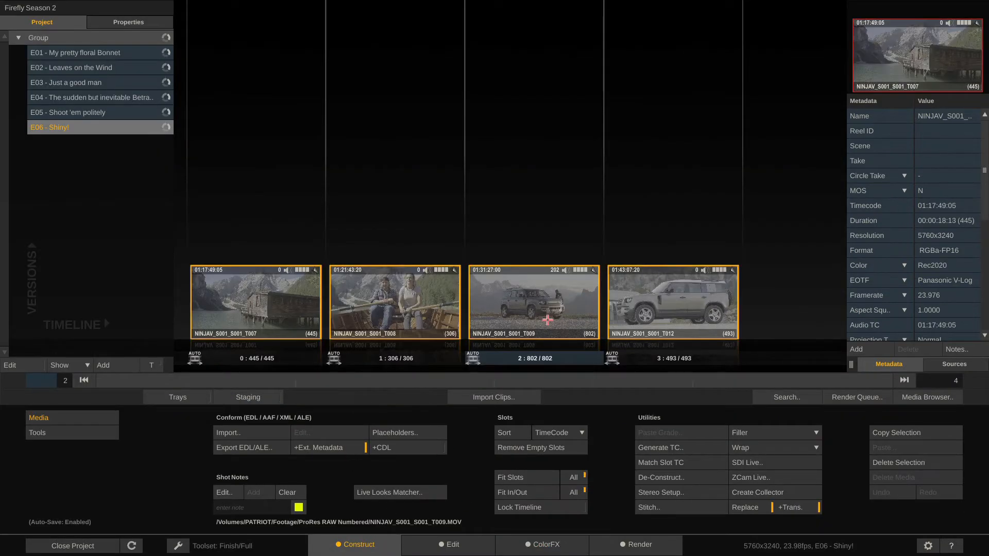
{"action": "left_click", "coordinate": [927, 398]}
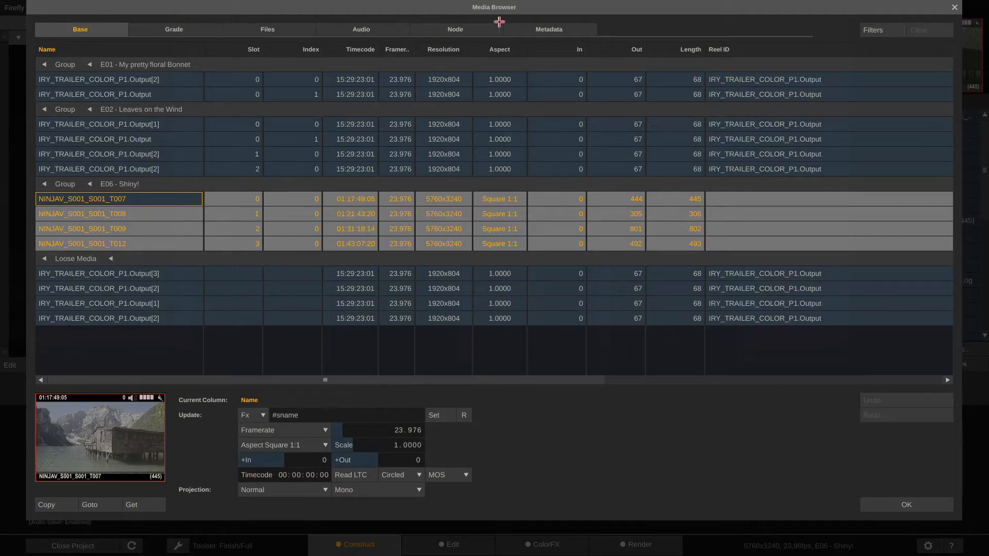
{"action": "left_click", "coordinate": [454, 29]}
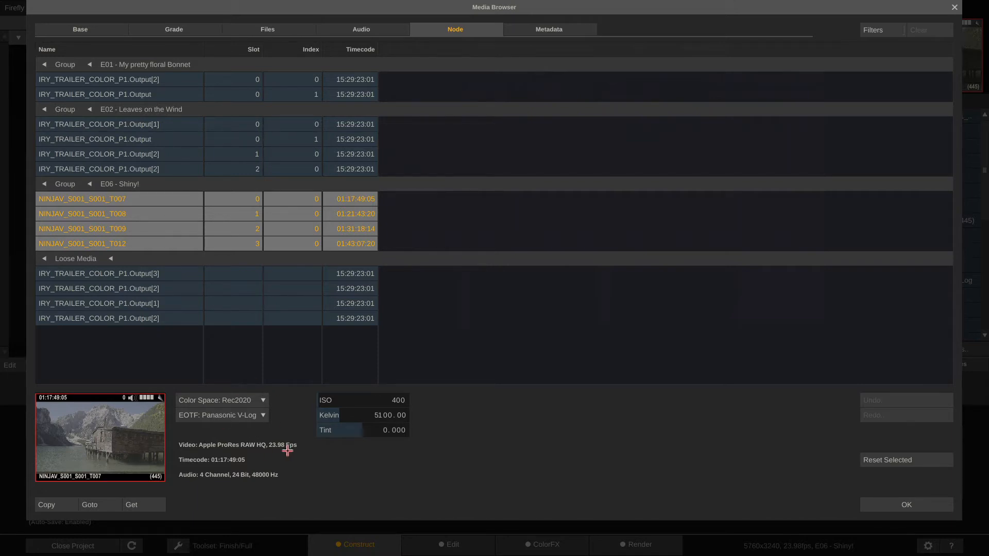
Set the listed shots' colour space to Panasonic V-Gamut as one batch change
{"action": "left_click", "coordinate": [220, 399]}
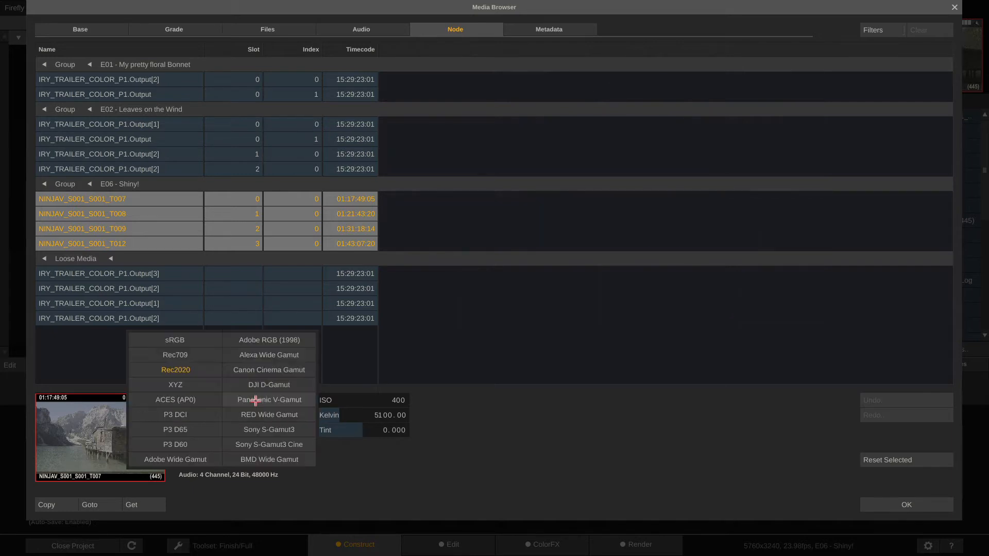
{"action": "mouse_move", "coordinate": [326, 400]}
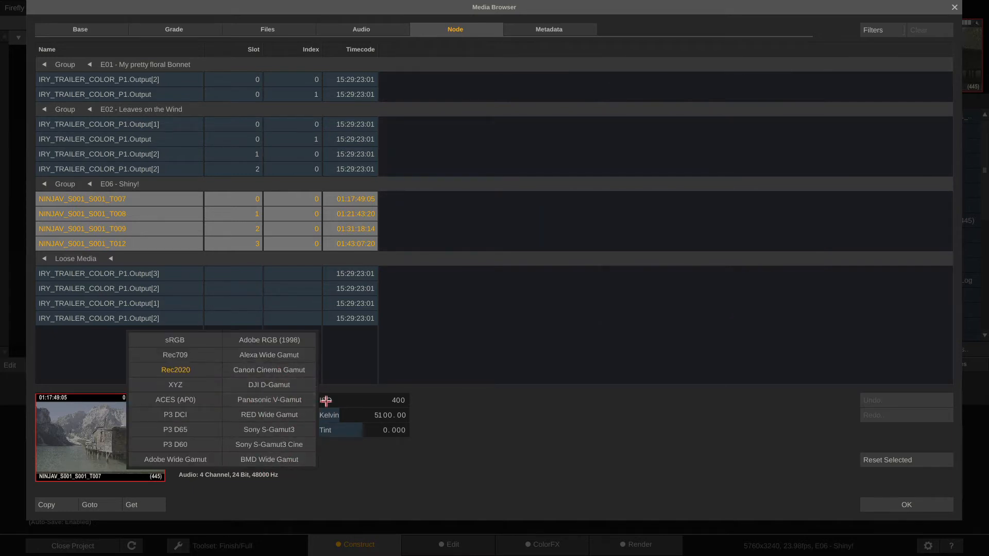
{"action": "left_click", "coordinate": [267, 400]}
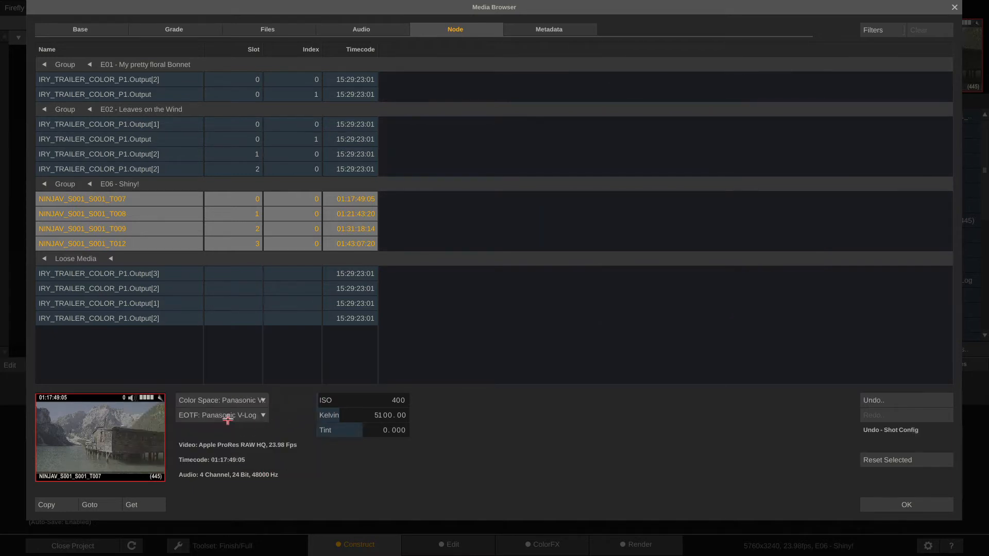
{"action": "mouse_move", "coordinate": [273, 424]}
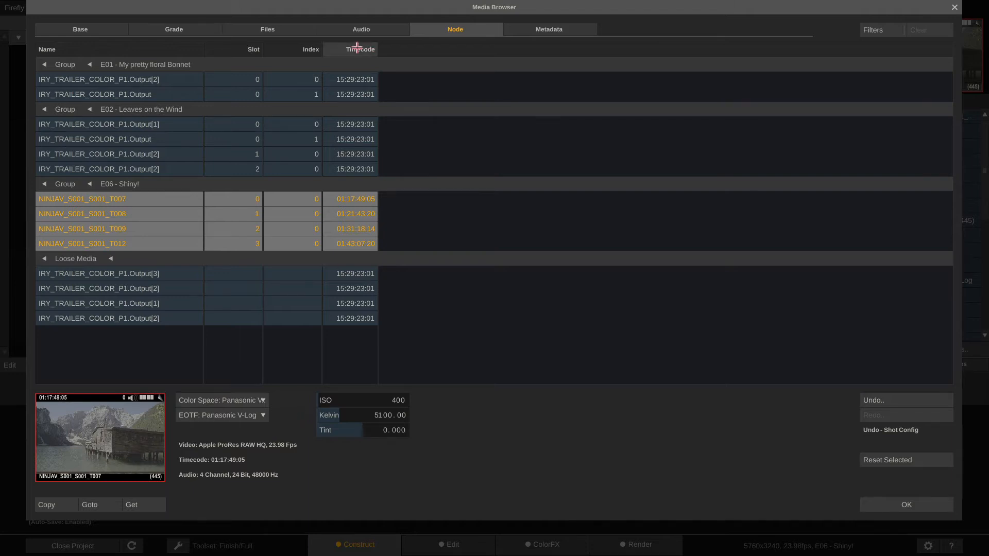
Fill the E06 clips' Reel IDs with #sname clip names on the Base tab and confirm with OK
{"action": "left_click", "coordinate": [80, 28]}
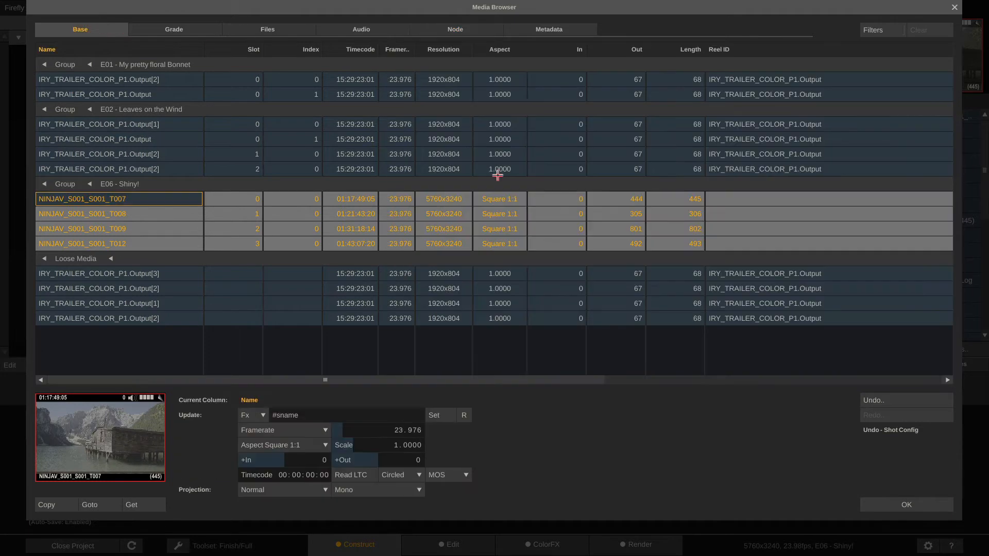
{"action": "mouse_move", "coordinate": [744, 246]}
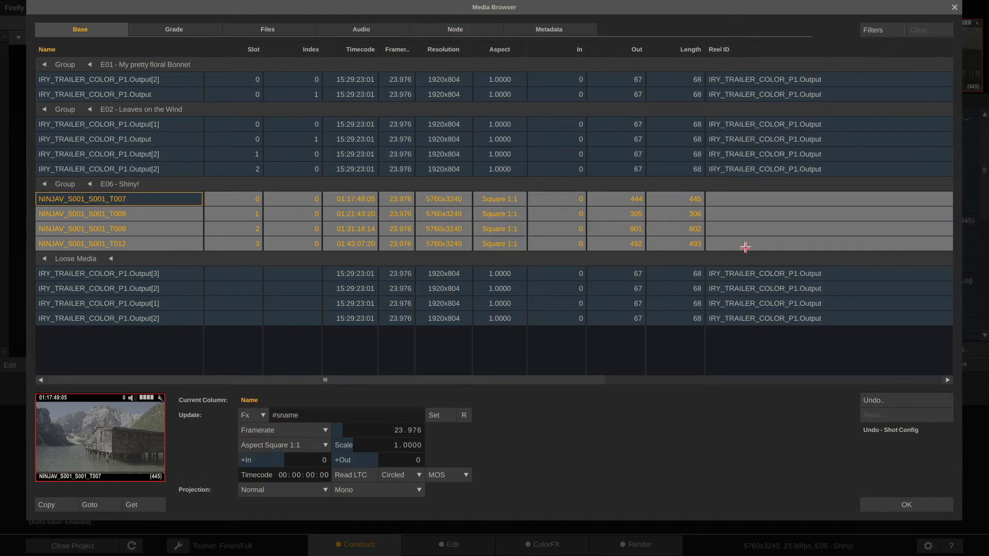
{"action": "mouse_move", "coordinate": [735, 248]}
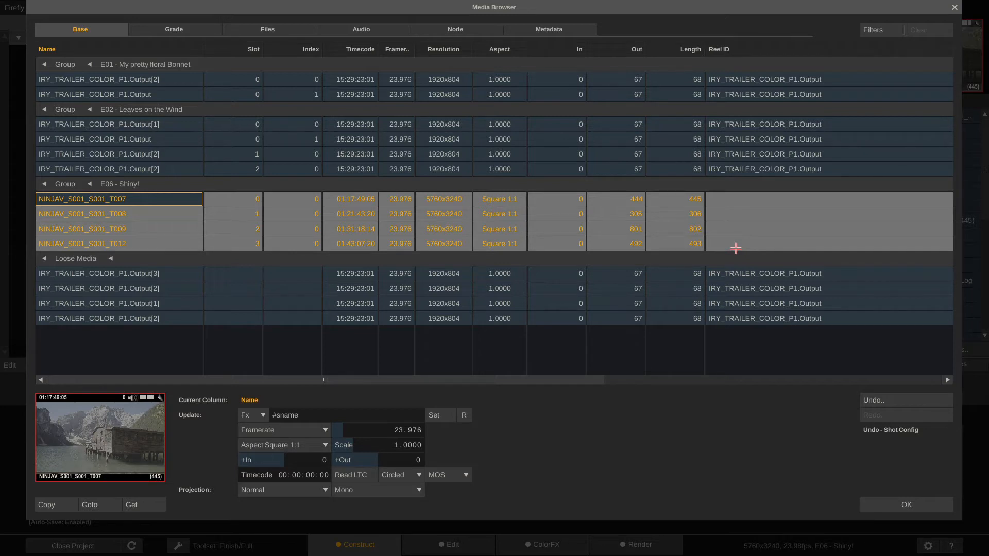
{"action": "mouse_move", "coordinate": [784, 67]}
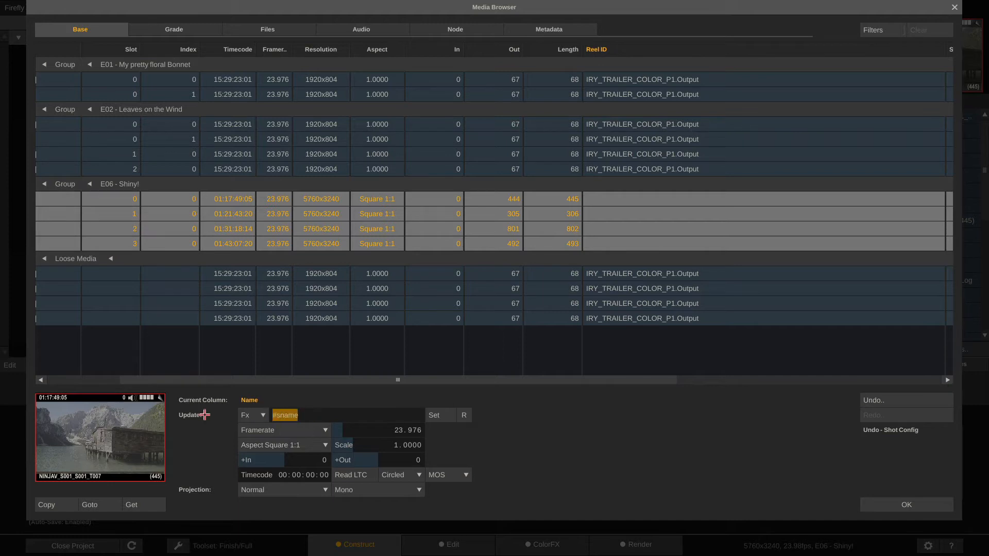
{"action": "mouse_move", "coordinate": [390, 465]}
{"action": "type", "text": "Anyth"}
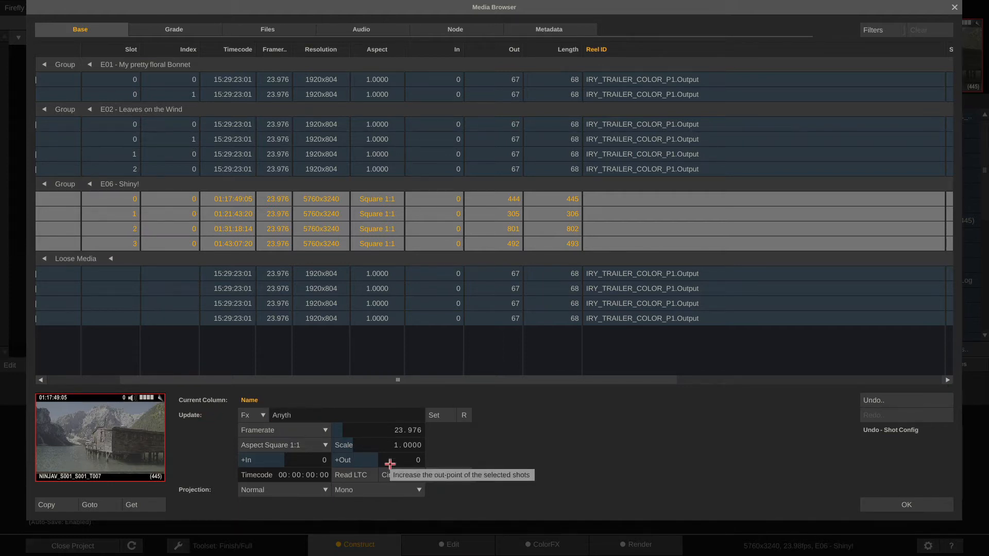
{"action": "left_click", "coordinate": [434, 415]}
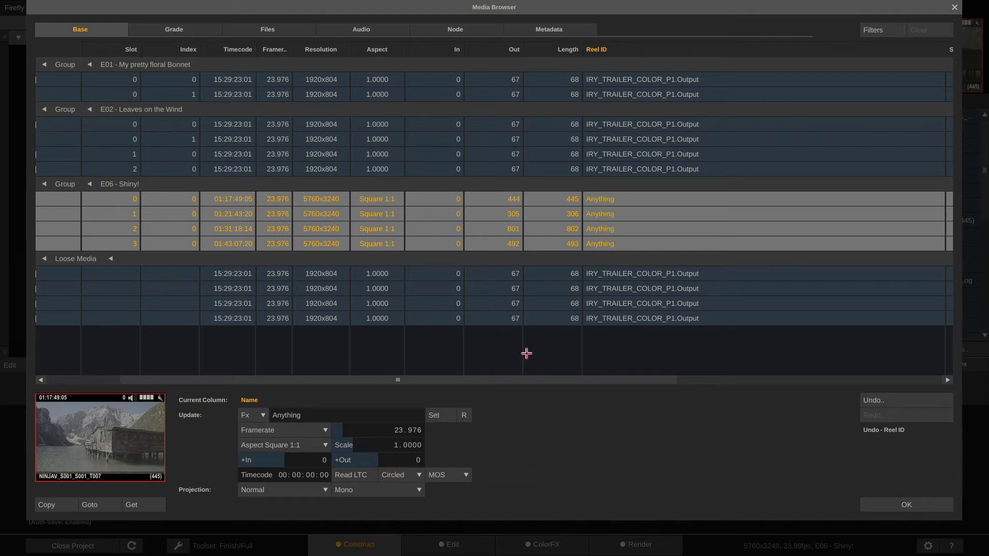
{"action": "mouse_move", "coordinate": [617, 210]}
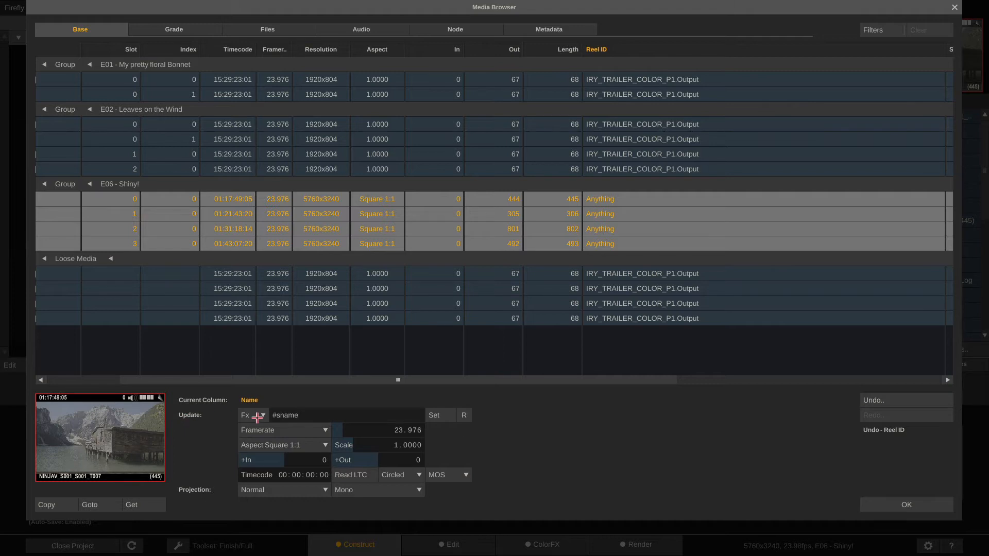
{"action": "left_click", "coordinate": [245, 415]}
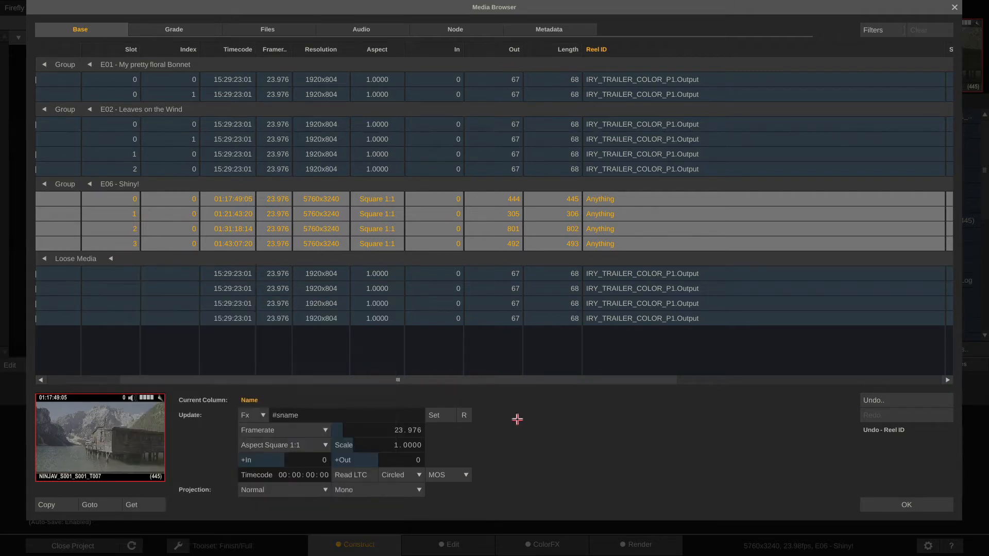
{"action": "left_click", "coordinate": [434, 415]}
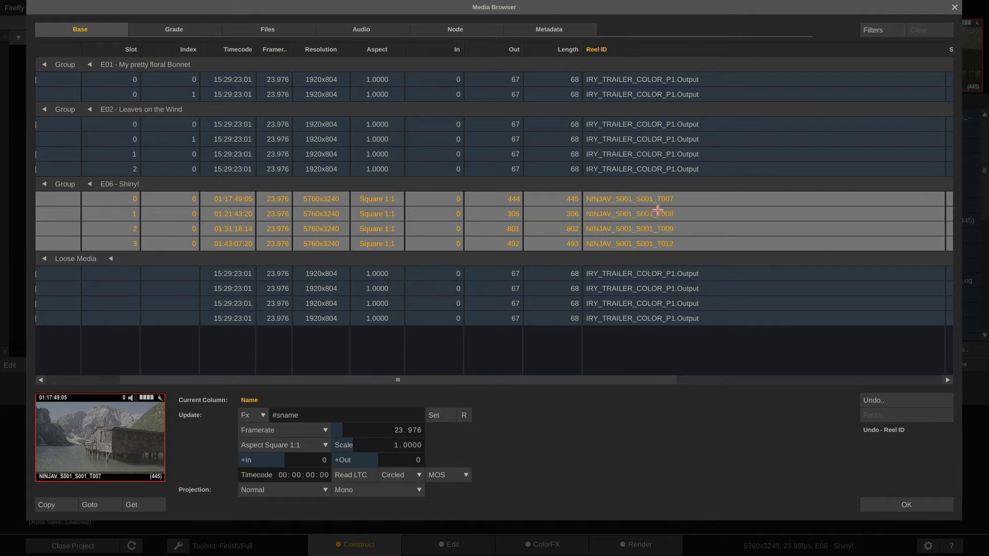
{"action": "mouse_move", "coordinate": [663, 186]}
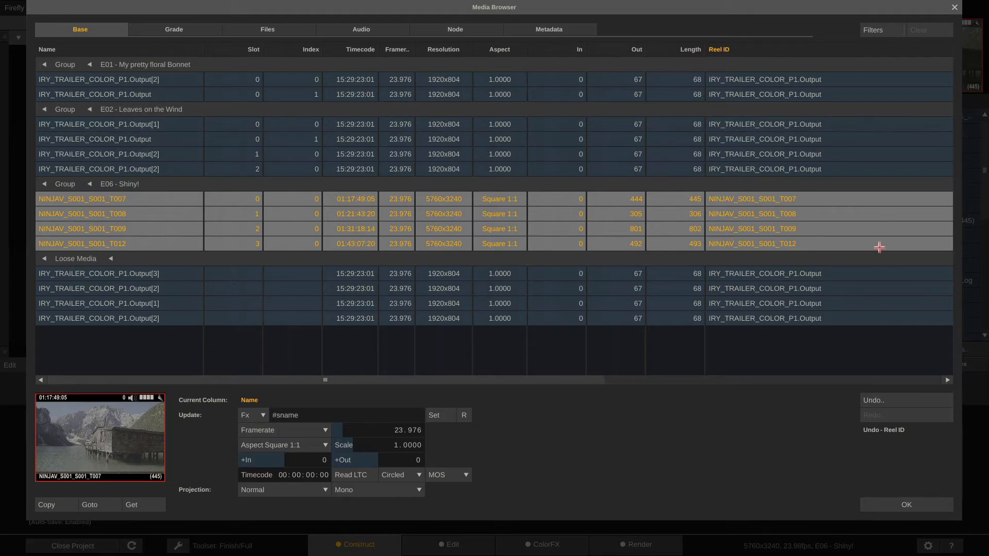
{"action": "left_click", "coordinate": [906, 505]}
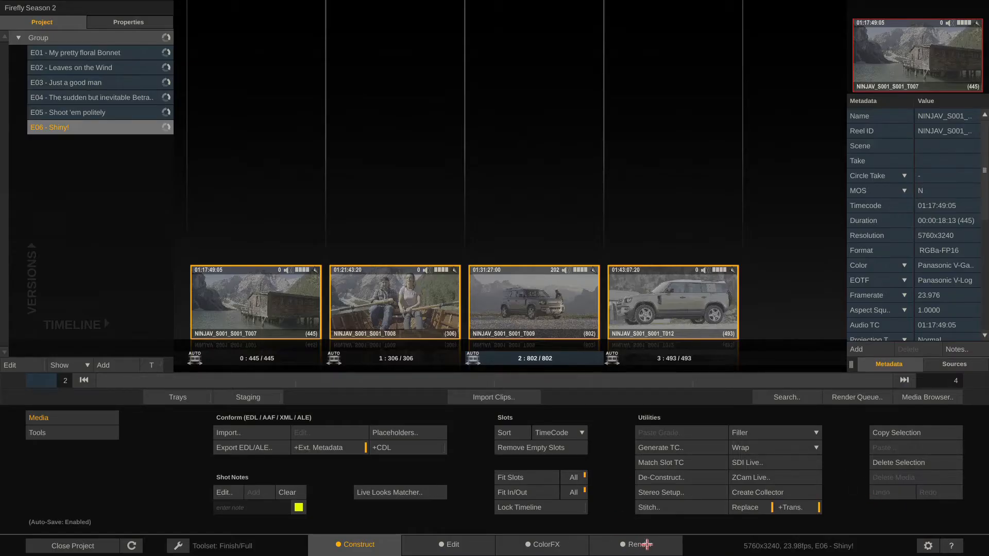
Show the render output tree for E06 - Shiny! with its master output settings
{"action": "left_click", "coordinate": [636, 544]}
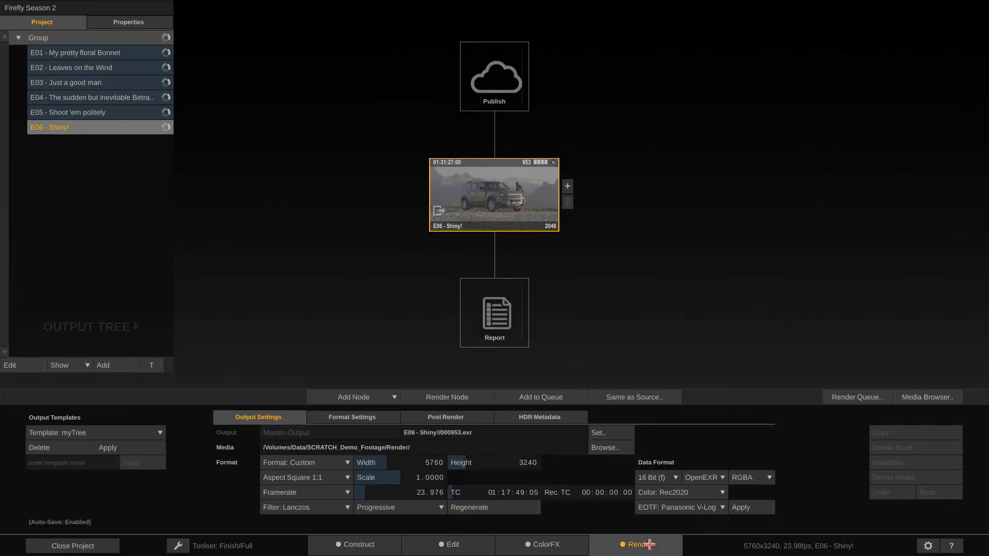
{"action": "mouse_move", "coordinate": [627, 211]}
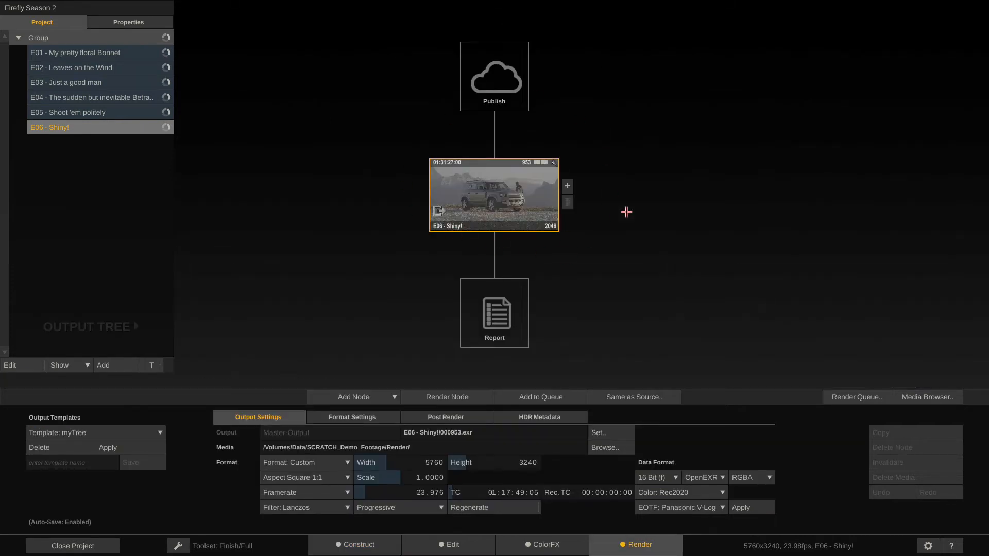
{"action": "mouse_move", "coordinate": [498, 143]}
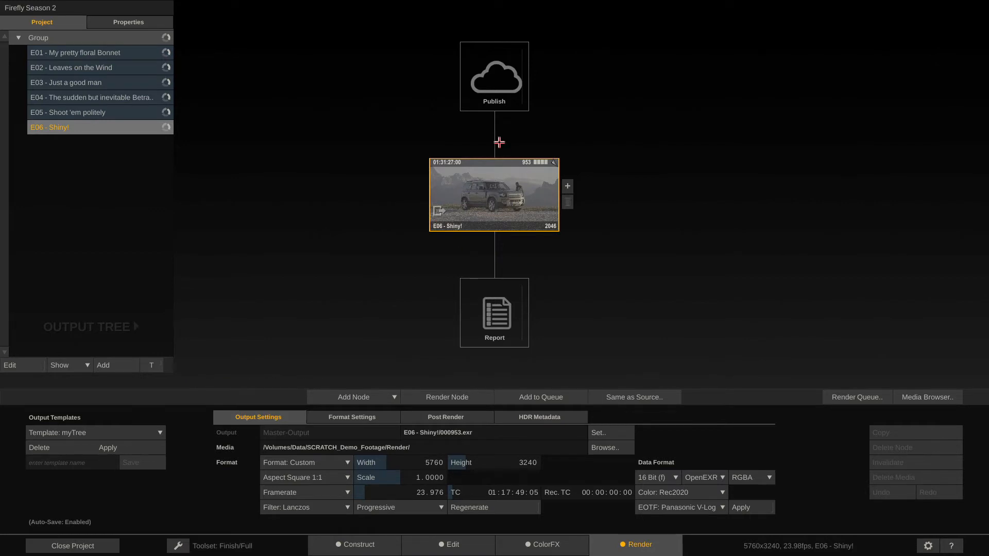
{"action": "mouse_move", "coordinate": [501, 332]}
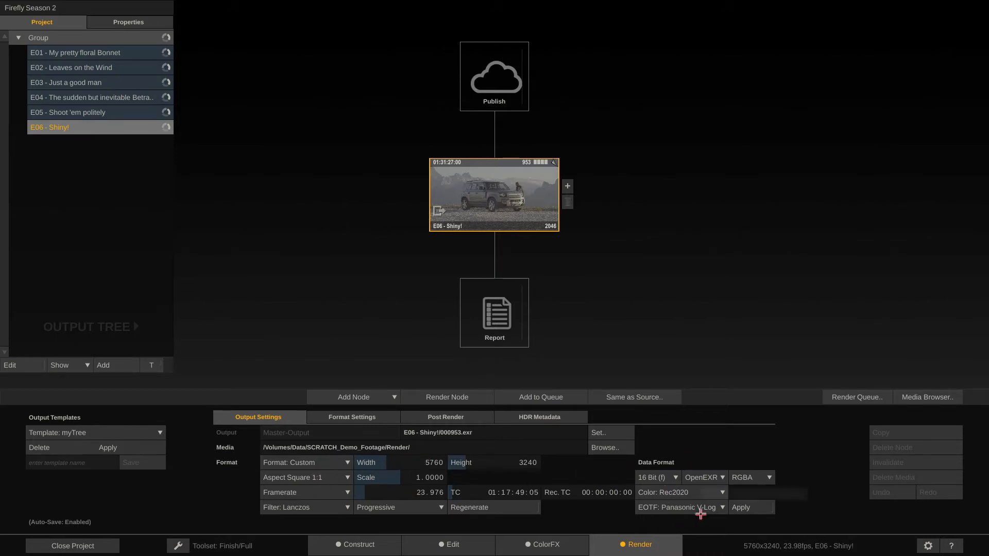
{"action": "mouse_move", "coordinate": [570, 183]}
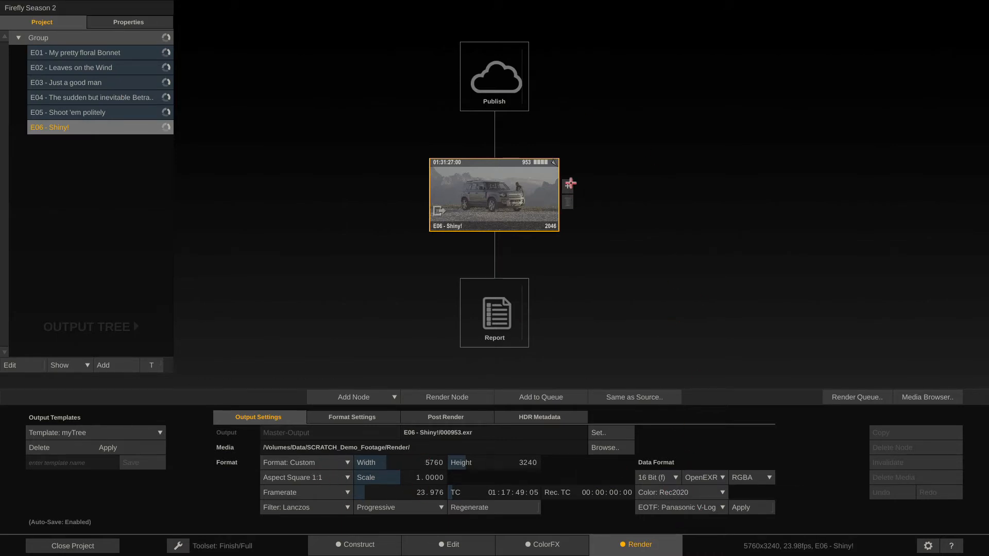
Add a ProRes Encoder output to E06 - Shiny! and start adding a second encoder
{"action": "left_click", "coordinate": [567, 187]}
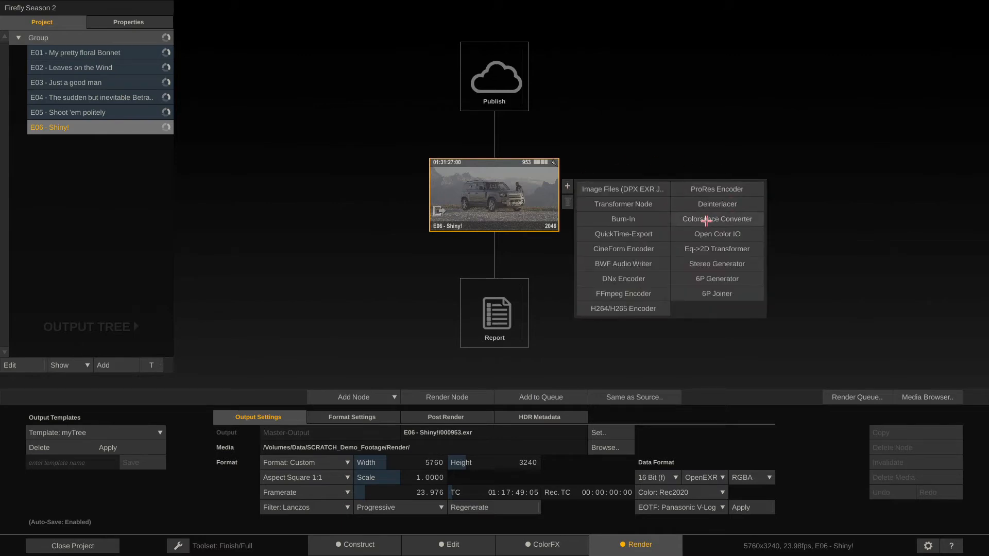
{"action": "left_click", "coordinate": [716, 188]}
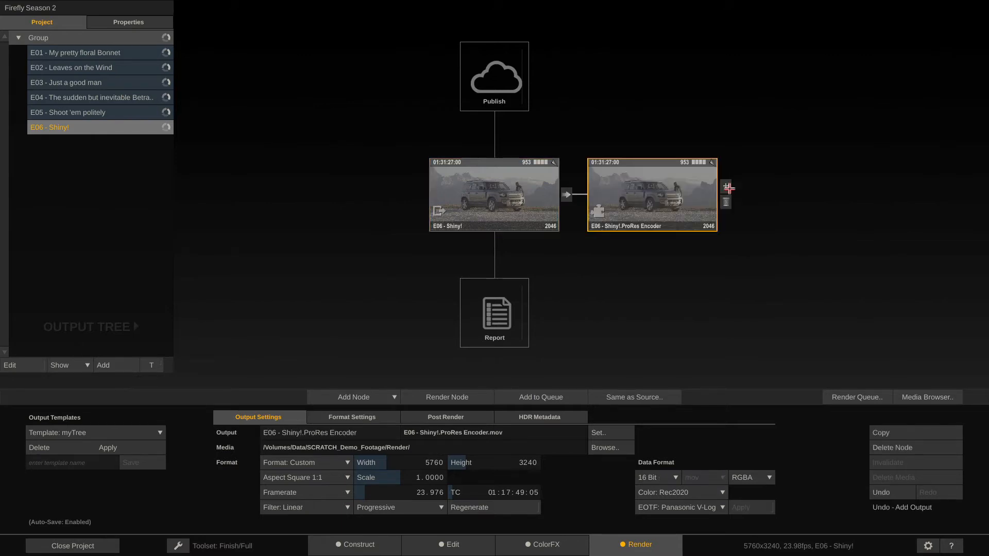
{"action": "left_click", "coordinate": [494, 193]}
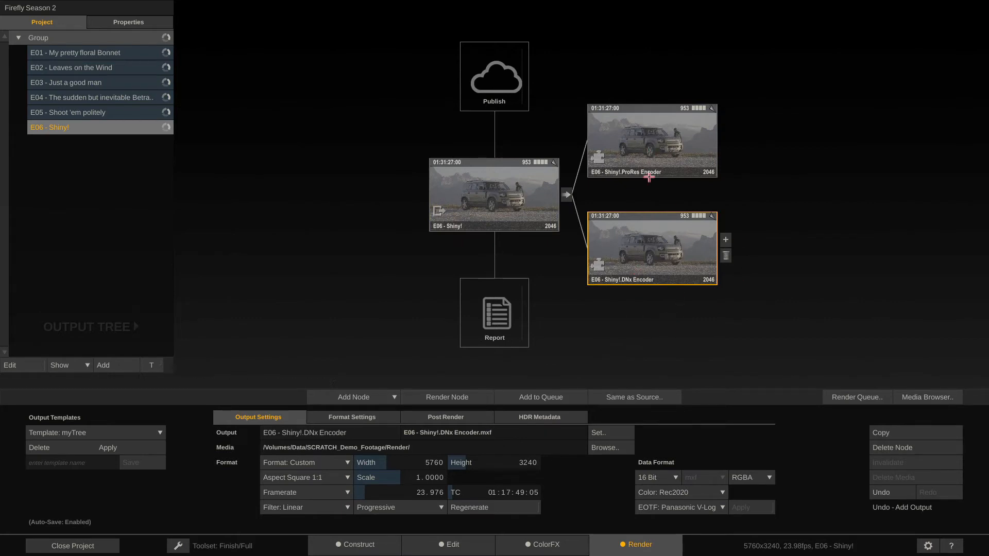
{"action": "mouse_move", "coordinate": [670, 273]}
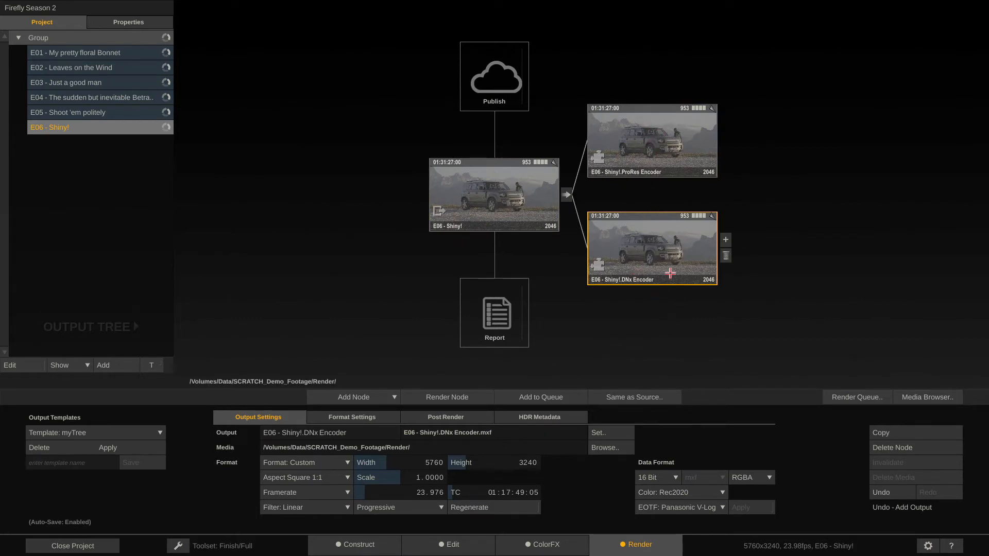
{"action": "mouse_move", "coordinate": [661, 241]}
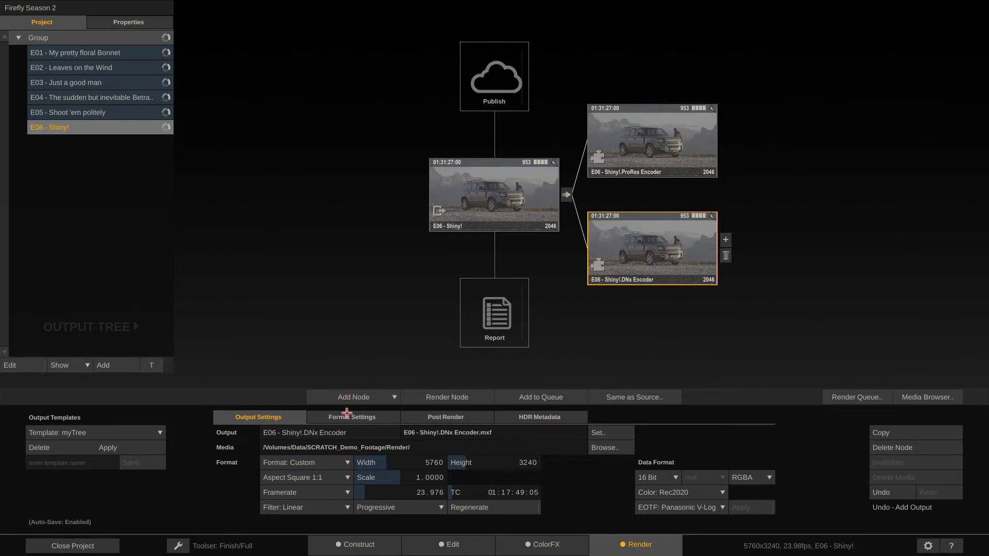
Set the DNx output's container to MXF OP-Atom and the ProRes output's codec to Apple ProRes 4444 XQ
{"action": "left_click", "coordinate": [351, 417]}
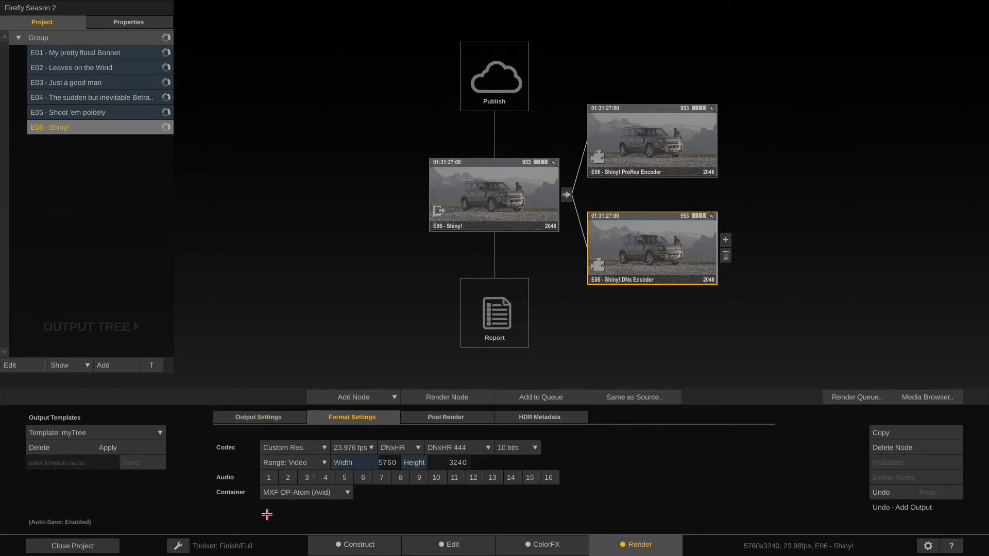
{"action": "mouse_move", "coordinate": [470, 447]}
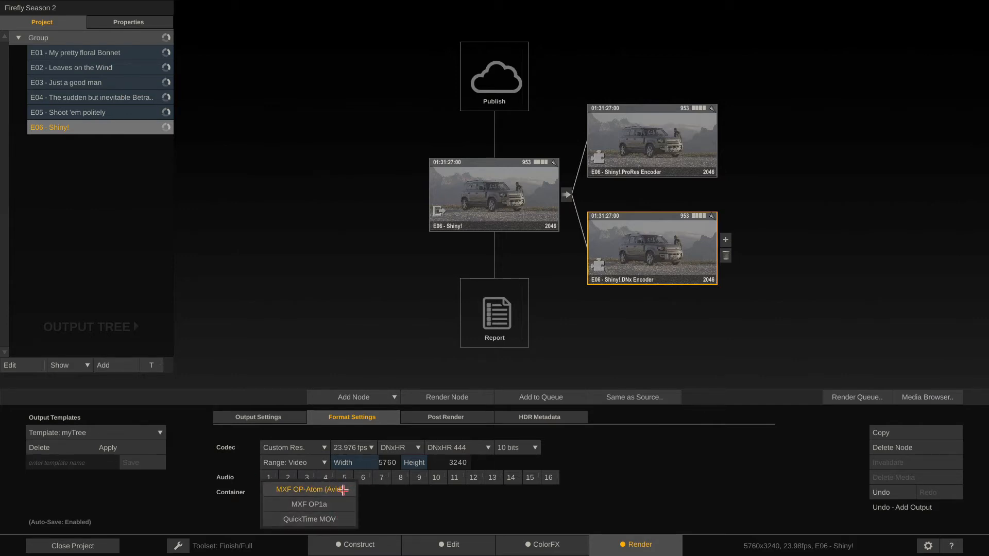
{"action": "mouse_move", "coordinate": [336, 520]}
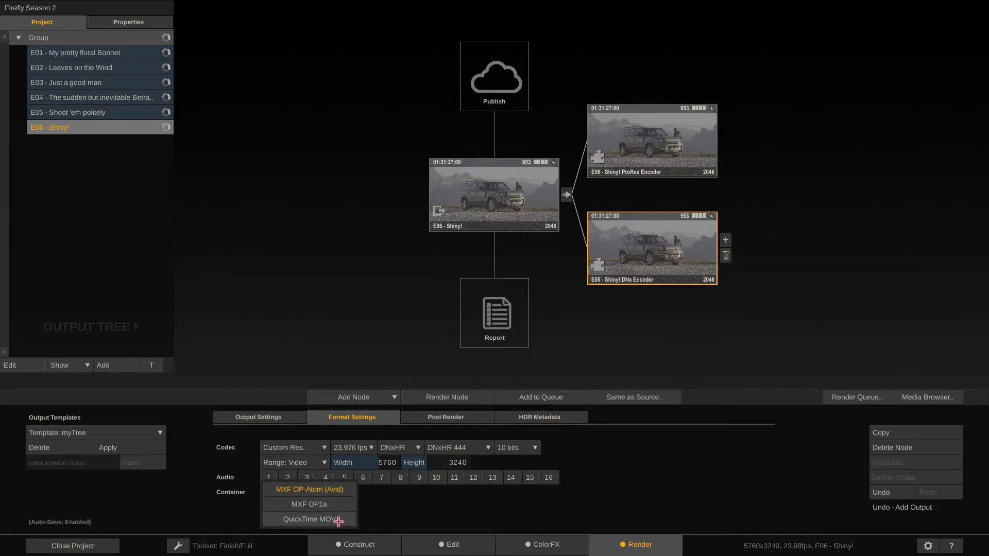
{"action": "left_click", "coordinate": [308, 489]}
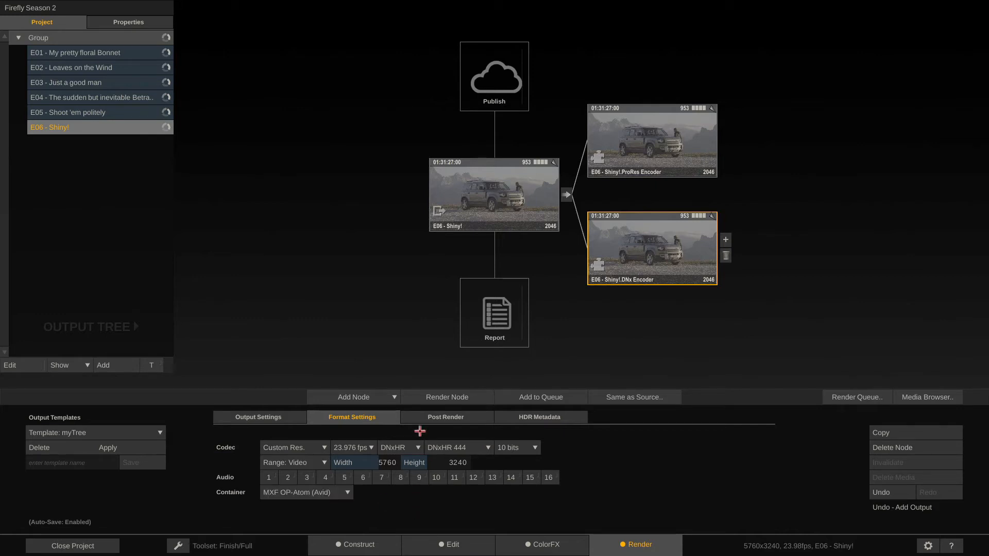
{"action": "mouse_move", "coordinate": [780, 328]}
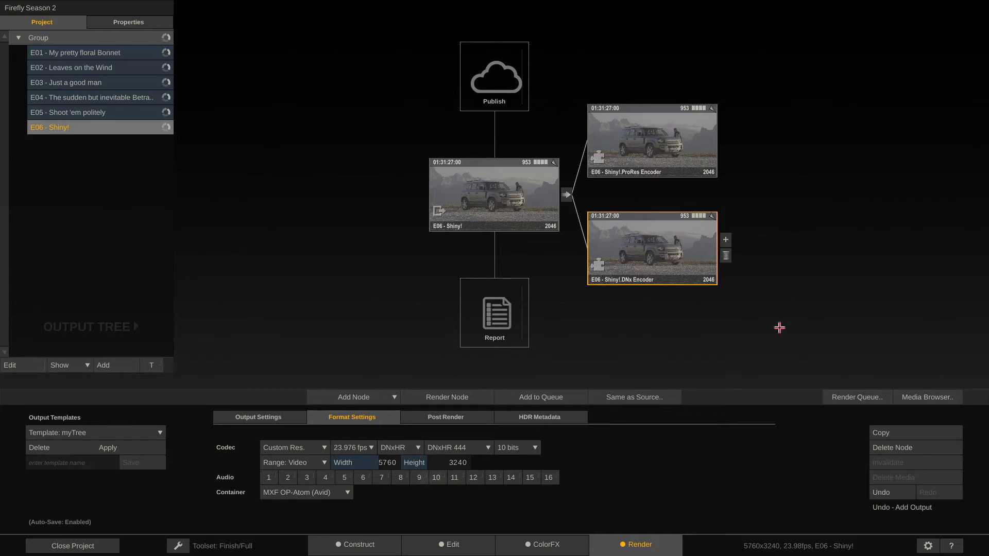
{"action": "left_click", "coordinate": [652, 140]}
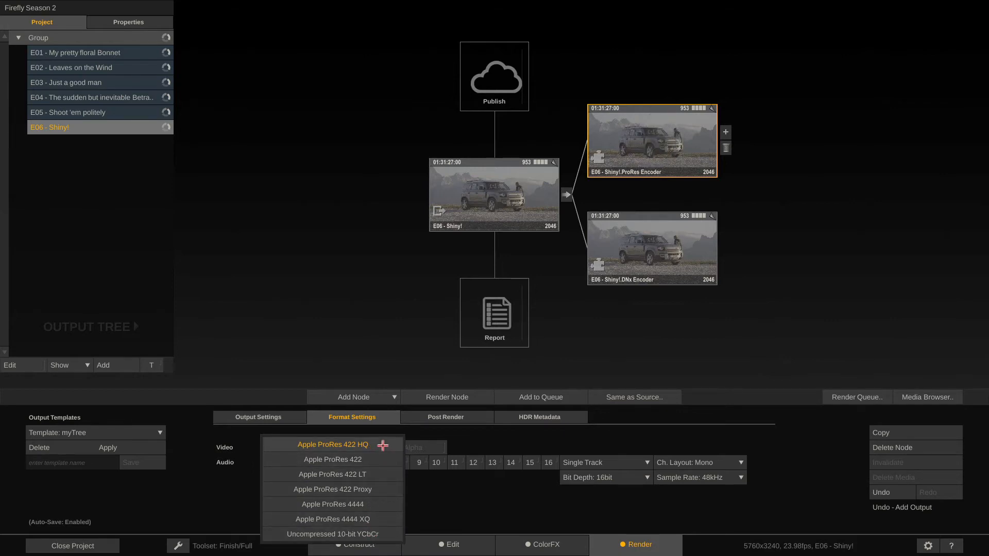
{"action": "mouse_move", "coordinate": [320, 518]}
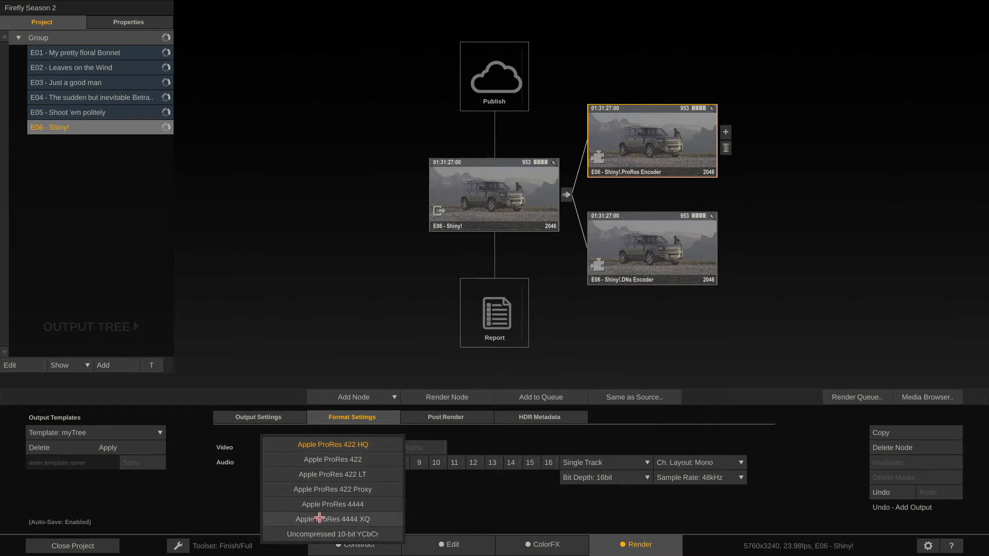
{"action": "mouse_move", "coordinate": [387, 519]}
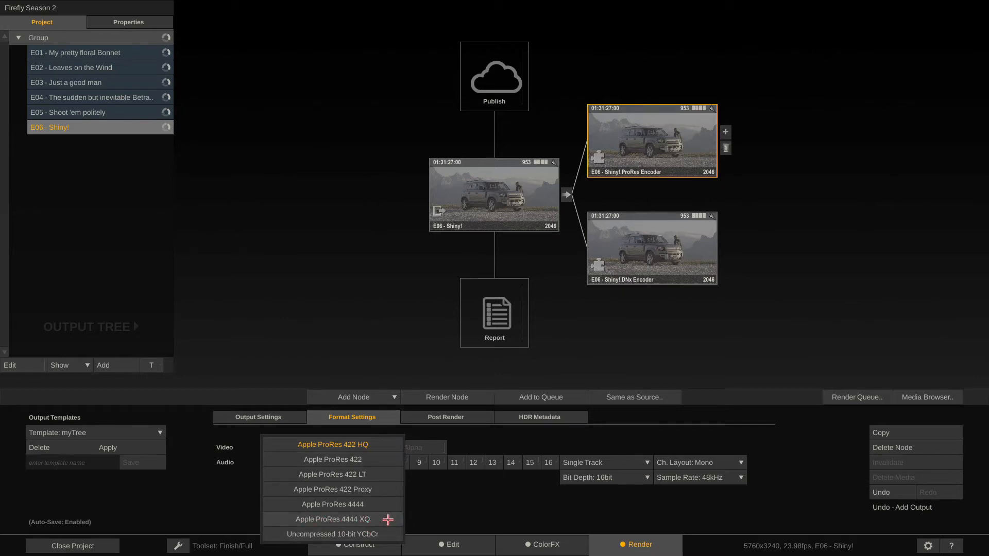
{"action": "left_click", "coordinate": [331, 520]}
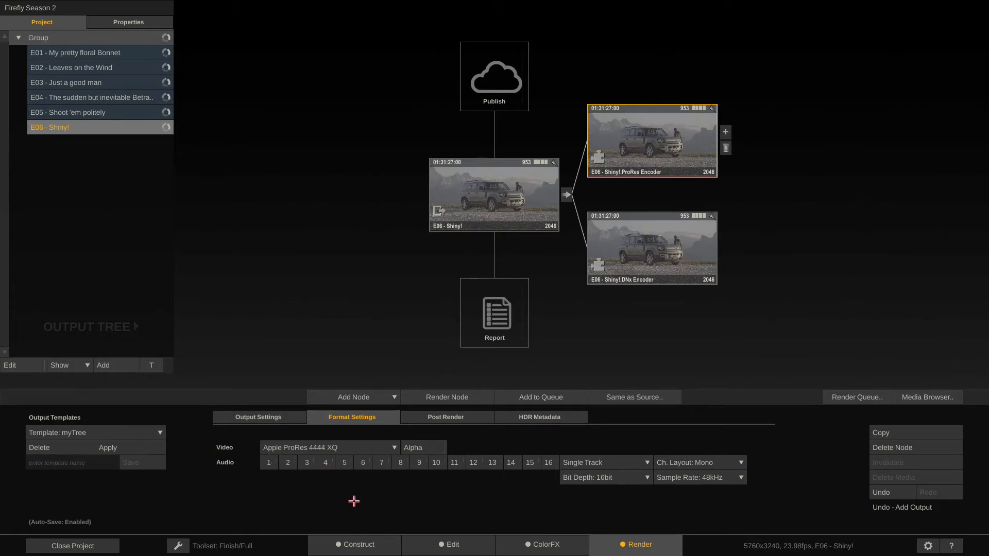
Inspect the clip's embedded audio tracks in Edit, then enable audio channels 1-4 on the ProRes output
{"action": "left_click", "coordinate": [451, 544]}
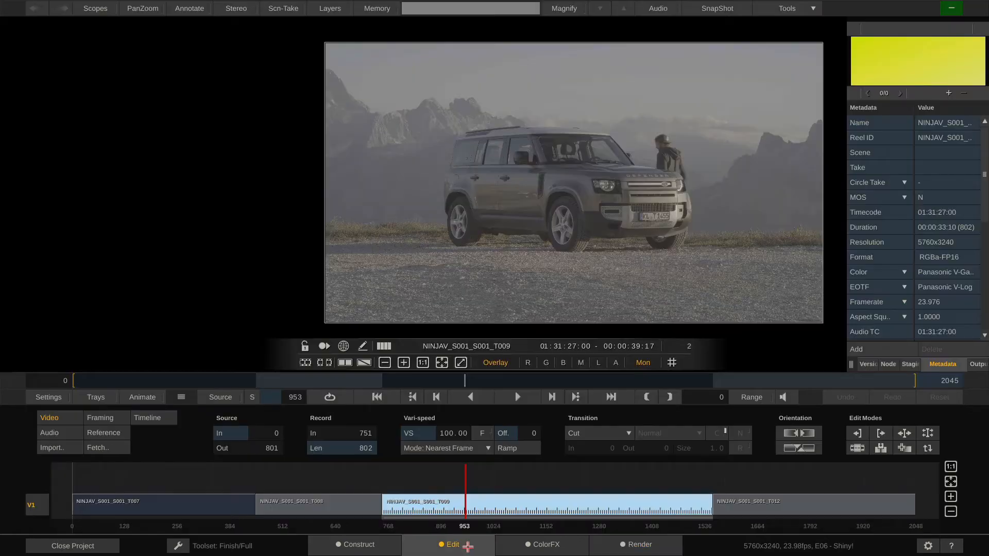
{"action": "left_click", "coordinate": [48, 433]}
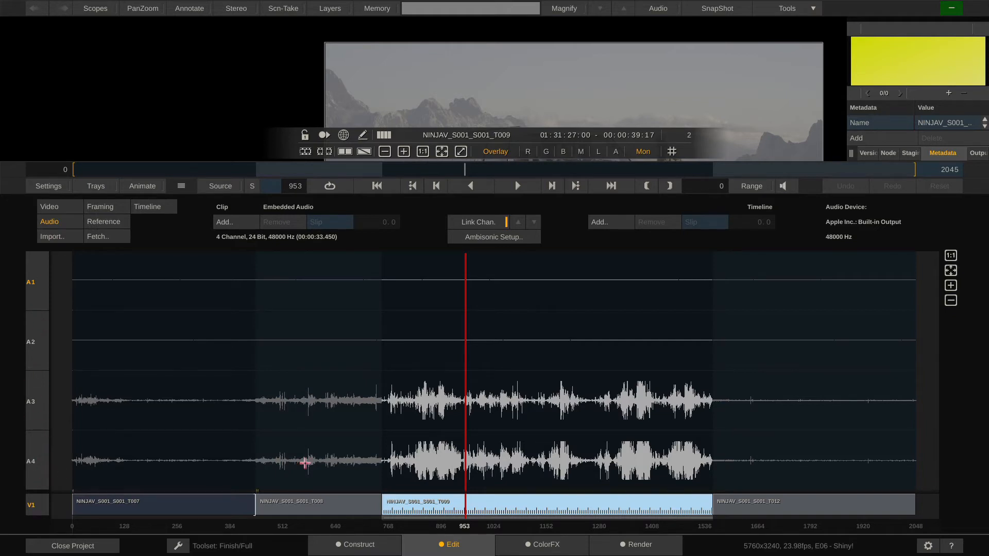
{"action": "mouse_move", "coordinate": [39, 457]}
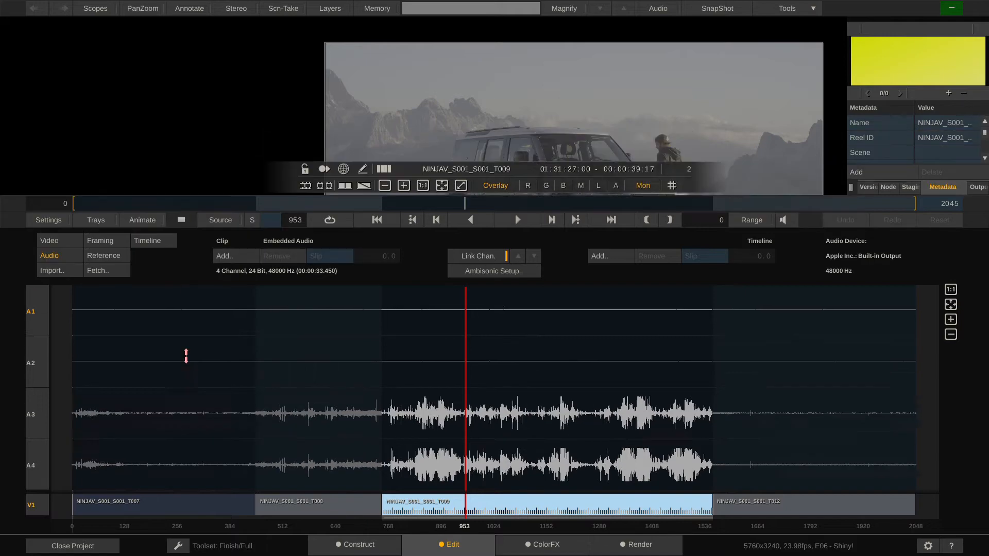
{"action": "left_click", "coordinate": [637, 543]}
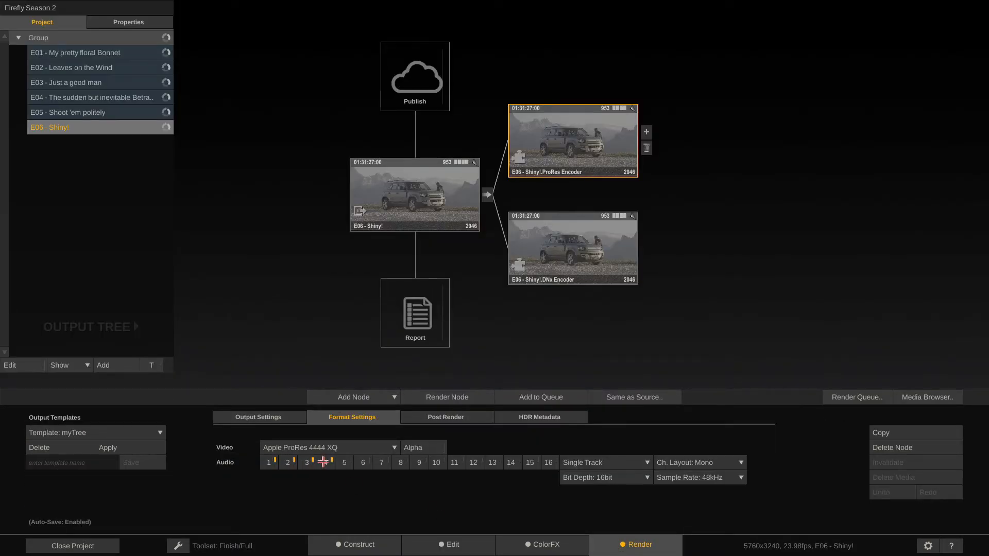
{"action": "left_click", "coordinate": [325, 462]}
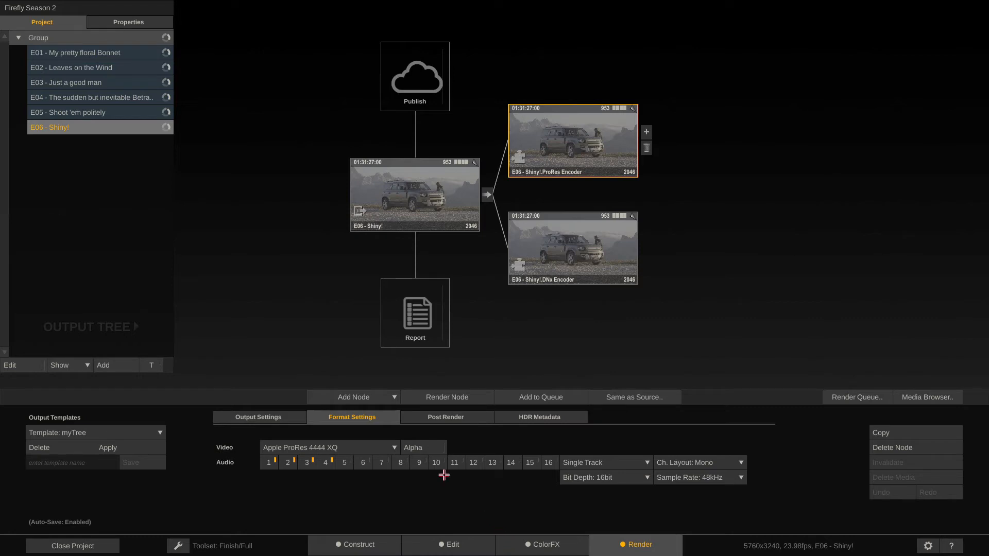
{"action": "left_click", "coordinate": [258, 417]}
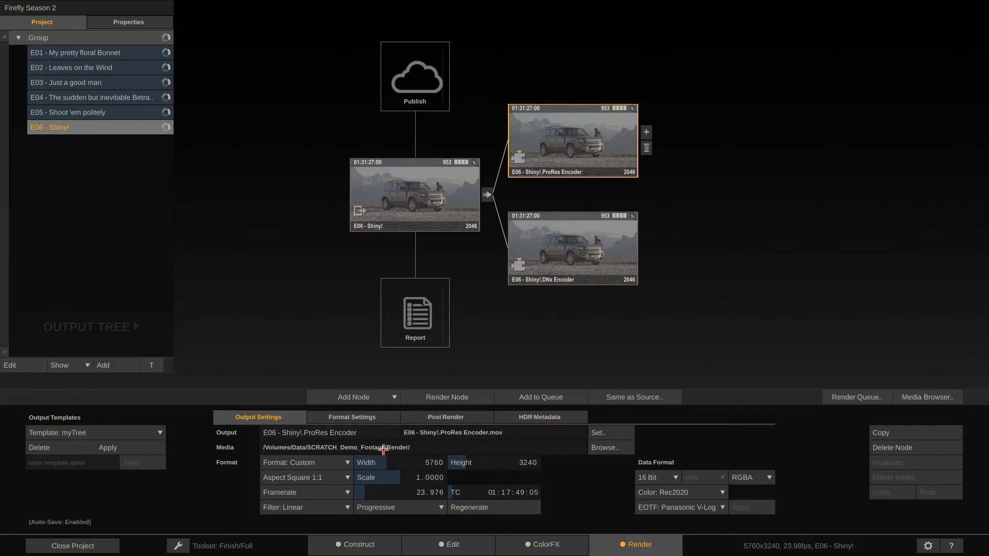
{"action": "left_click", "coordinate": [73, 546]}
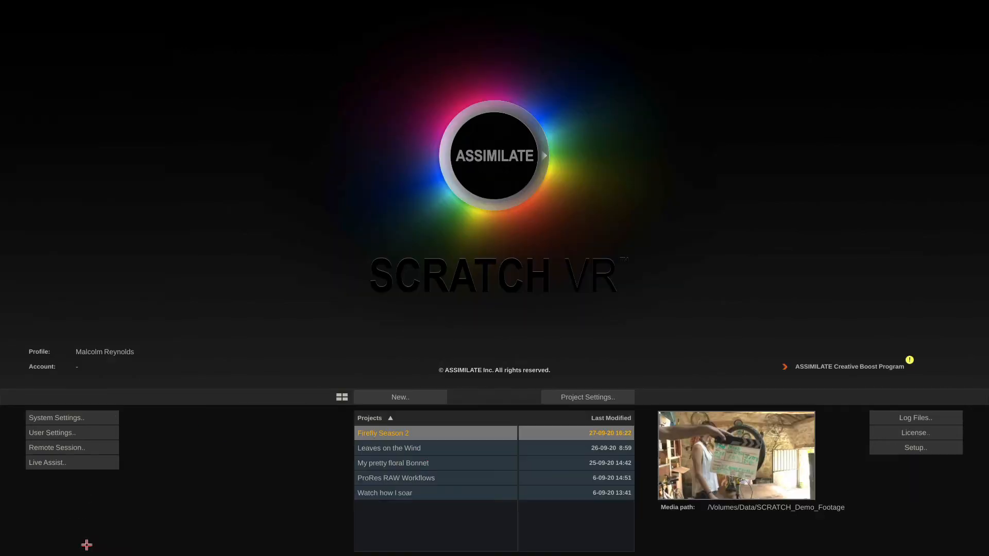
{"action": "left_click", "coordinate": [586, 398]}
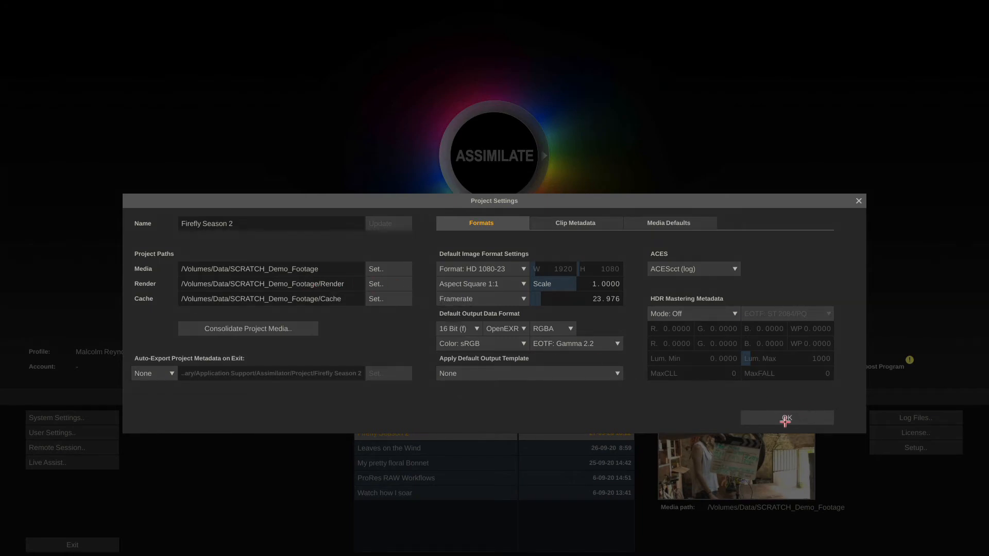
{"action": "left_click", "coordinate": [786, 418]}
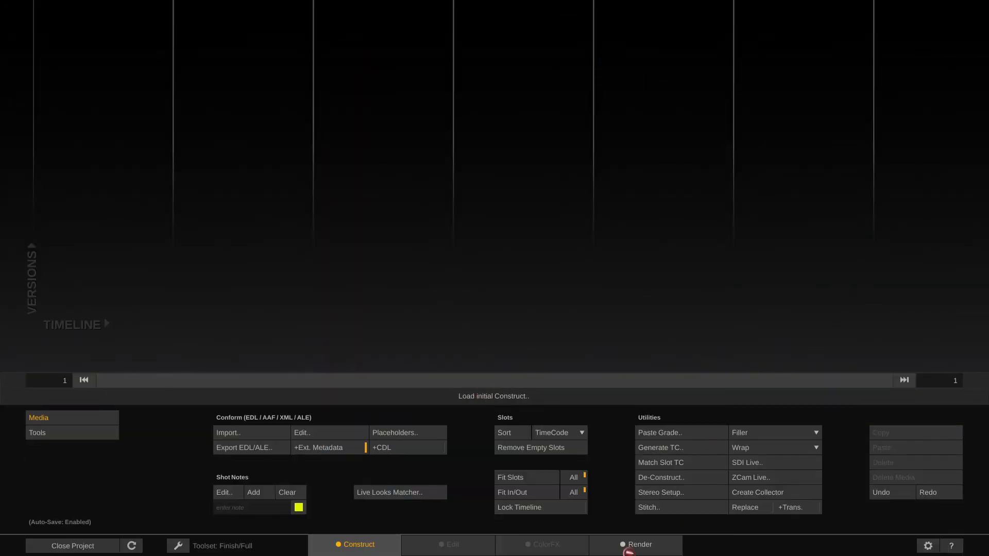
{"action": "left_click", "coordinate": [636, 545]}
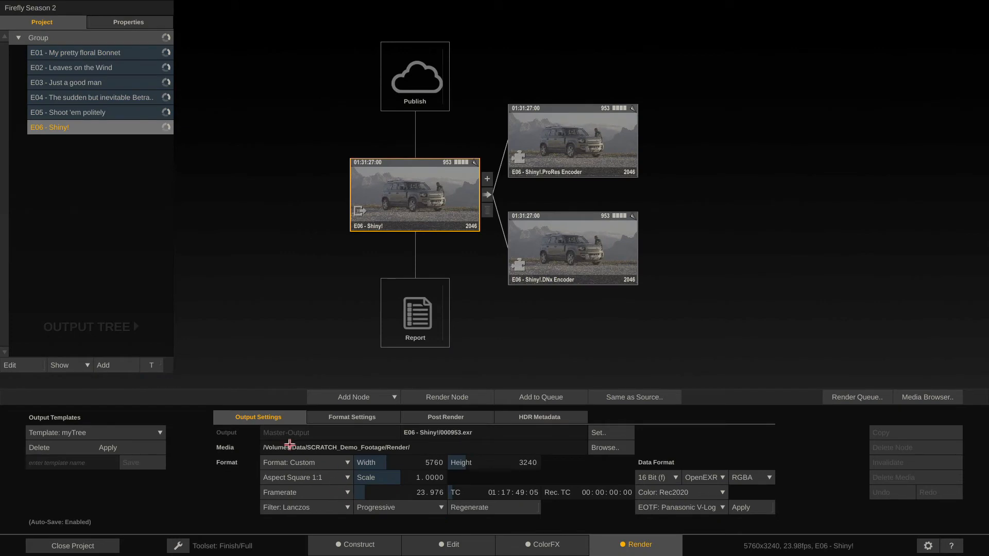
{"action": "mouse_move", "coordinate": [607, 448]}
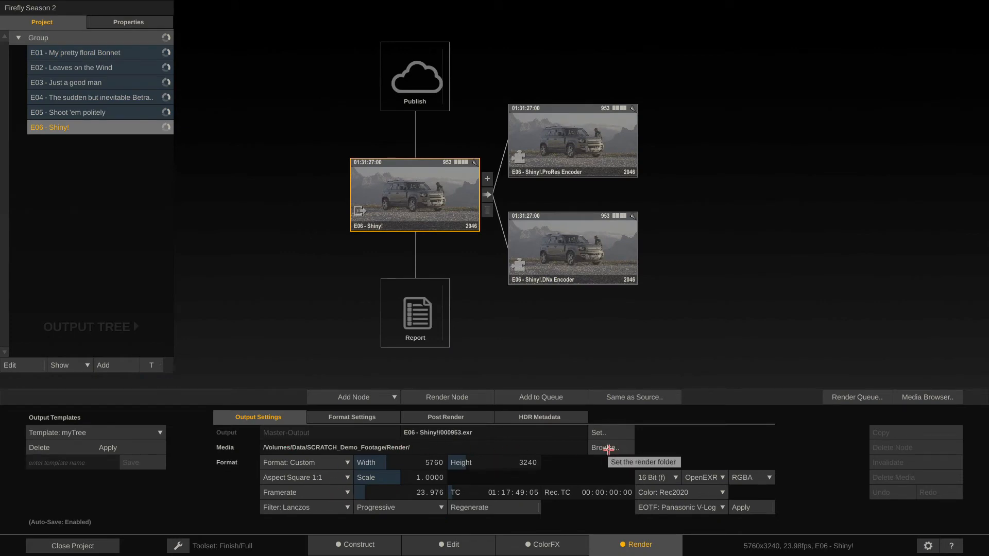
{"action": "left_click", "coordinate": [572, 247]}
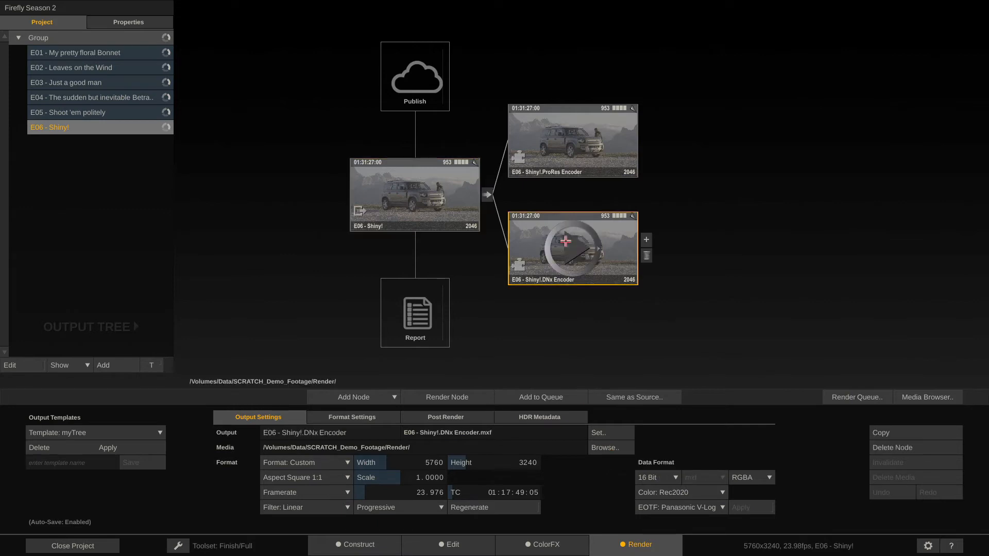
{"action": "left_click", "coordinate": [571, 140]}
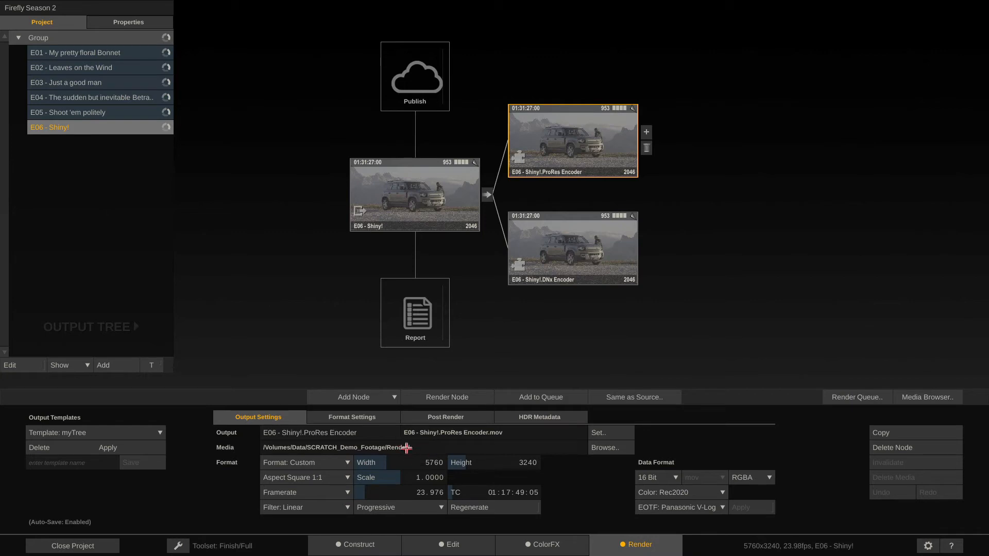
{"action": "mouse_move", "coordinate": [455, 433]}
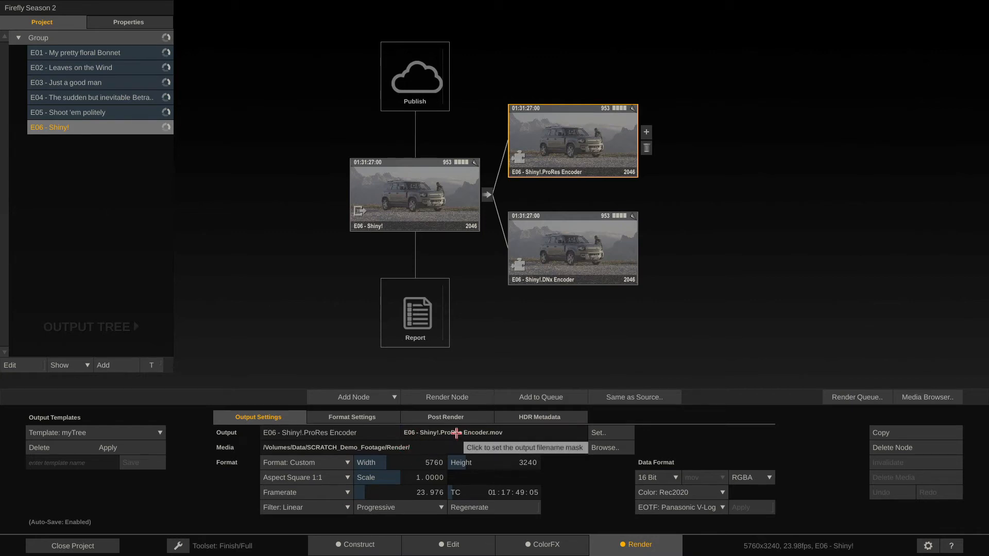
{"action": "mouse_move", "coordinate": [517, 433]}
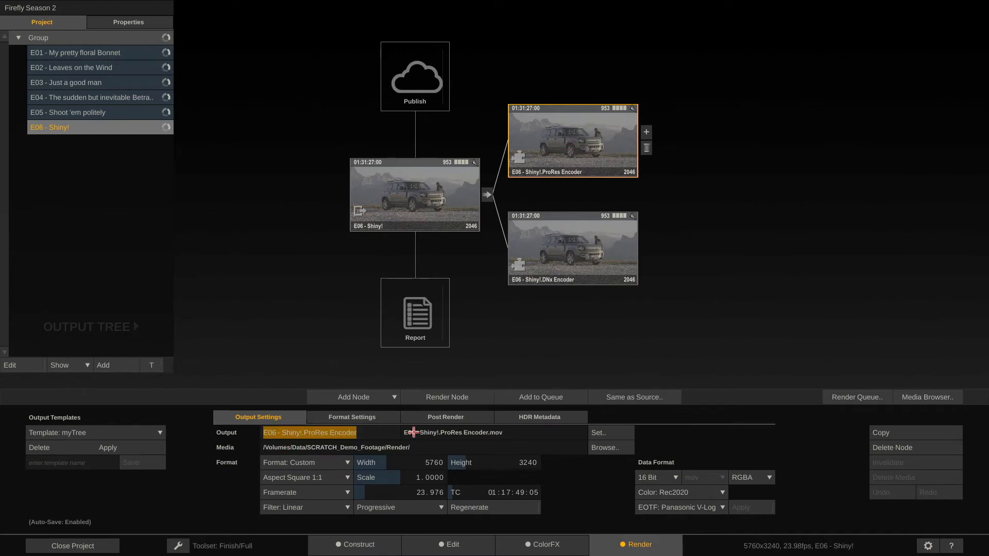
Enter 'My ProRes Encoder Node' as the ProRes output's name
{"action": "type", "text": "My Pr"}
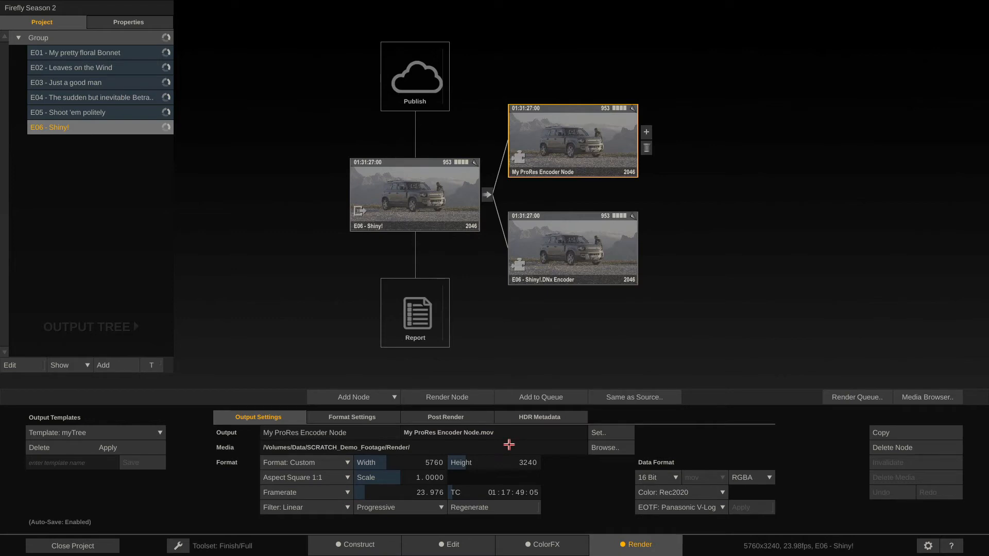
{"action": "mouse_move", "coordinate": [600, 396]}
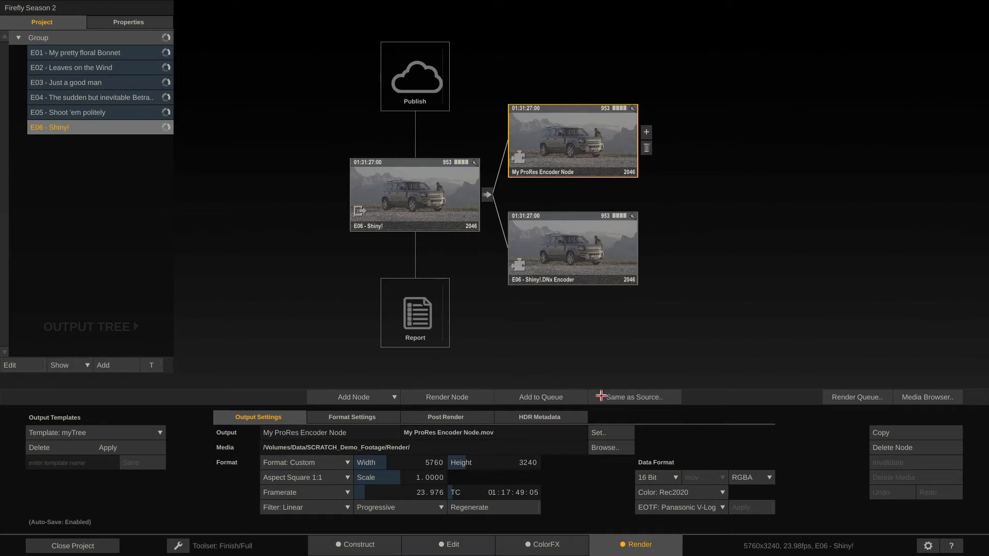
{"action": "mouse_move", "coordinate": [533, 429]}
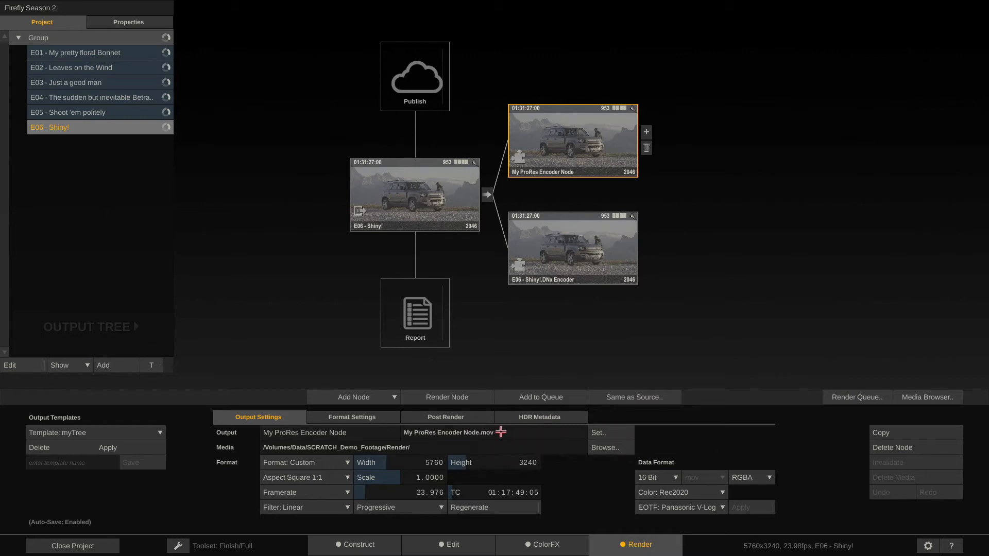
Replace #name with #timeline in the filename mask so the file reads E06 - Shiny!.mov
{"action": "left_click", "coordinate": [497, 432]}
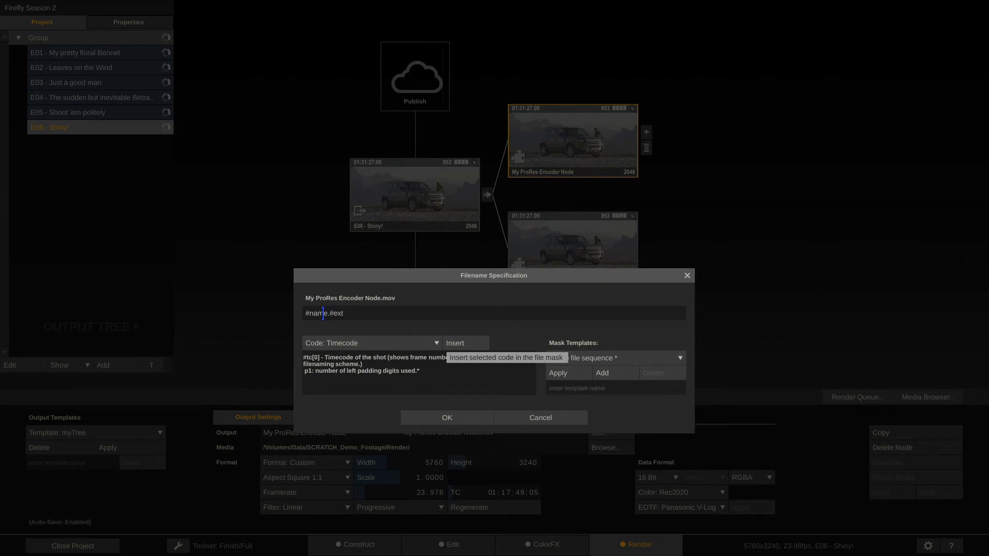
{"action": "left_click", "coordinate": [371, 342]}
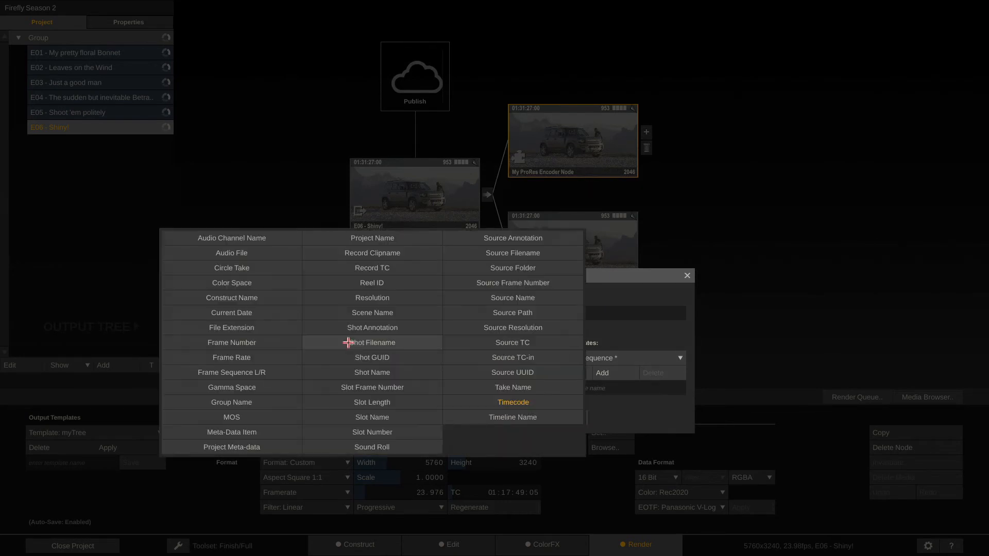
{"action": "mouse_move", "coordinate": [345, 297]}
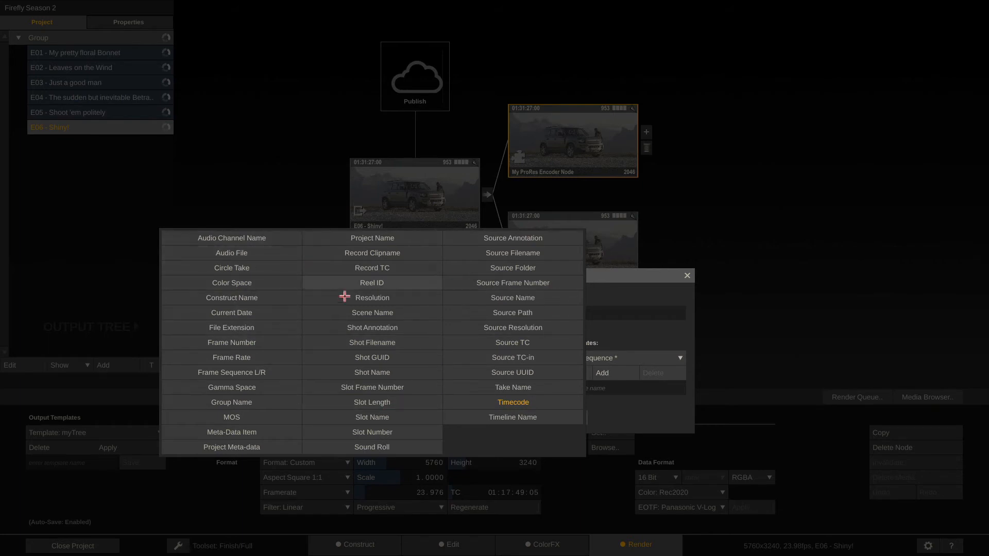
{"action": "left_click", "coordinate": [512, 402]}
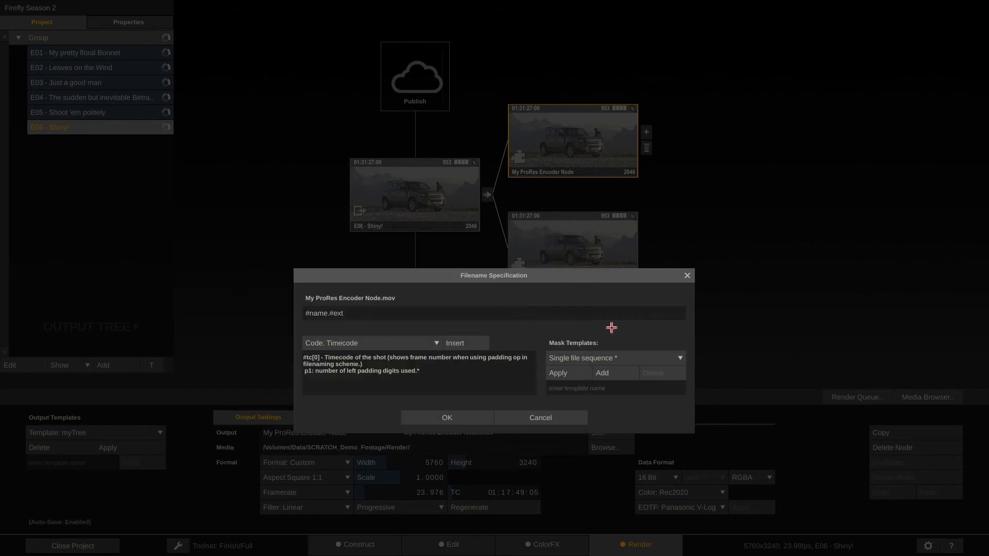
{"action": "mouse_move", "coordinate": [381, 296]}
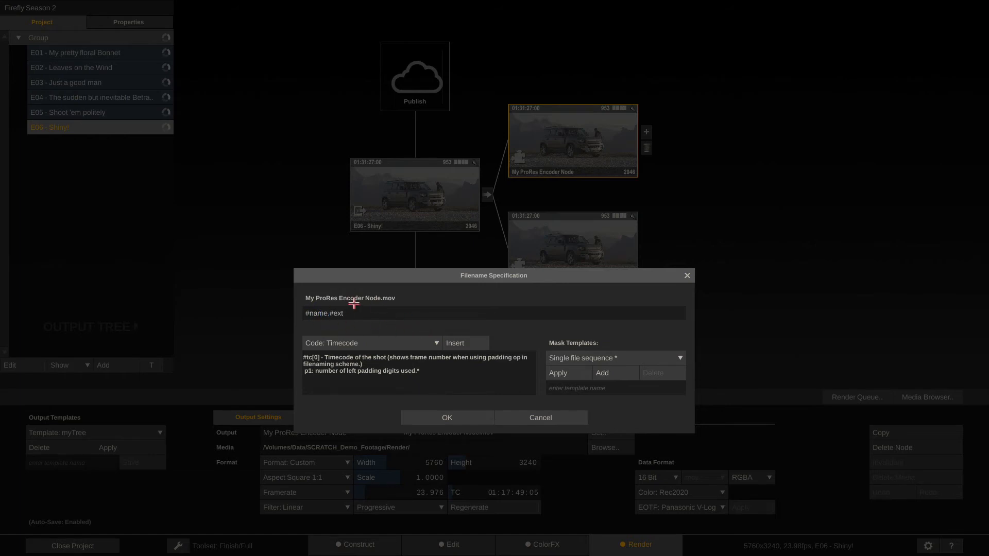
{"action": "left_click", "coordinate": [327, 314]}
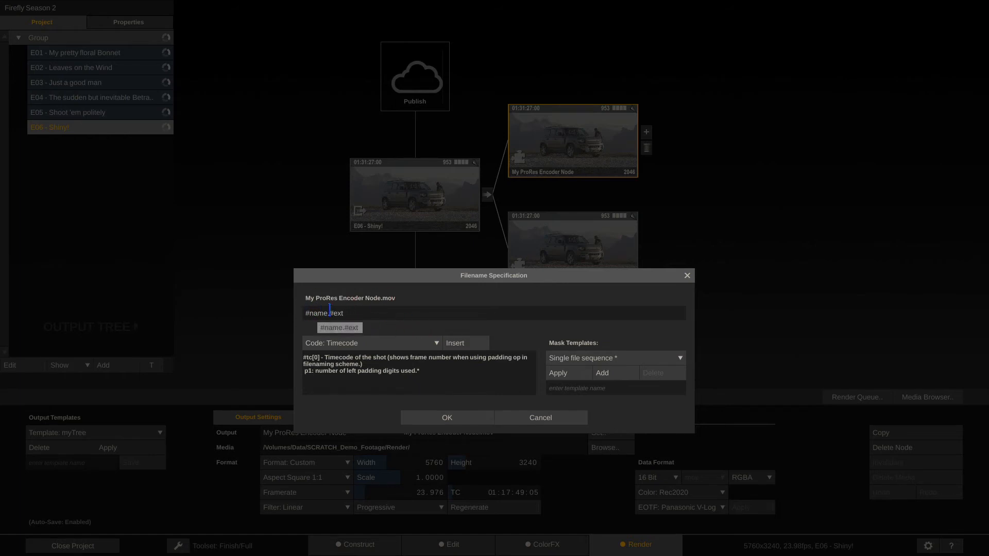
{"action": "double_click", "coordinate": [318, 313]}
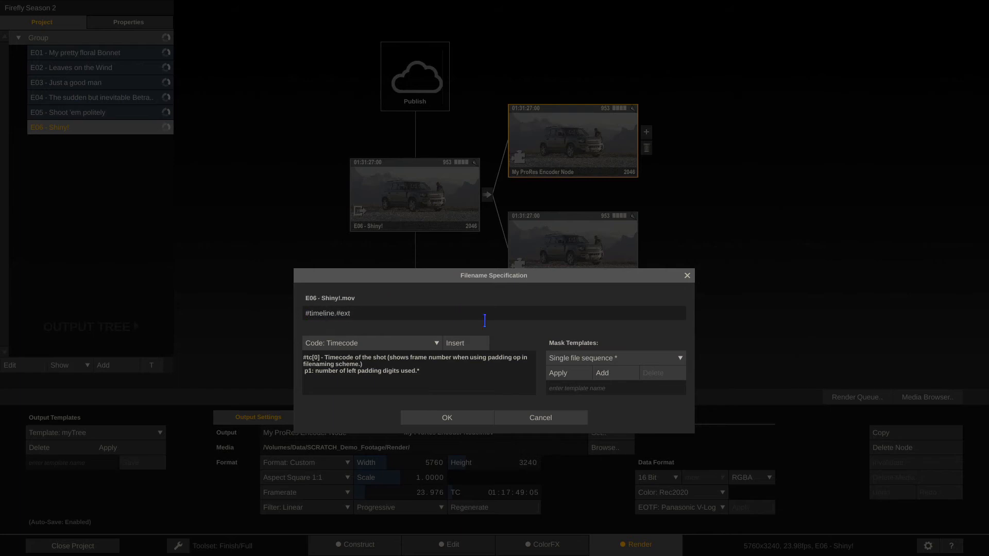
{"action": "left_click", "coordinate": [446, 417]}
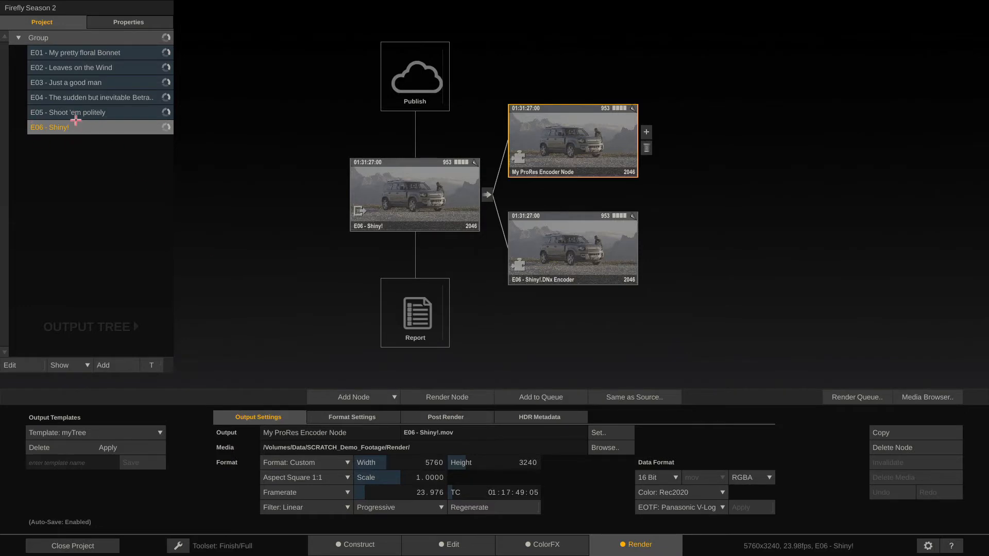
{"action": "mouse_move", "coordinate": [497, 442]}
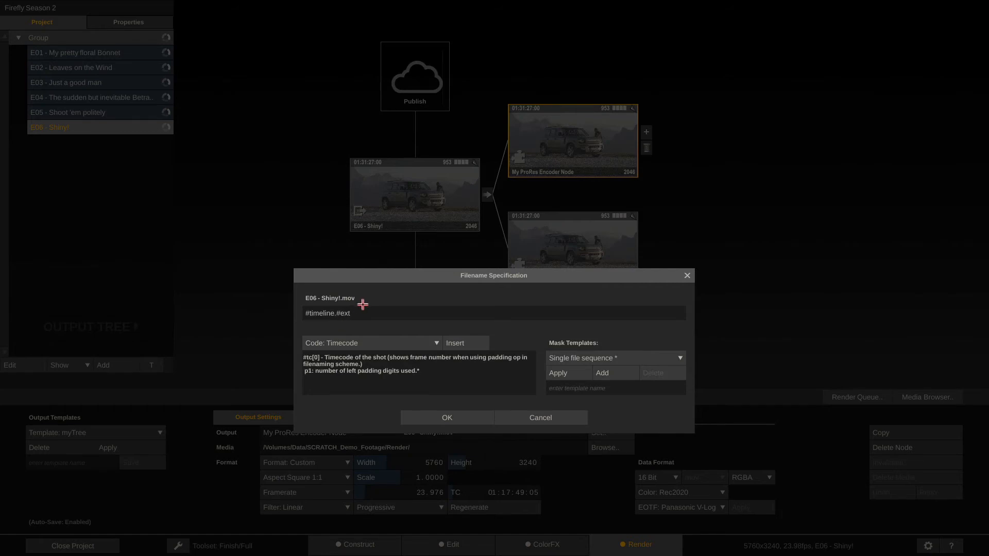
{"action": "double_click", "coordinate": [319, 314]}
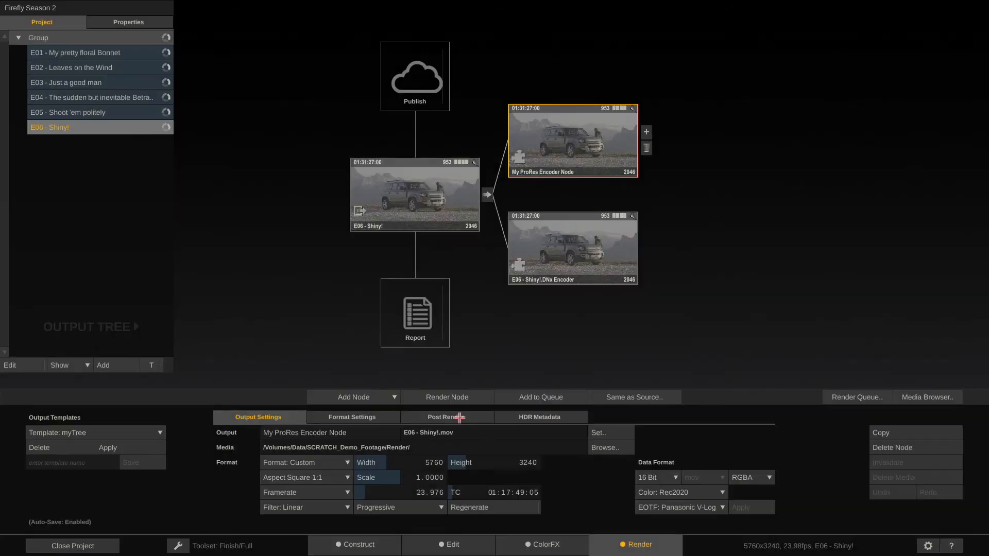
Return to the Construct view and make the fourth shot NINJAV_S001_S001_T012 current
{"action": "left_click", "coordinate": [355, 544]}
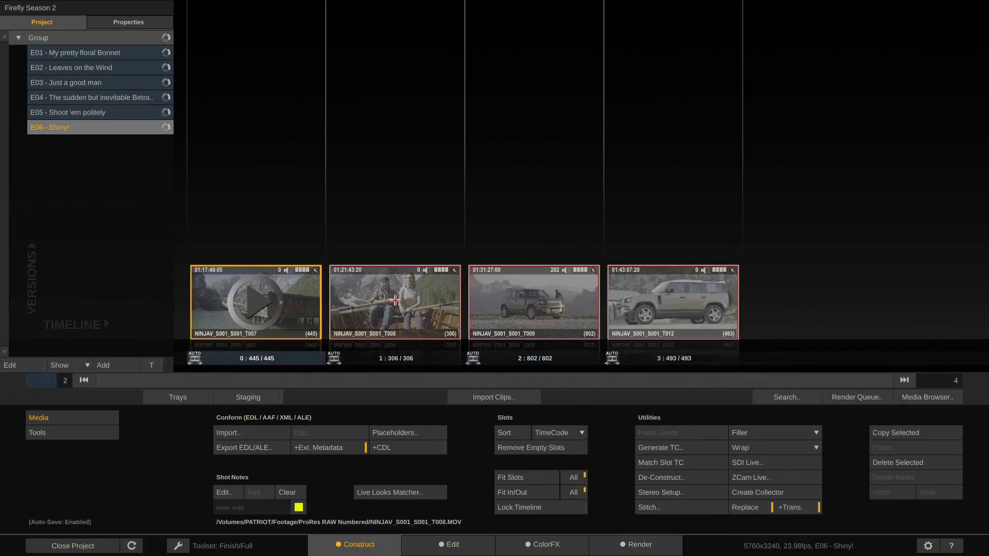
{"action": "left_click", "coordinate": [672, 301]}
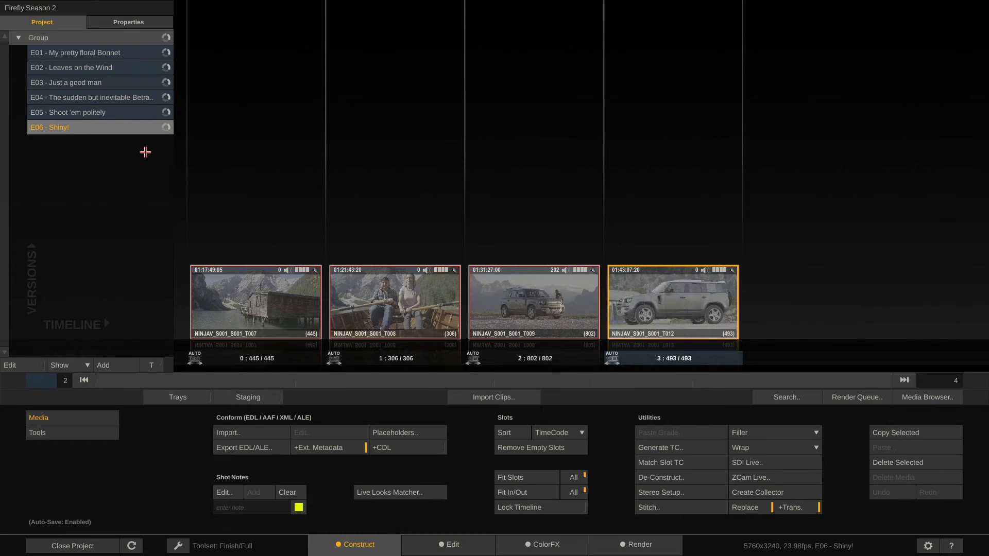
{"action": "mouse_move", "coordinate": [284, 203]}
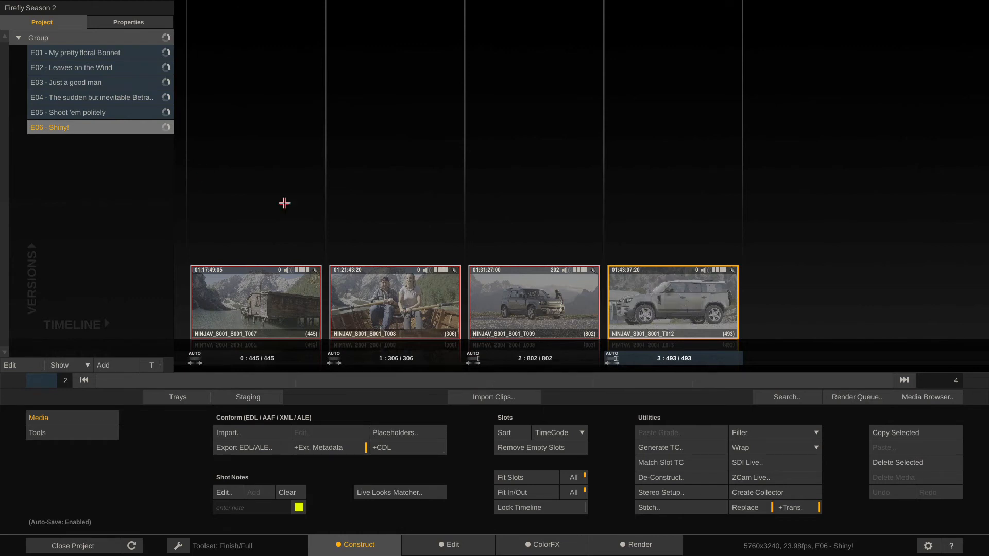
{"action": "mouse_move", "coordinate": [665, 345]}
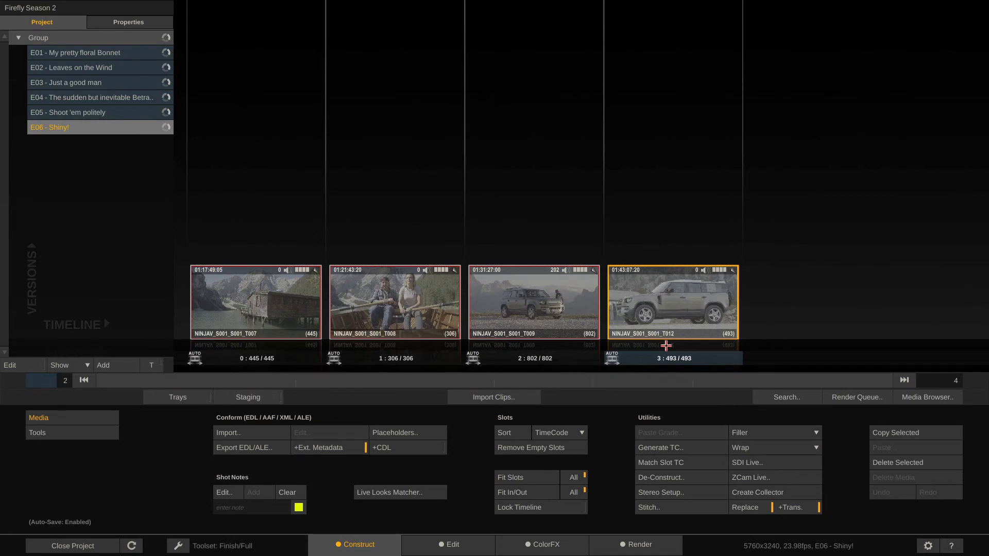
{"action": "mouse_move", "coordinate": [659, 381]}
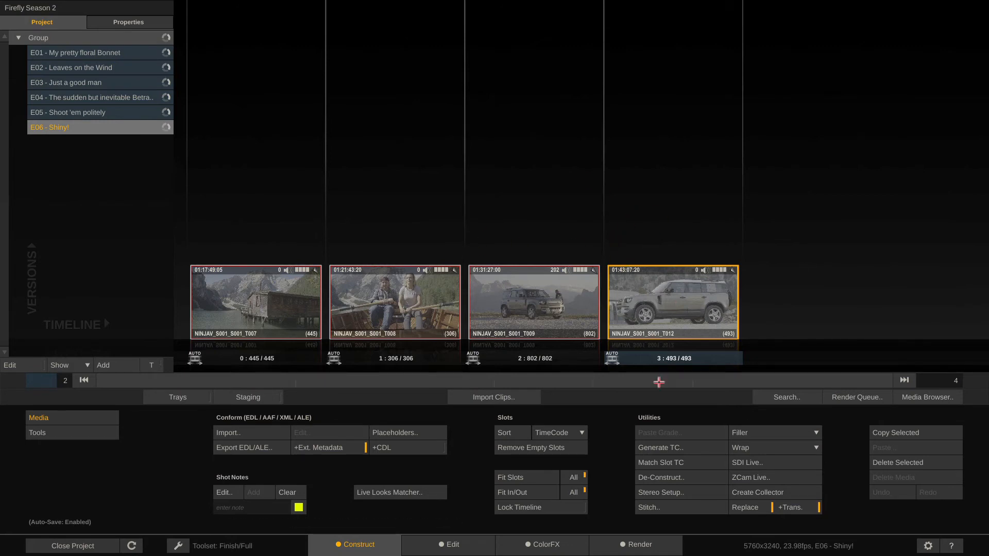
Replace the ProRes filename mask with the Source Name code, #sname.#ext, giving NINJAV_S001_S001_T012.mov
{"action": "left_click", "coordinate": [635, 544]}
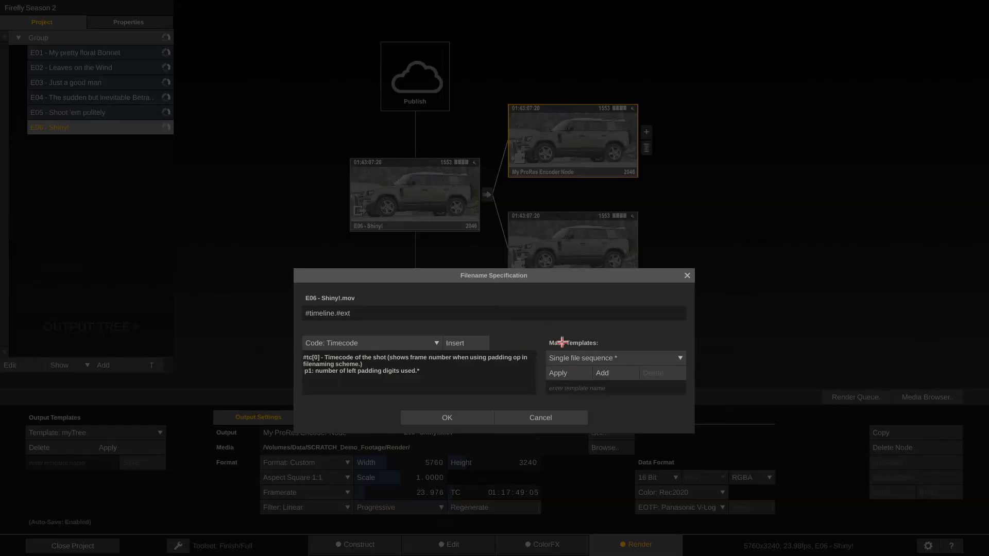
{"action": "mouse_move", "coordinate": [581, 337]}
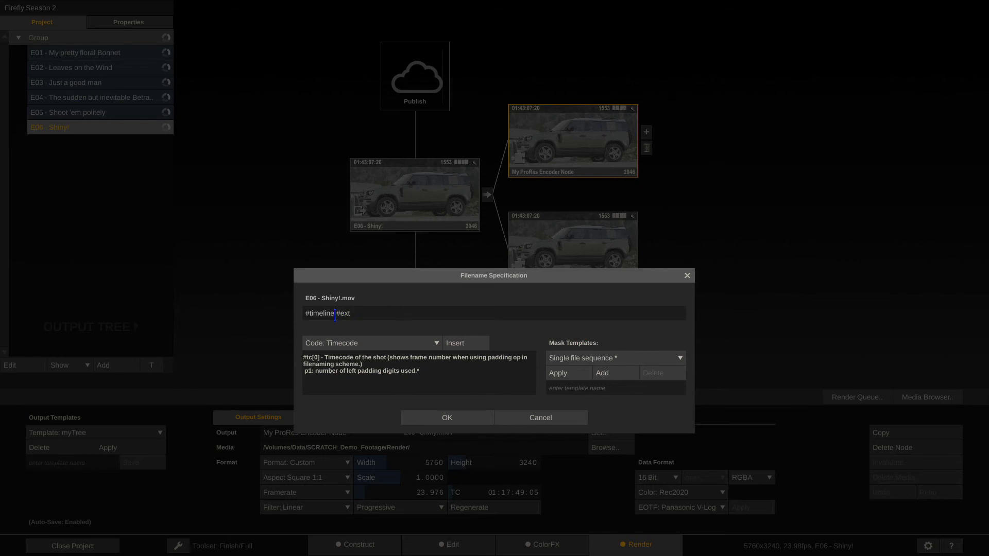
{"action": "double_click", "coordinate": [320, 313]}
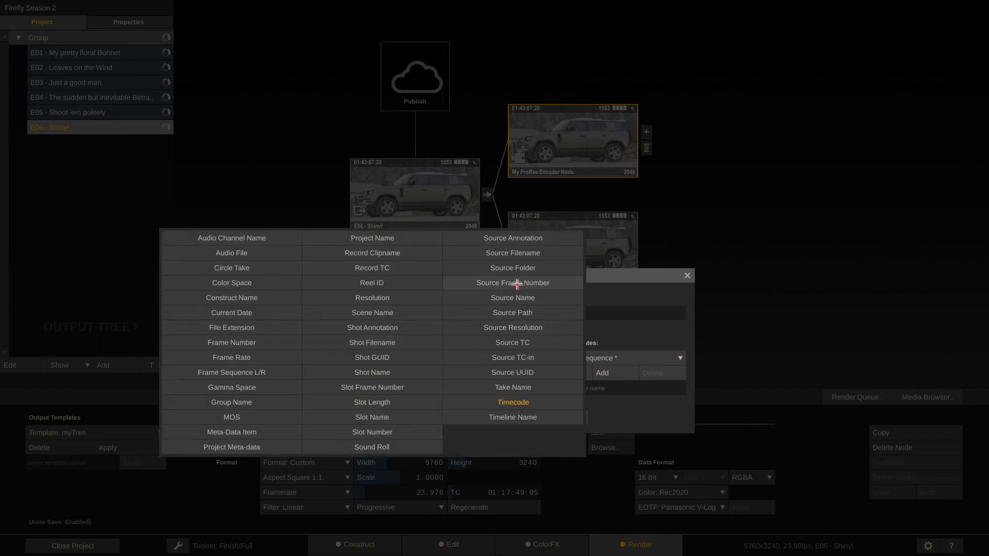
{"action": "left_click", "coordinate": [512, 296]}
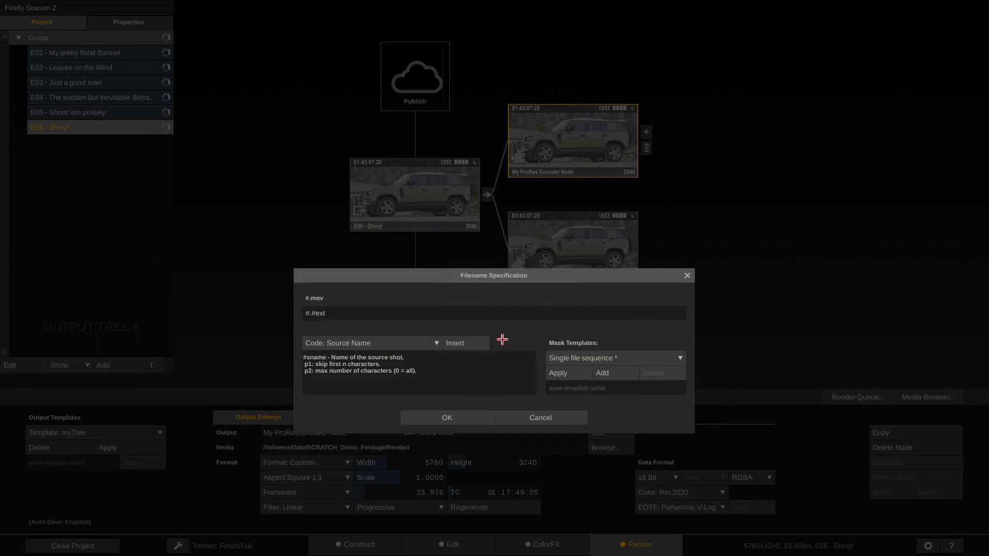
{"action": "left_click", "coordinate": [454, 342]}
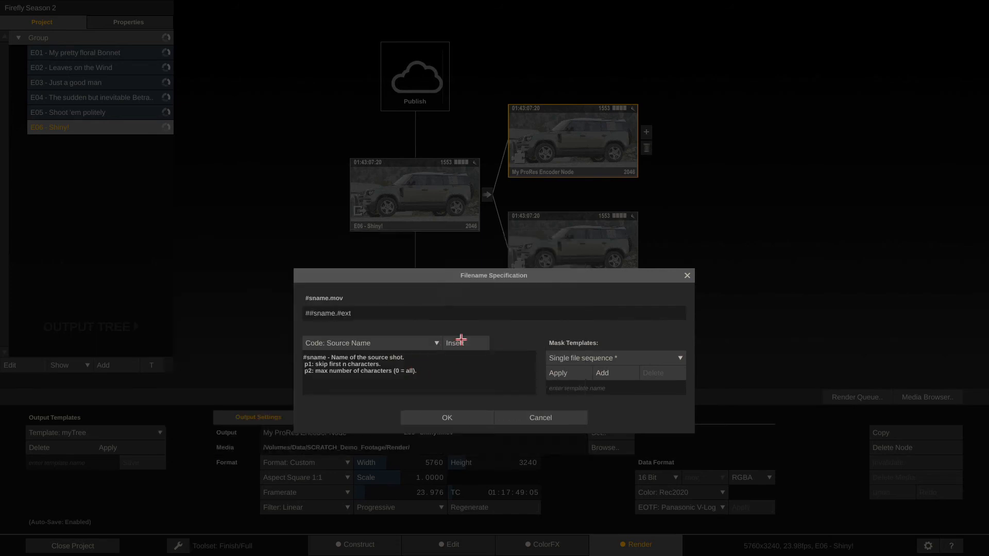
{"action": "left_click", "coordinate": [463, 343]}
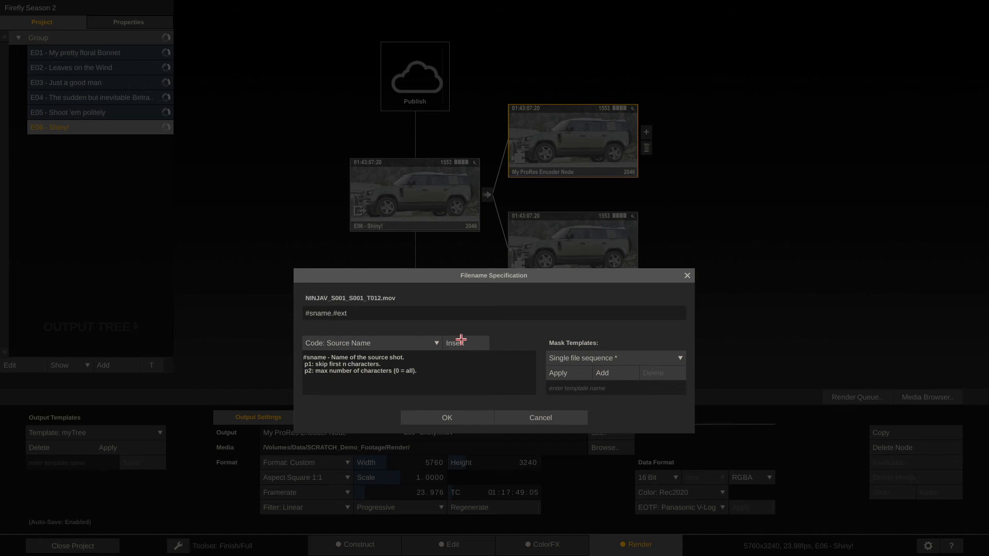
{"action": "left_click", "coordinate": [369, 313]}
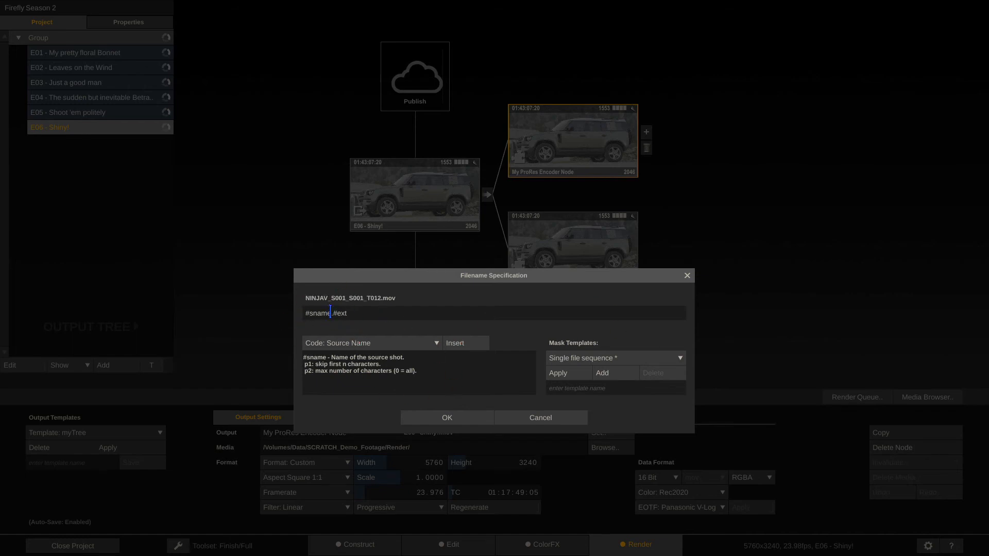
{"action": "left_click", "coordinate": [446, 417]}
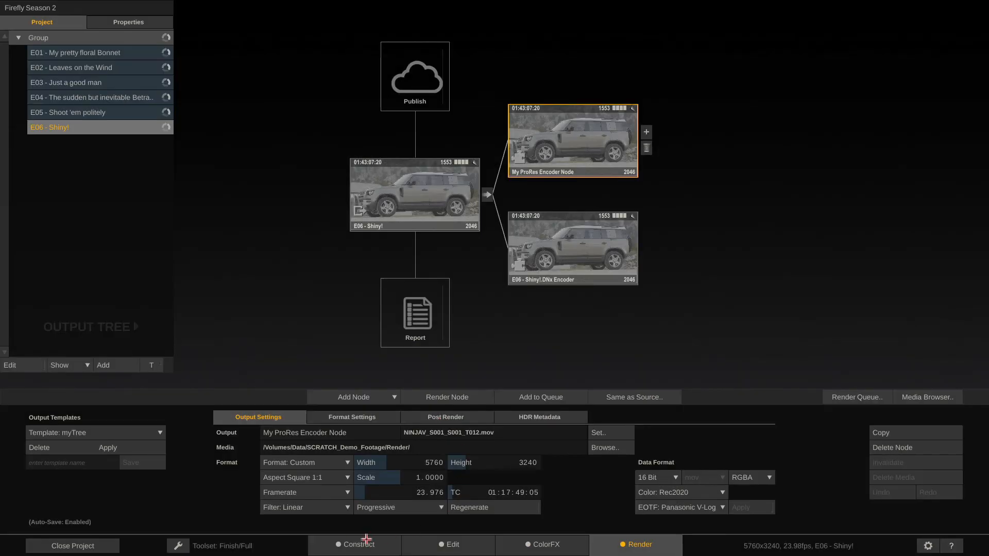
Return to the Construct view showing the four NINJAV shots of E06 - Shiny!
{"action": "left_click", "coordinate": [358, 544]}
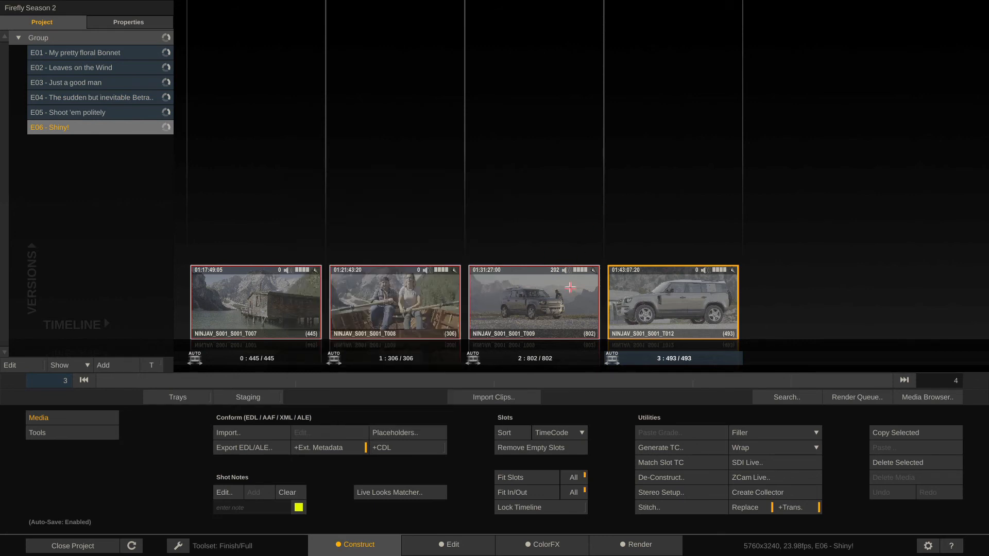
{"action": "double_click", "coordinate": [533, 302]}
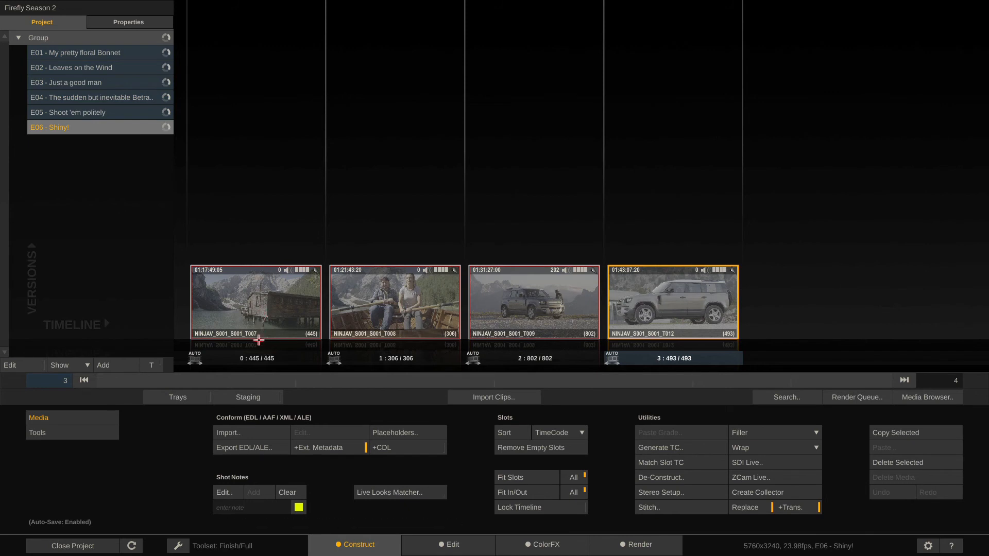
{"action": "mouse_move", "coordinate": [633, 233]}
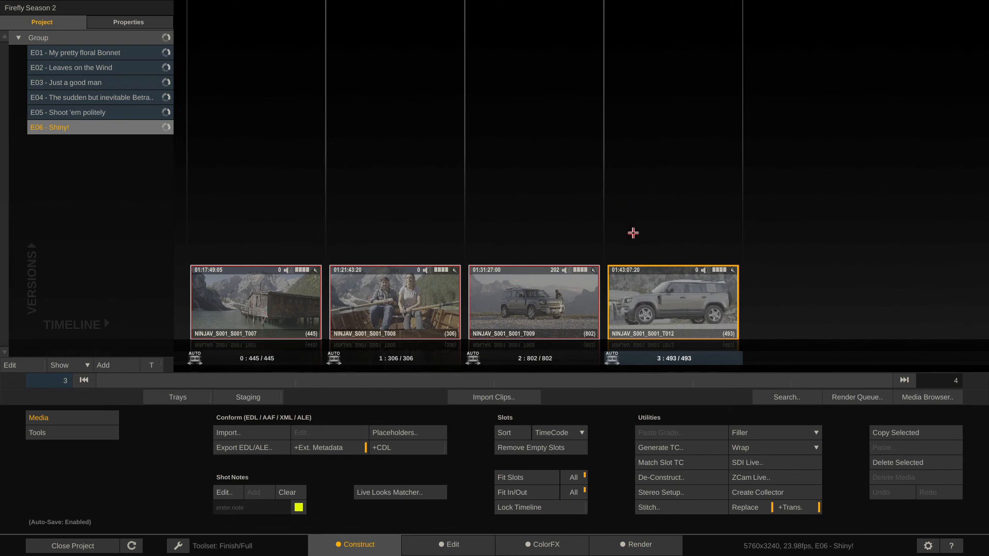
Add resolution and date codes to the mask, then delete them, leaving #sname.#ext
{"action": "left_click", "coordinate": [636, 544]}
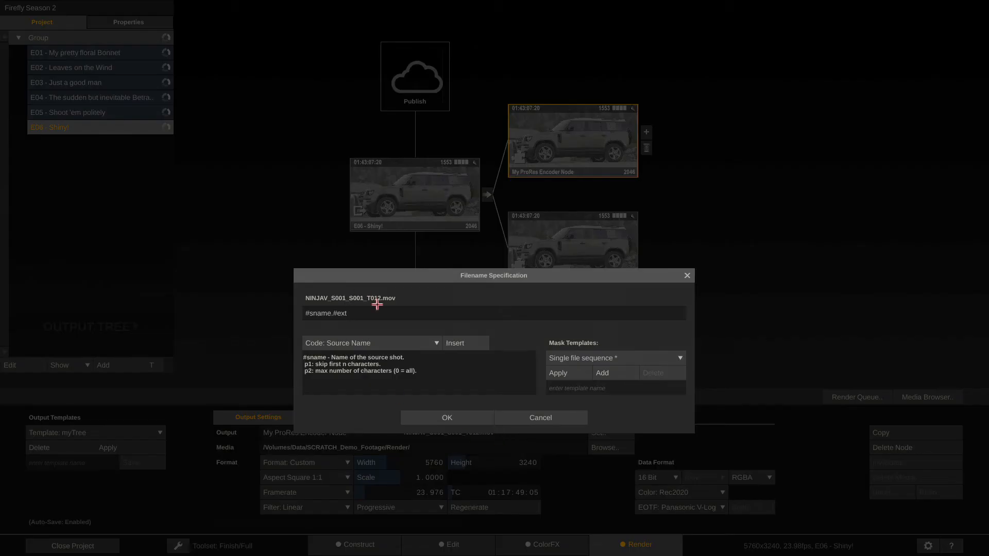
{"action": "left_click", "coordinate": [309, 313]}
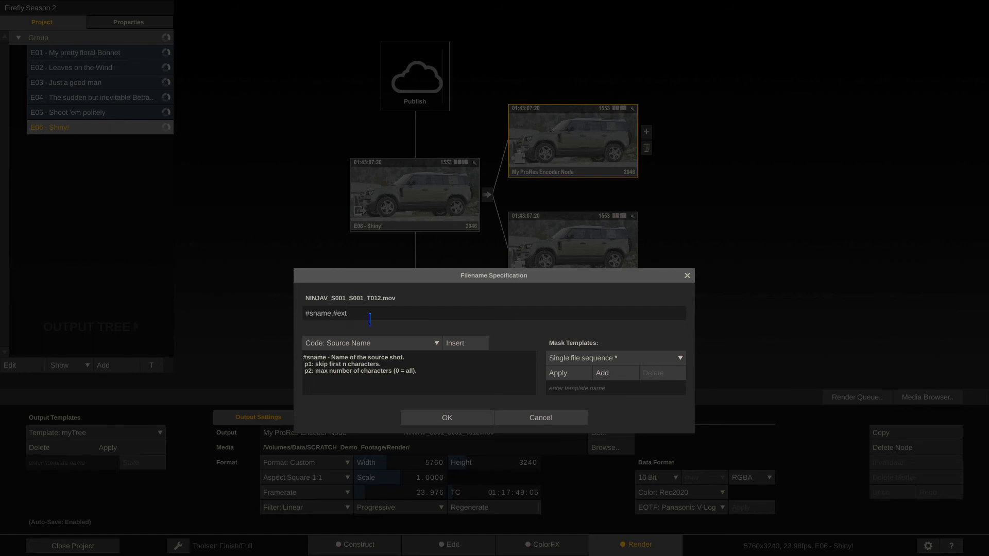
{"action": "left_click", "coordinate": [307, 313]}
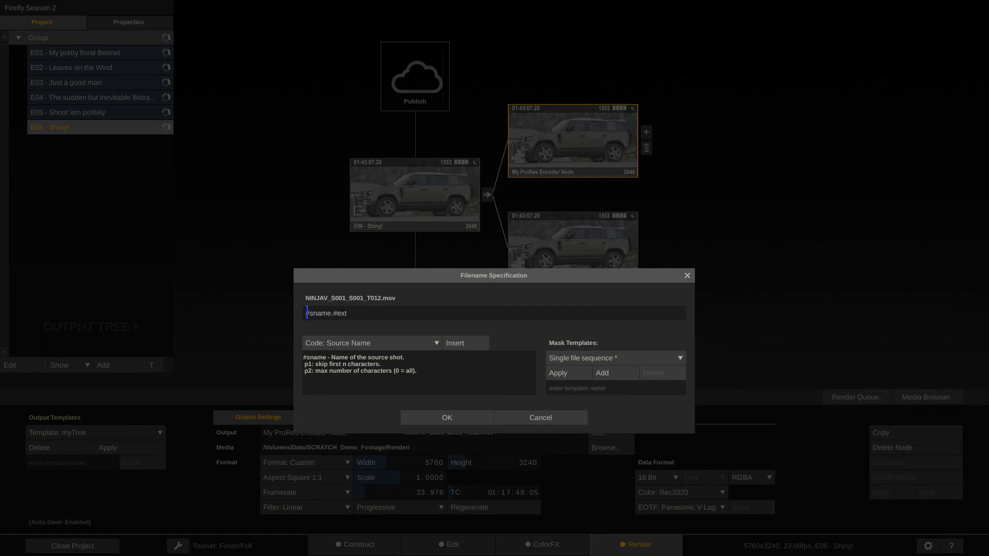
{"action": "mouse_move", "coordinate": [527, 351]}
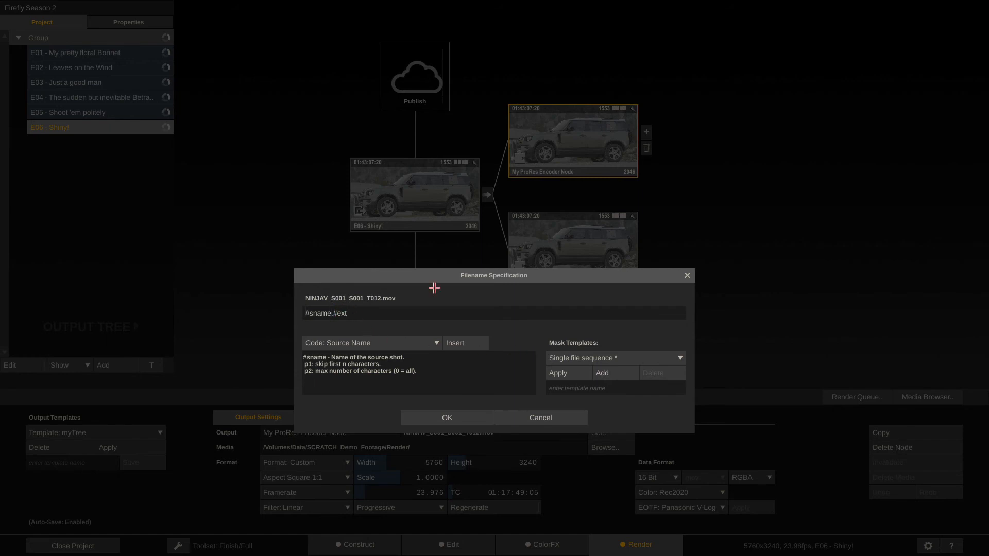
{"action": "type", "text": "_"}
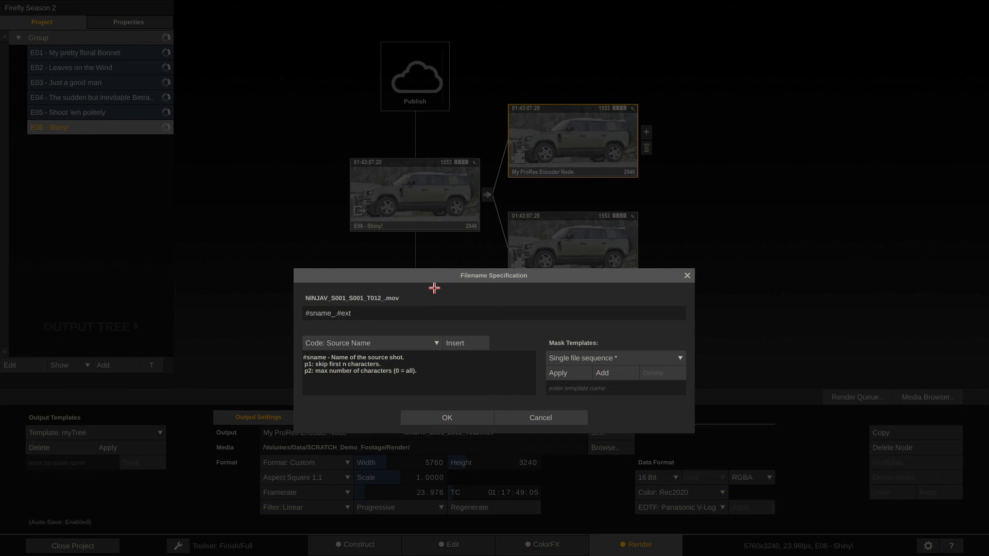
{"action": "left_click", "coordinate": [336, 313]}
{"action": "type", "text": "#res_"}
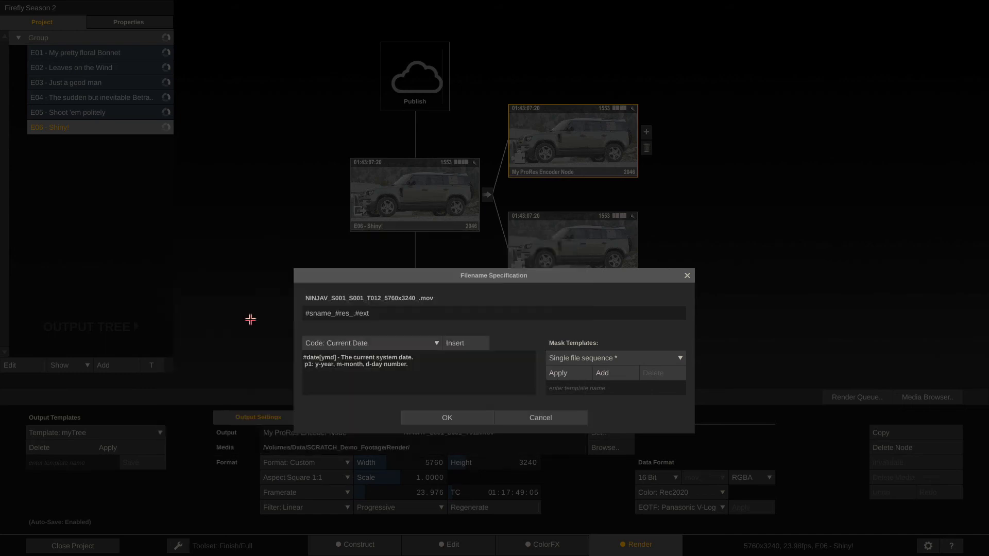
{"action": "left_click", "coordinate": [455, 342]}
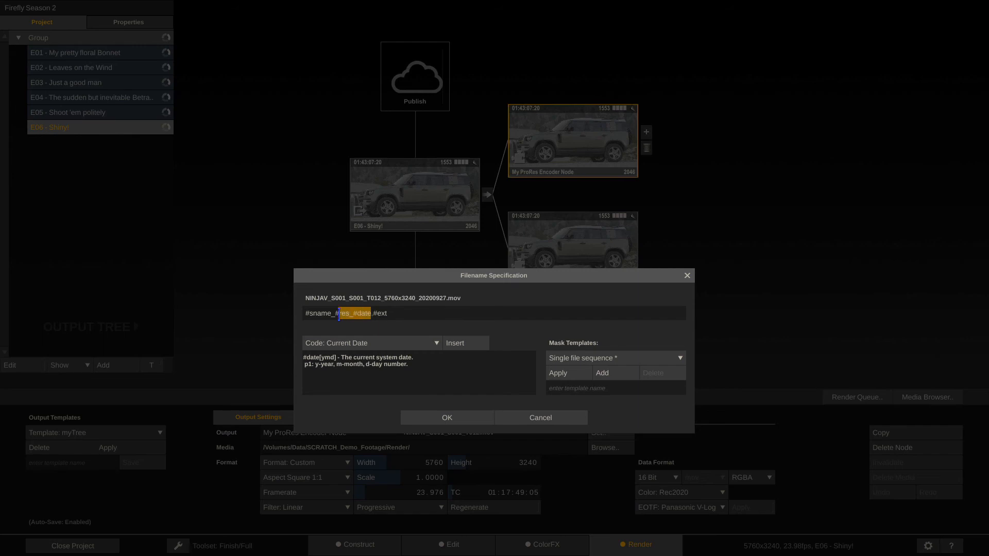
{"action": "key", "text": "Delete"}
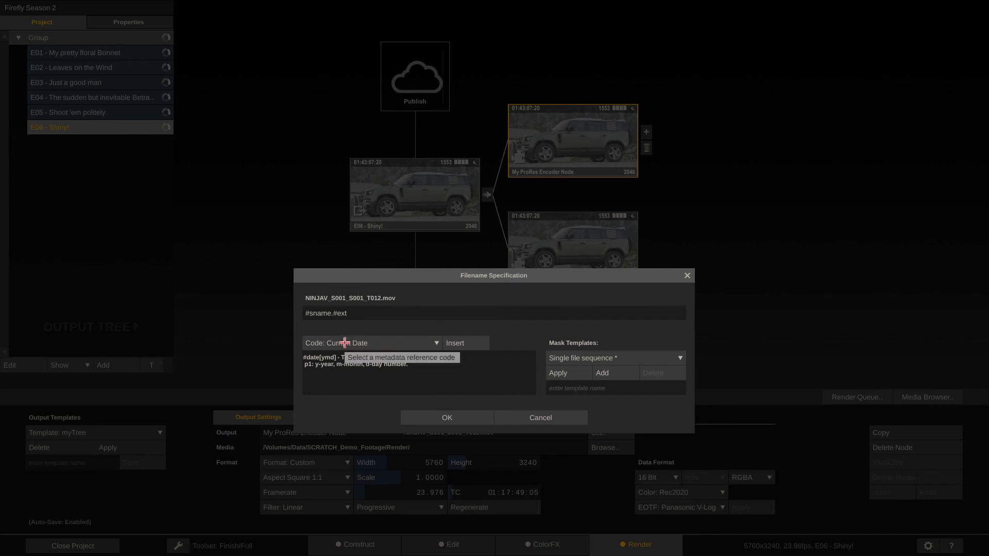
Prefix the mask with Editorial\ and a #date folder ahead of #sname.#ext
{"action": "left_click", "coordinate": [454, 342]}
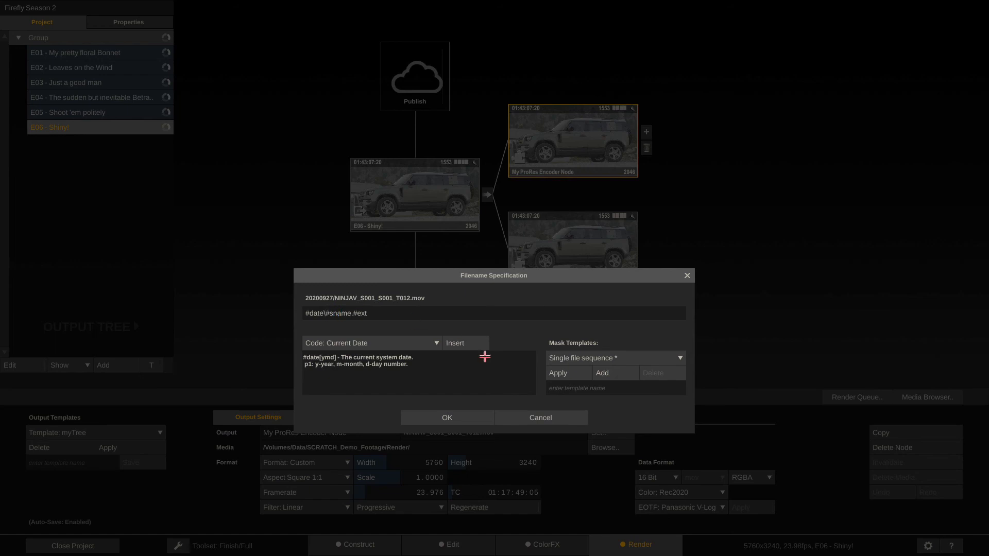
{"action": "type", "text": "Edi"}
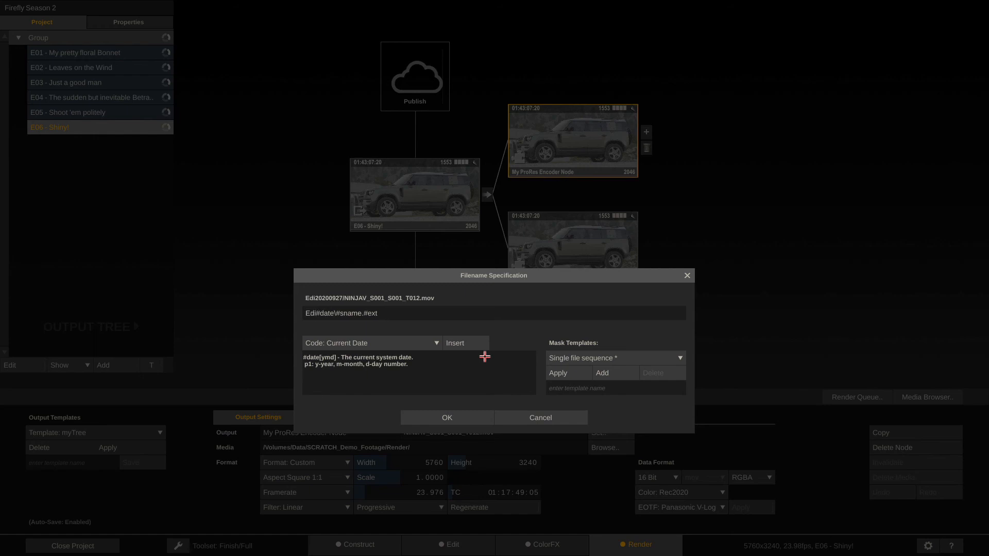
{"action": "type", "text": "orial\\"}
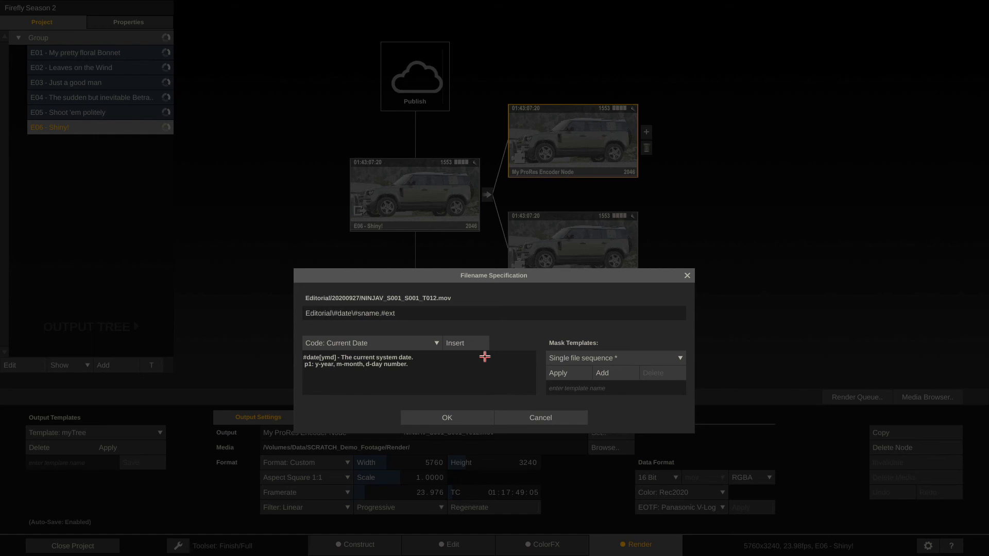
{"action": "mouse_move", "coordinate": [313, 296]}
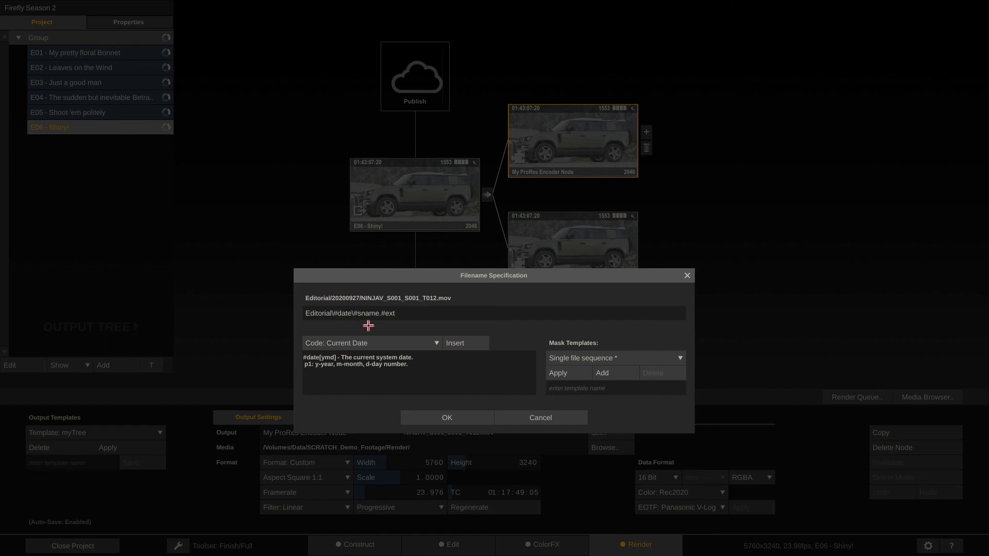
{"action": "mouse_move", "coordinate": [395, 300]}
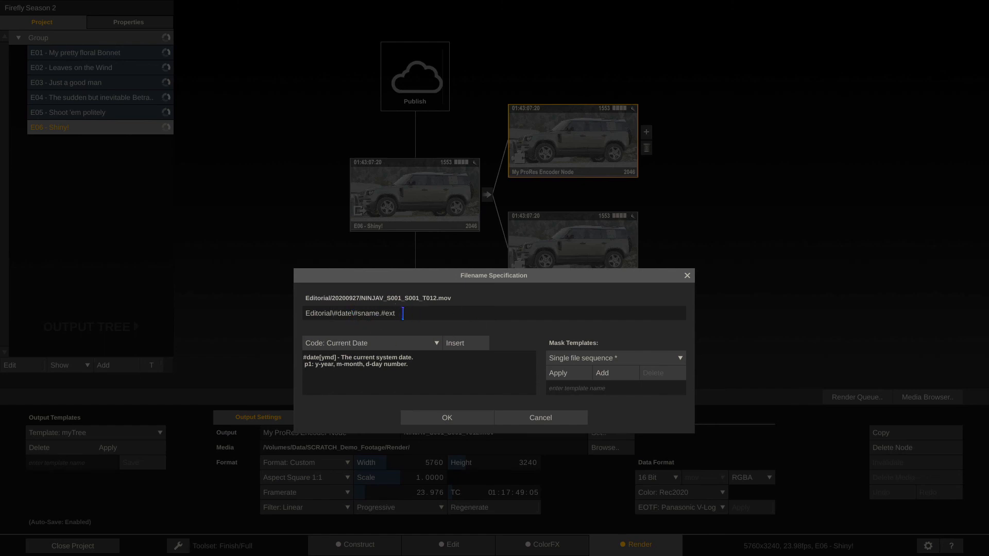
Save the Editorial/date/shot-name mask as a template named My Fine Filemask
{"action": "triple_click", "coordinate": [349, 313]}
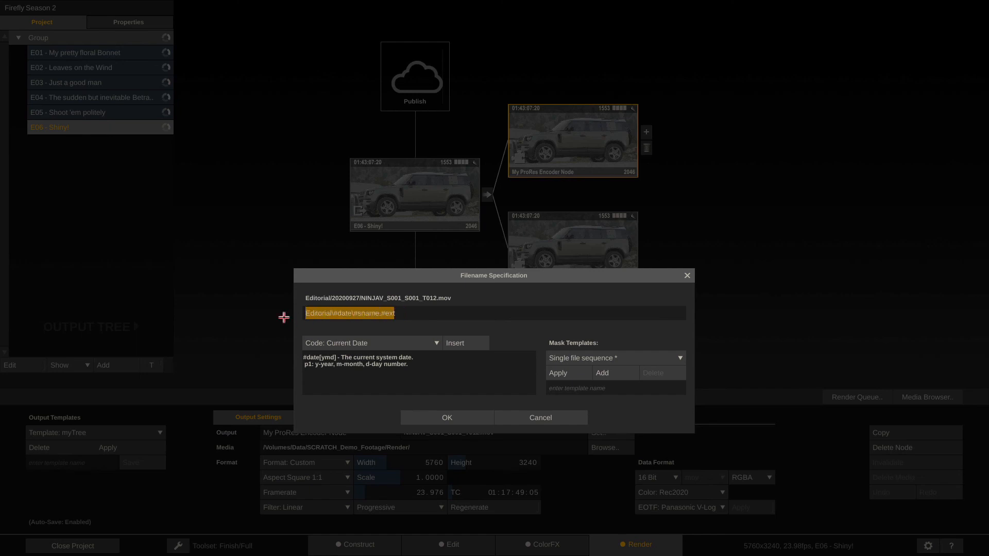
{"action": "left_click", "coordinate": [423, 313]}
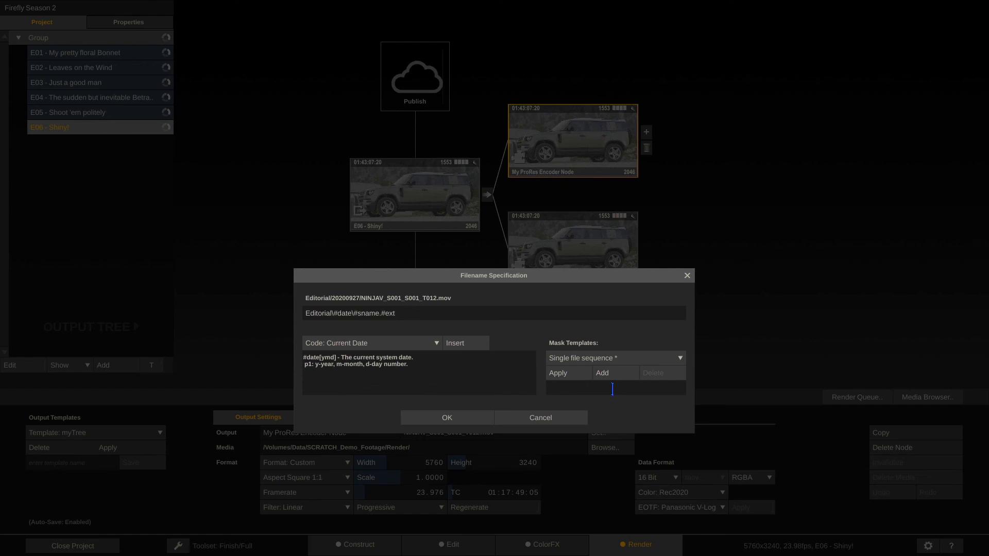
{"action": "type", "text": "My Fine Filemask"}
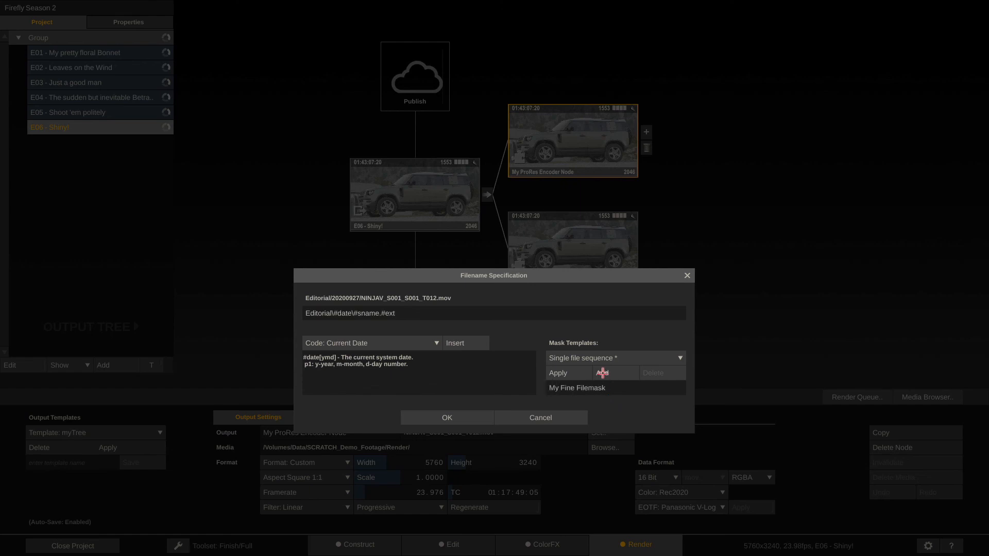
{"action": "left_click", "coordinate": [602, 372]}
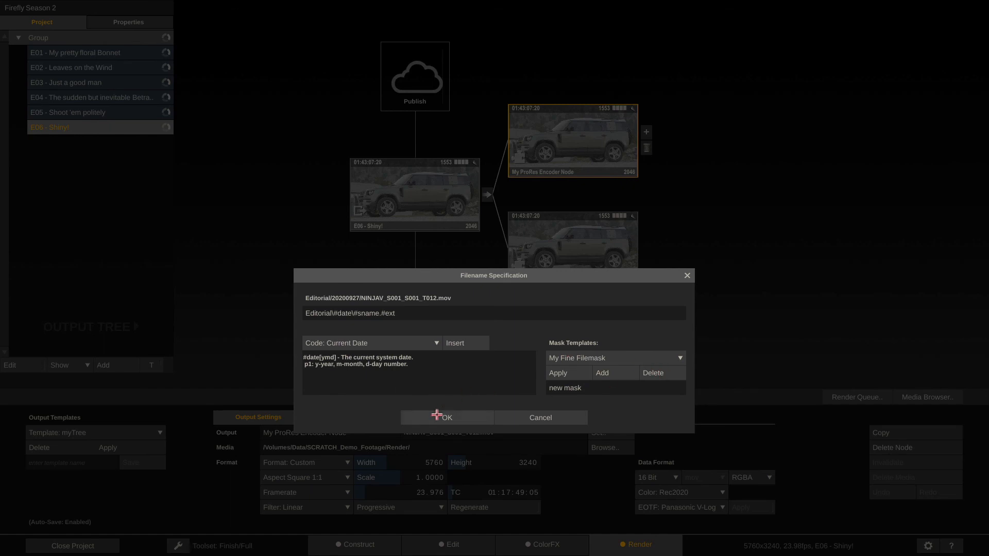
Confirm the Editorial/date naming on the ProRes node and the DNx encoder node (.mxf)
{"action": "left_click", "coordinate": [445, 418]}
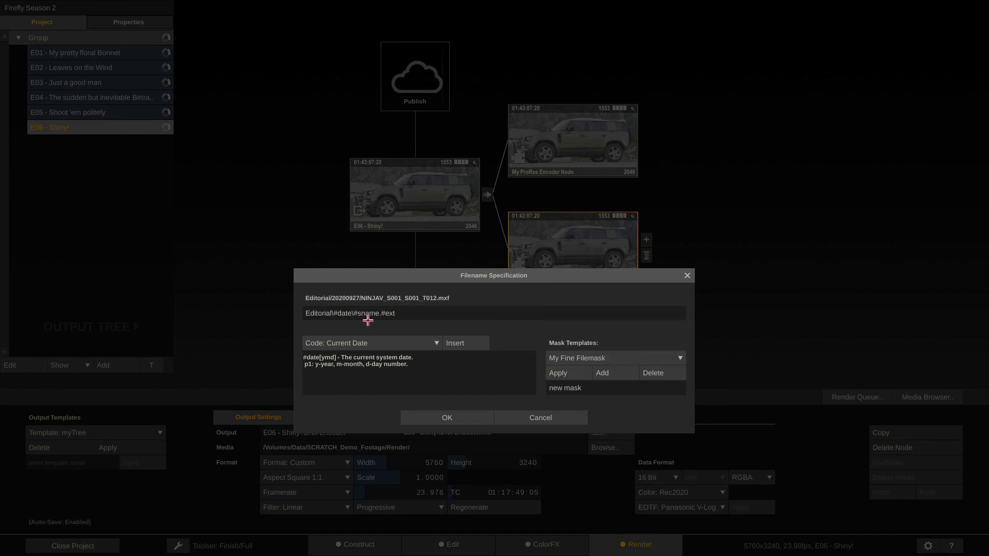
{"action": "left_click", "coordinate": [446, 417]}
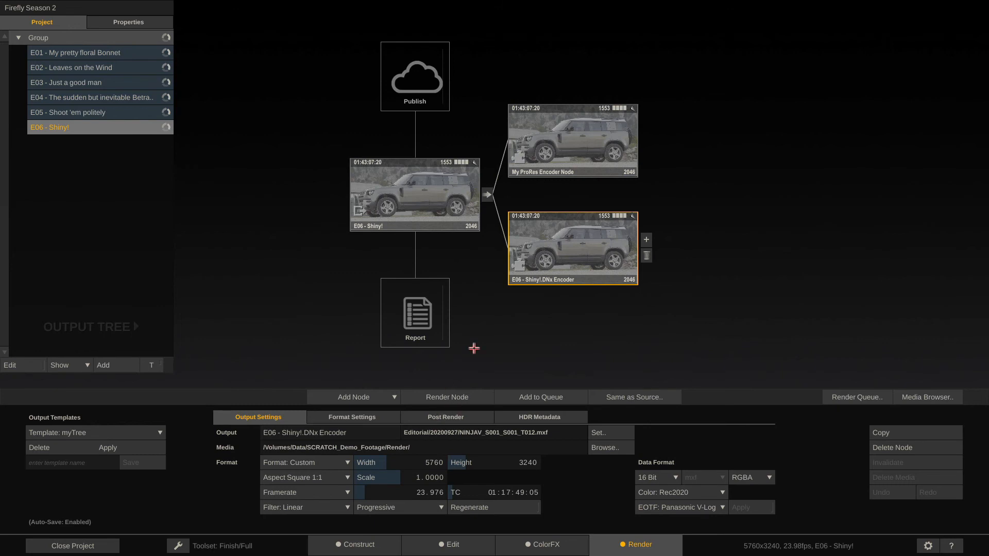
{"action": "mouse_move", "coordinate": [577, 148]}
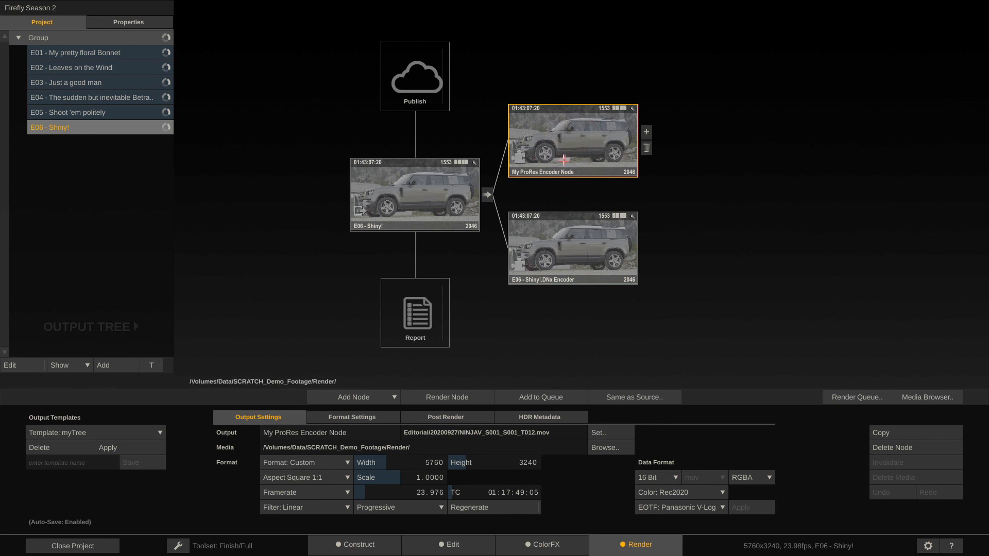
{"action": "mouse_move", "coordinate": [434, 393]}
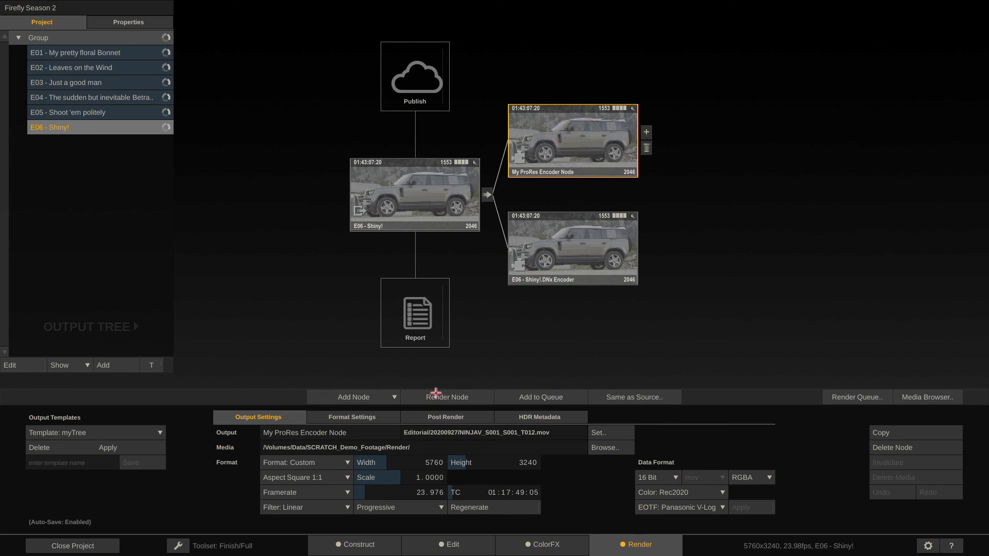
{"action": "mouse_move", "coordinate": [544, 397]}
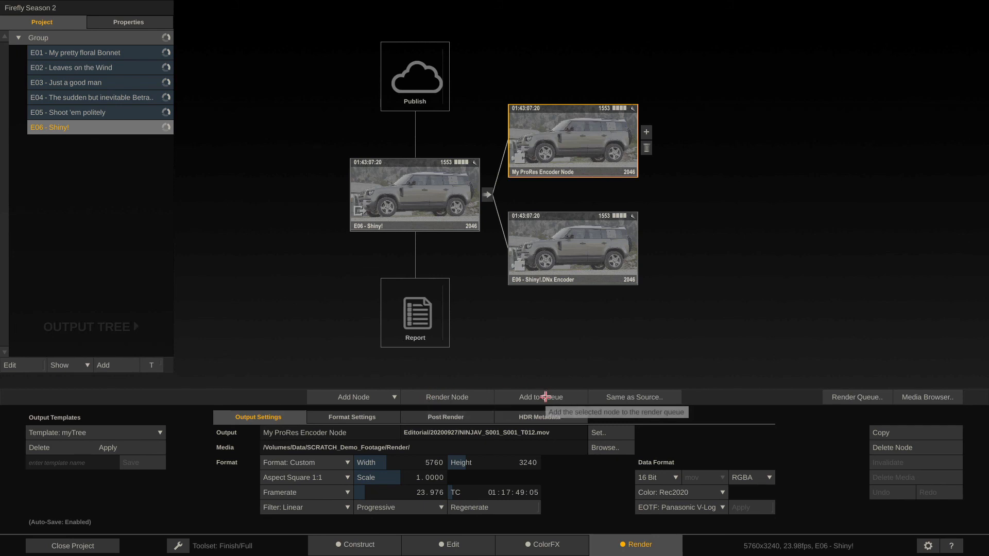
Queue My ProRes Encoder Node for rendering, check its progress in the Render Queue, then close it
{"action": "left_click", "coordinate": [446, 397]}
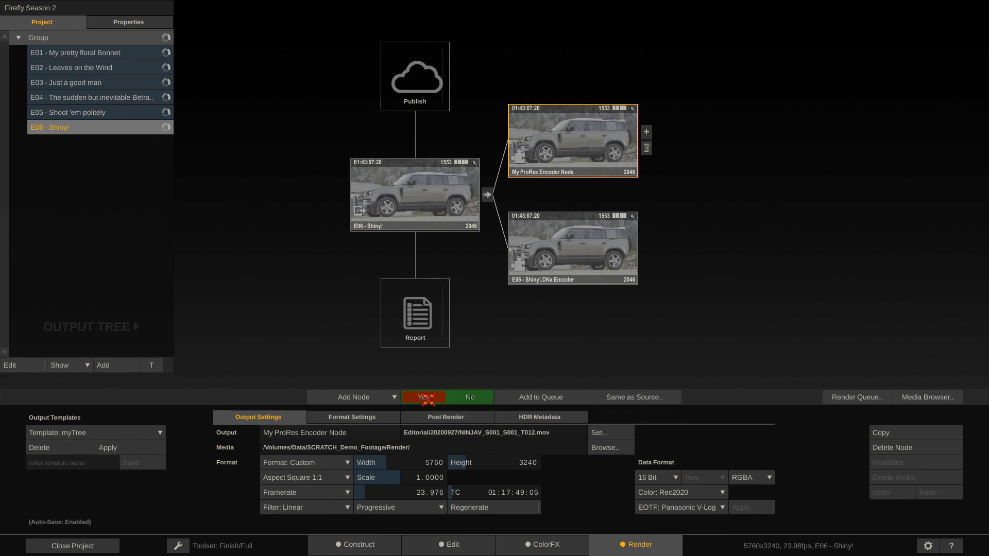
{"action": "left_click", "coordinate": [424, 397]}
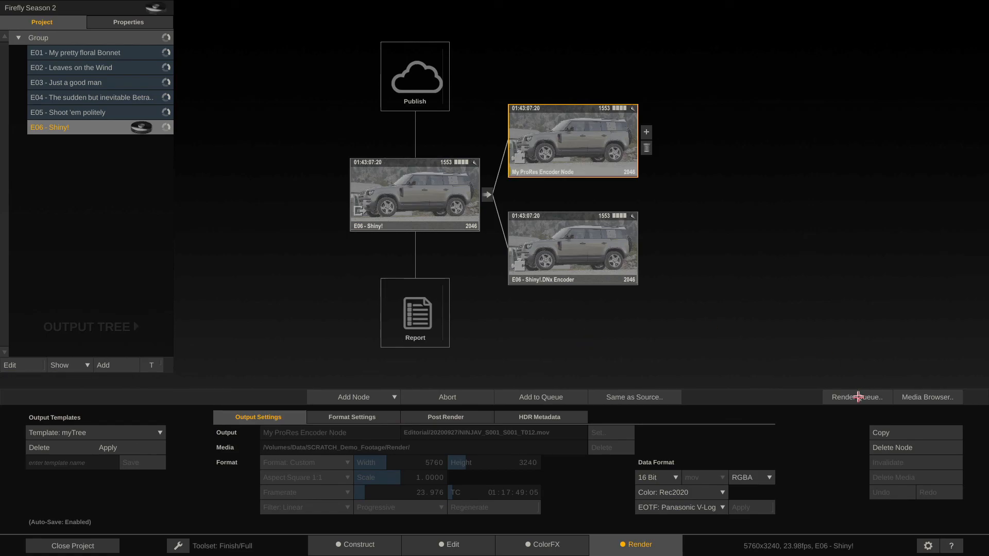
{"action": "left_click", "coordinate": [856, 397]}
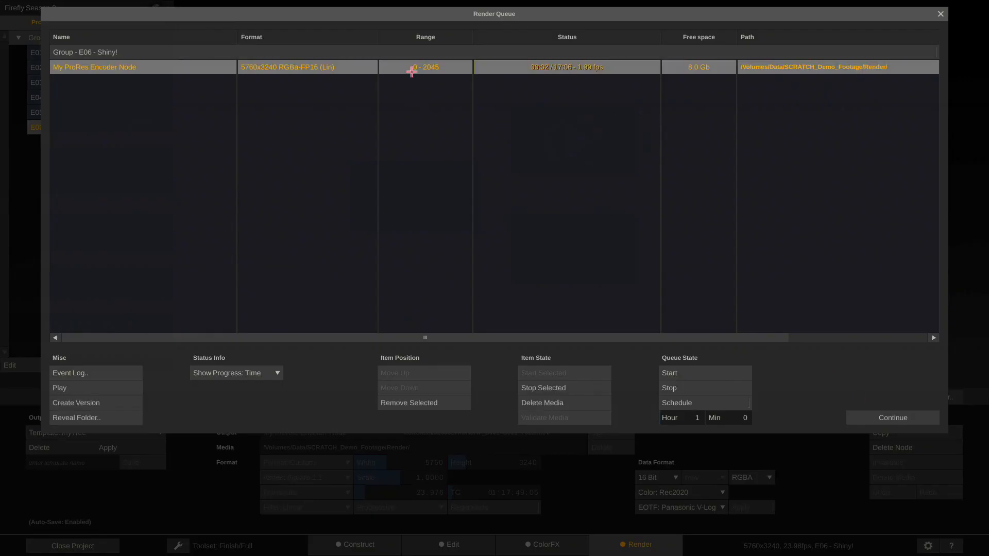
{"action": "mouse_move", "coordinate": [622, 121]}
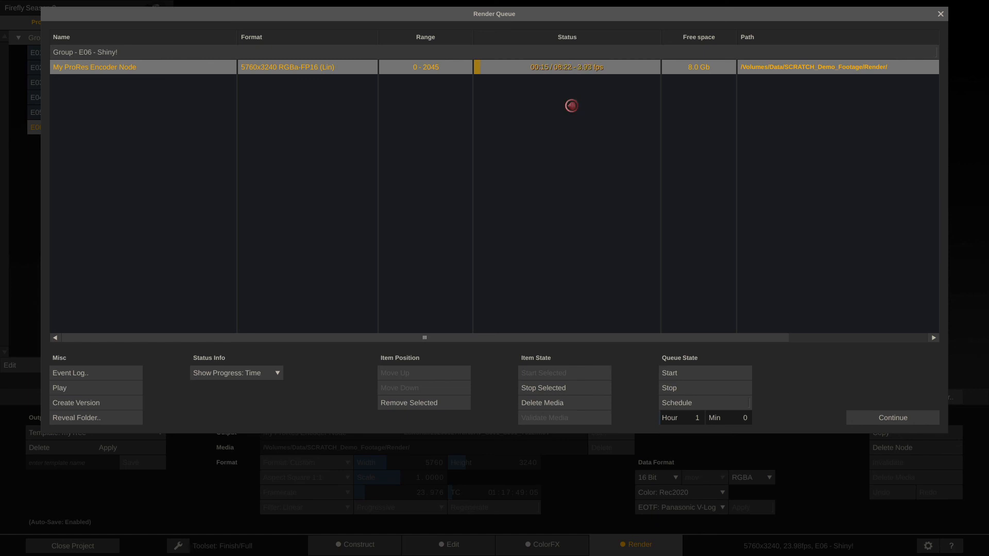
{"action": "left_click", "coordinate": [939, 13]}
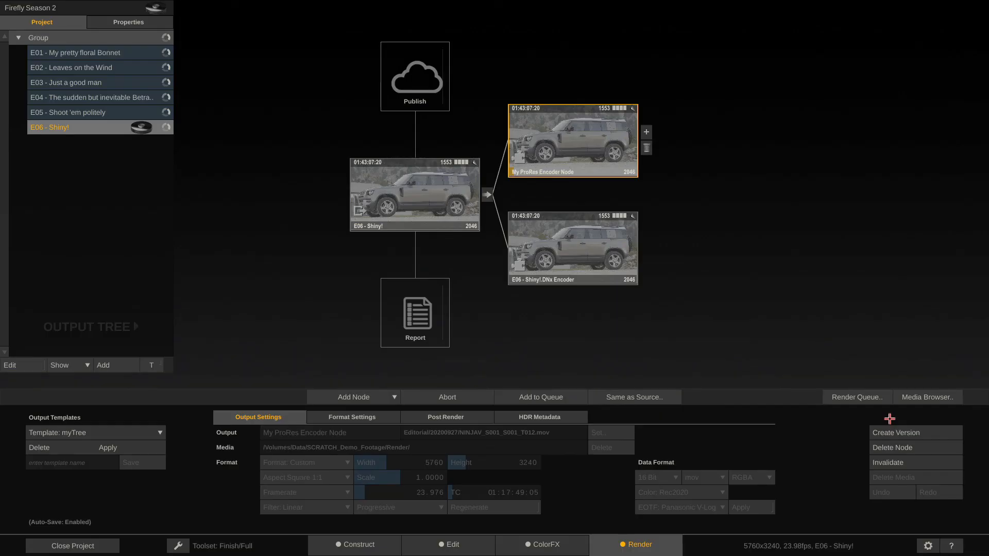
Import three clips from the folder as a new timeline, Timeline 2, via Import Clips
{"action": "left_click", "coordinate": [356, 544]}
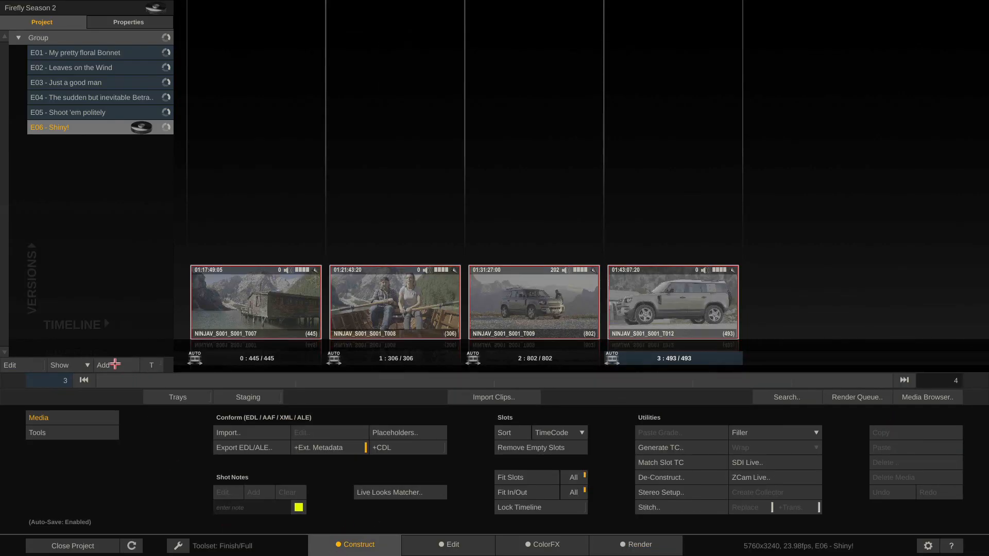
{"action": "left_click", "coordinate": [494, 396]}
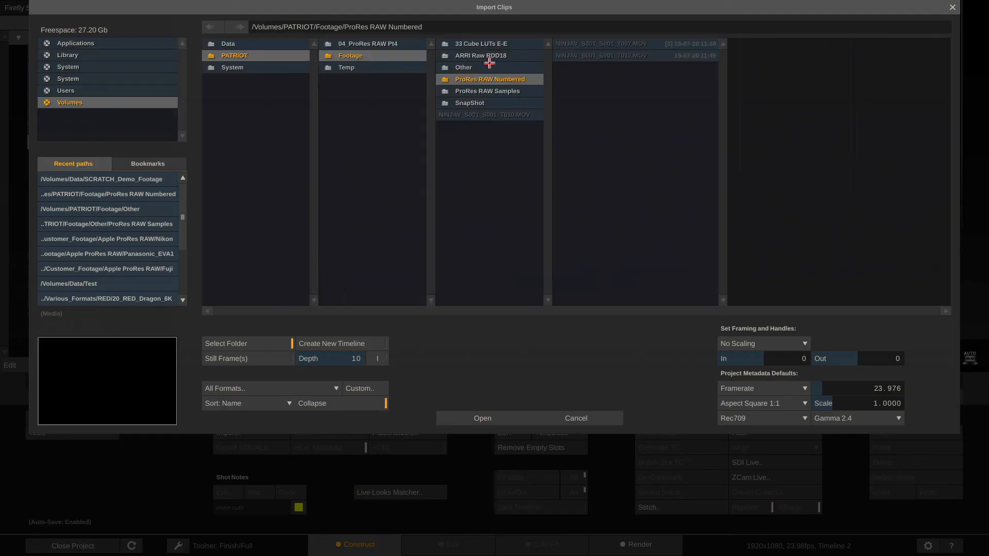
{"action": "left_click", "coordinate": [483, 419]}
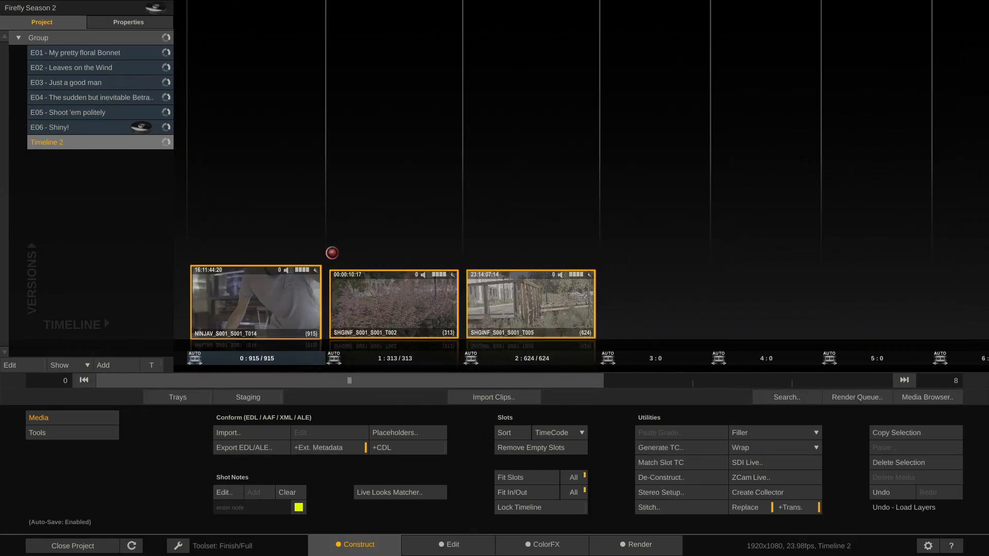